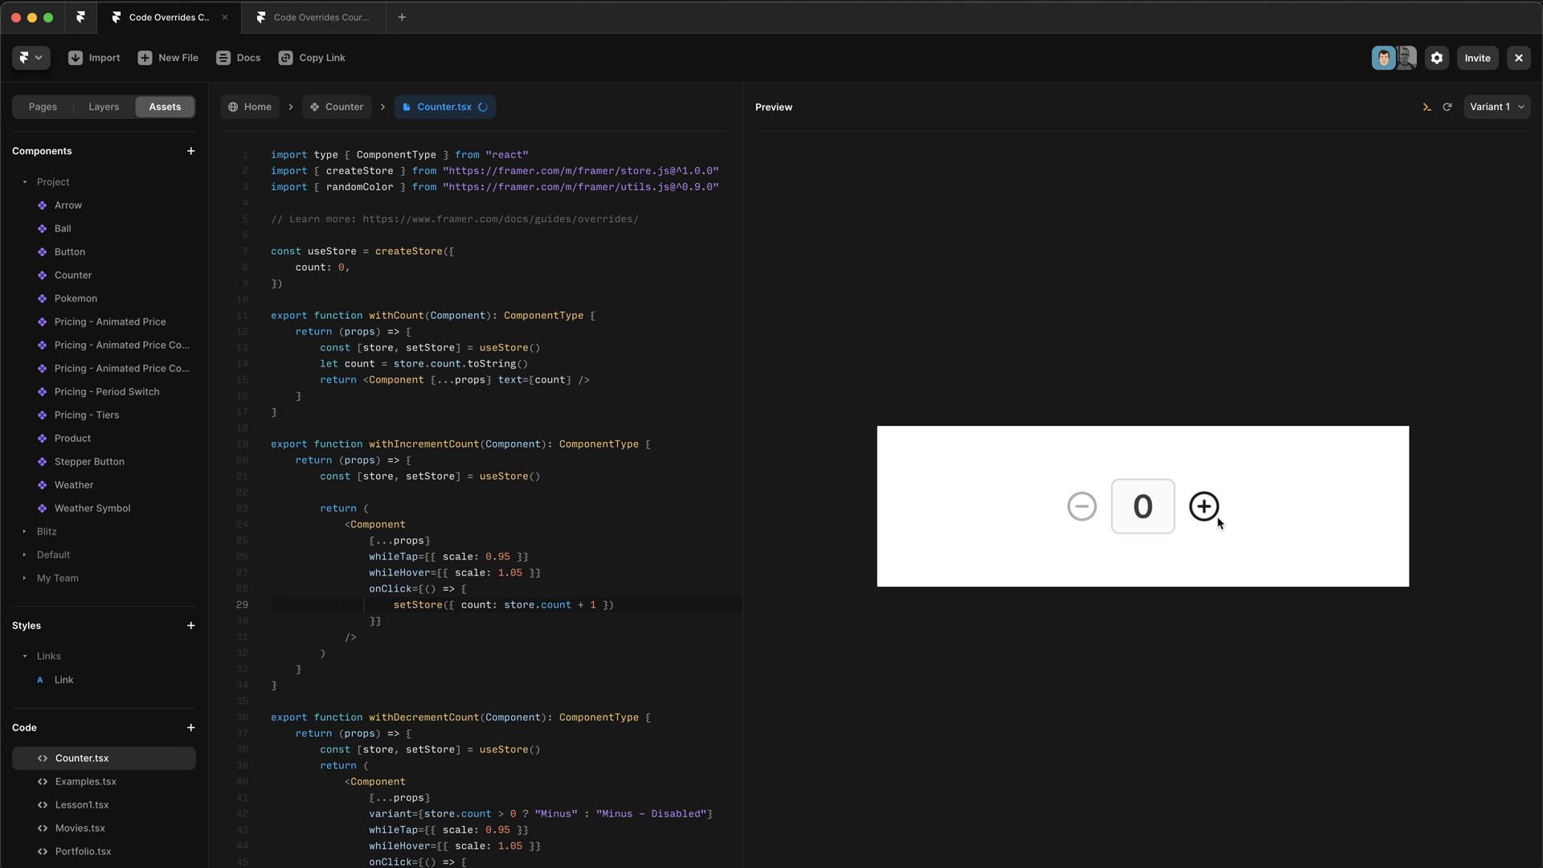
Move through the course canvas past the introductory store panels toward Creating the Store.
{"action": "left_click", "coordinate": [1204, 507]}
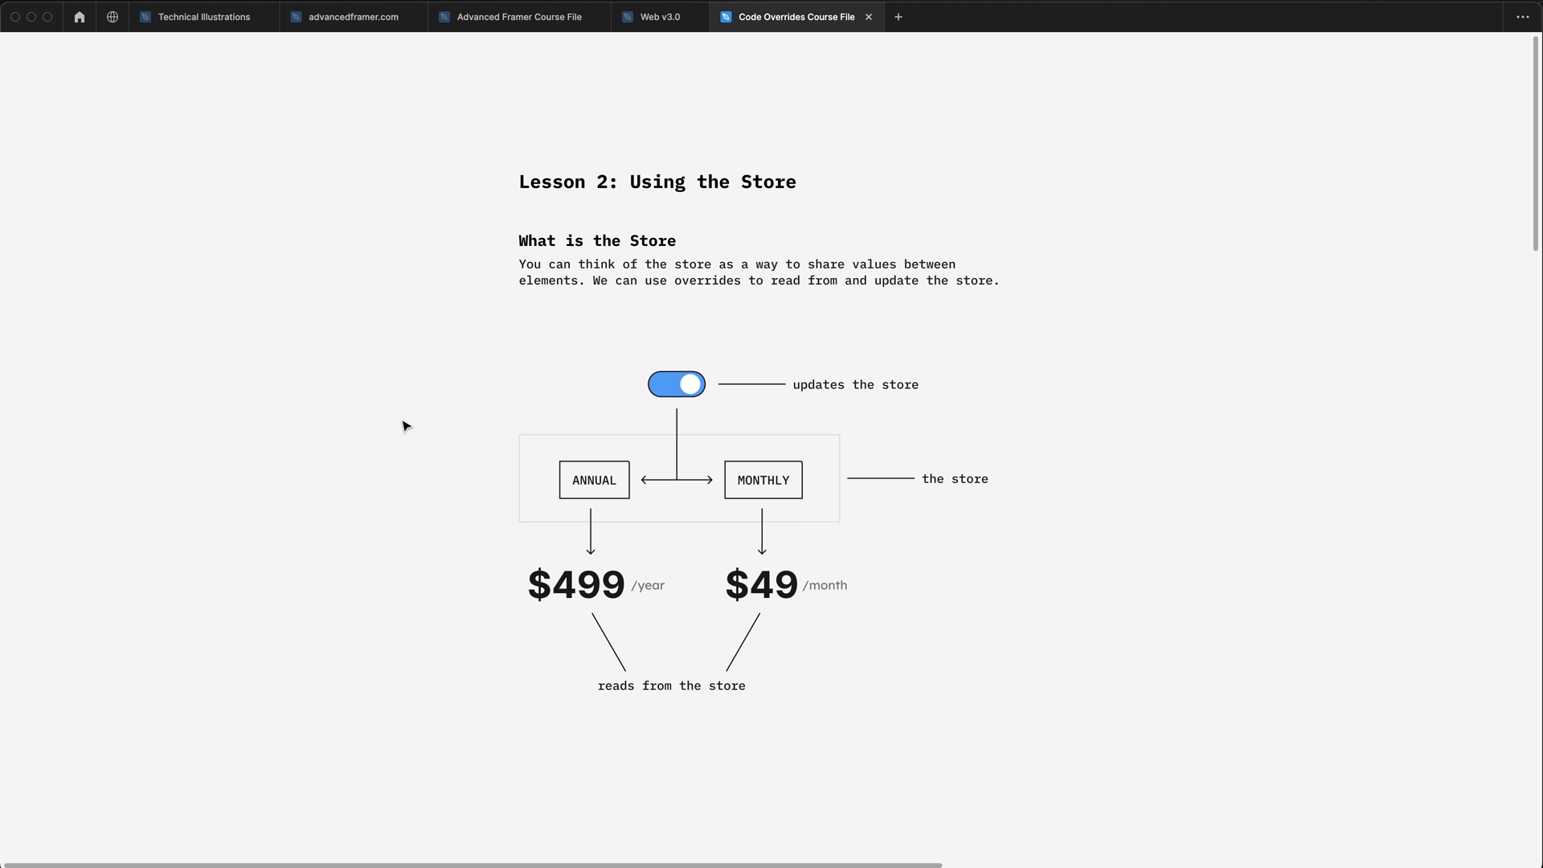
{"action": "mouse_move", "coordinate": [361, 446]}
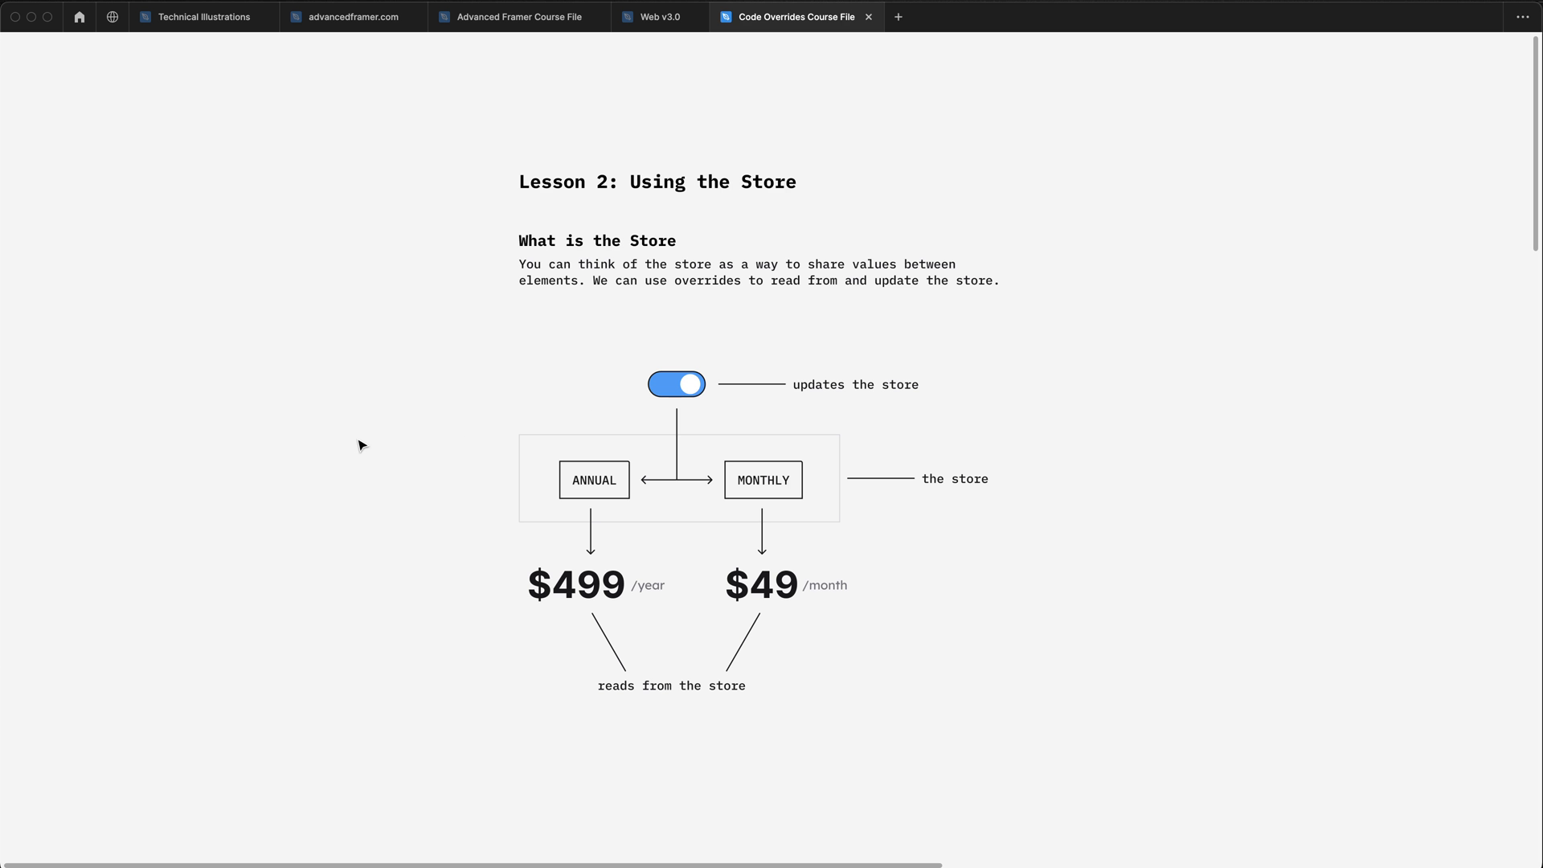
{"action": "left_click", "coordinate": [692, 492]}
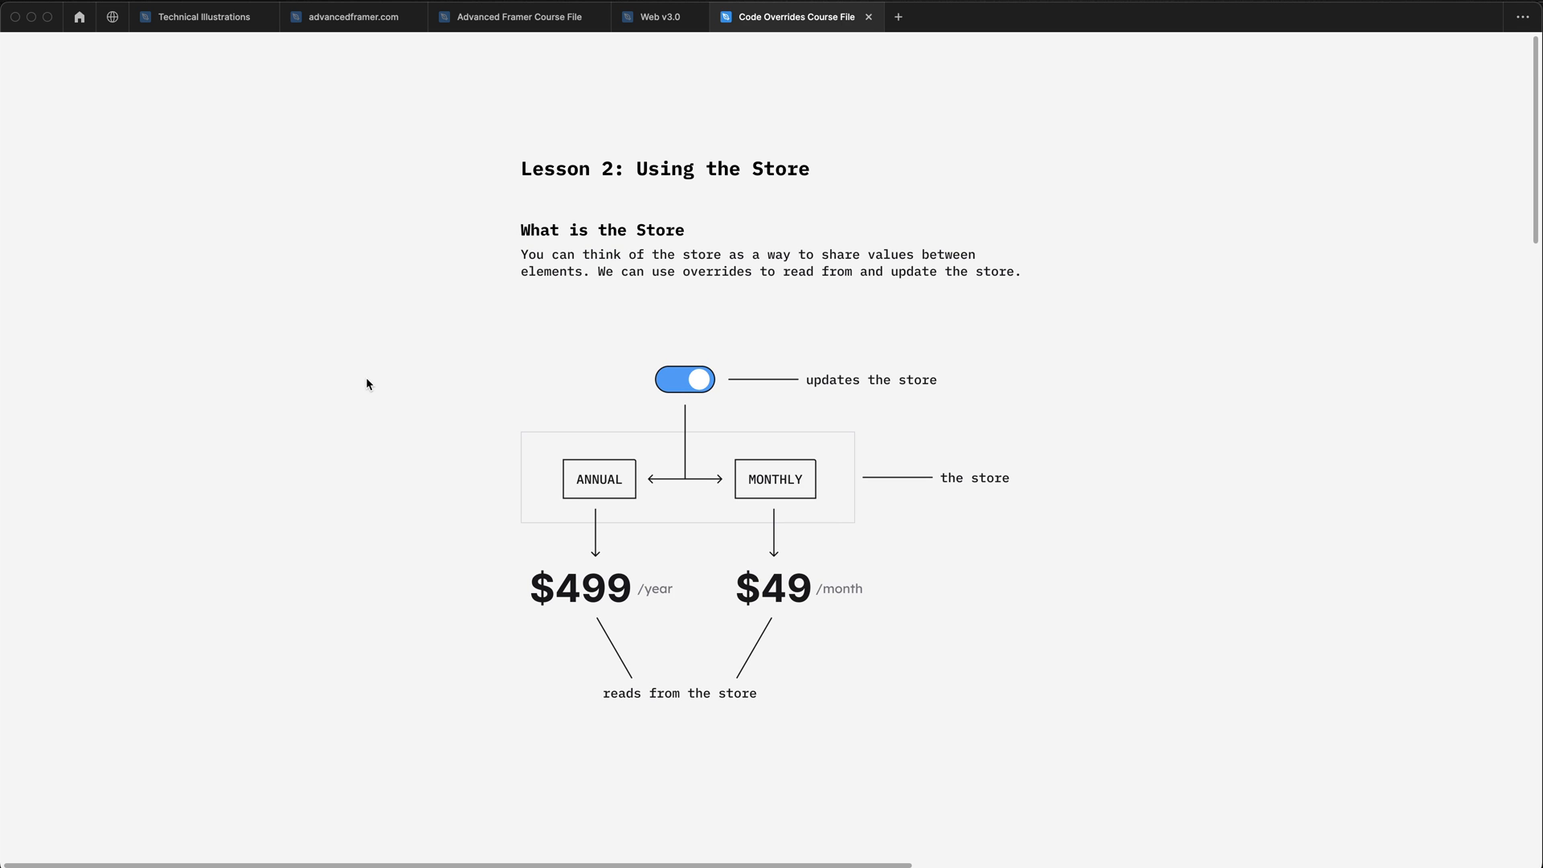
{"action": "mouse_move", "coordinate": [379, 385]}
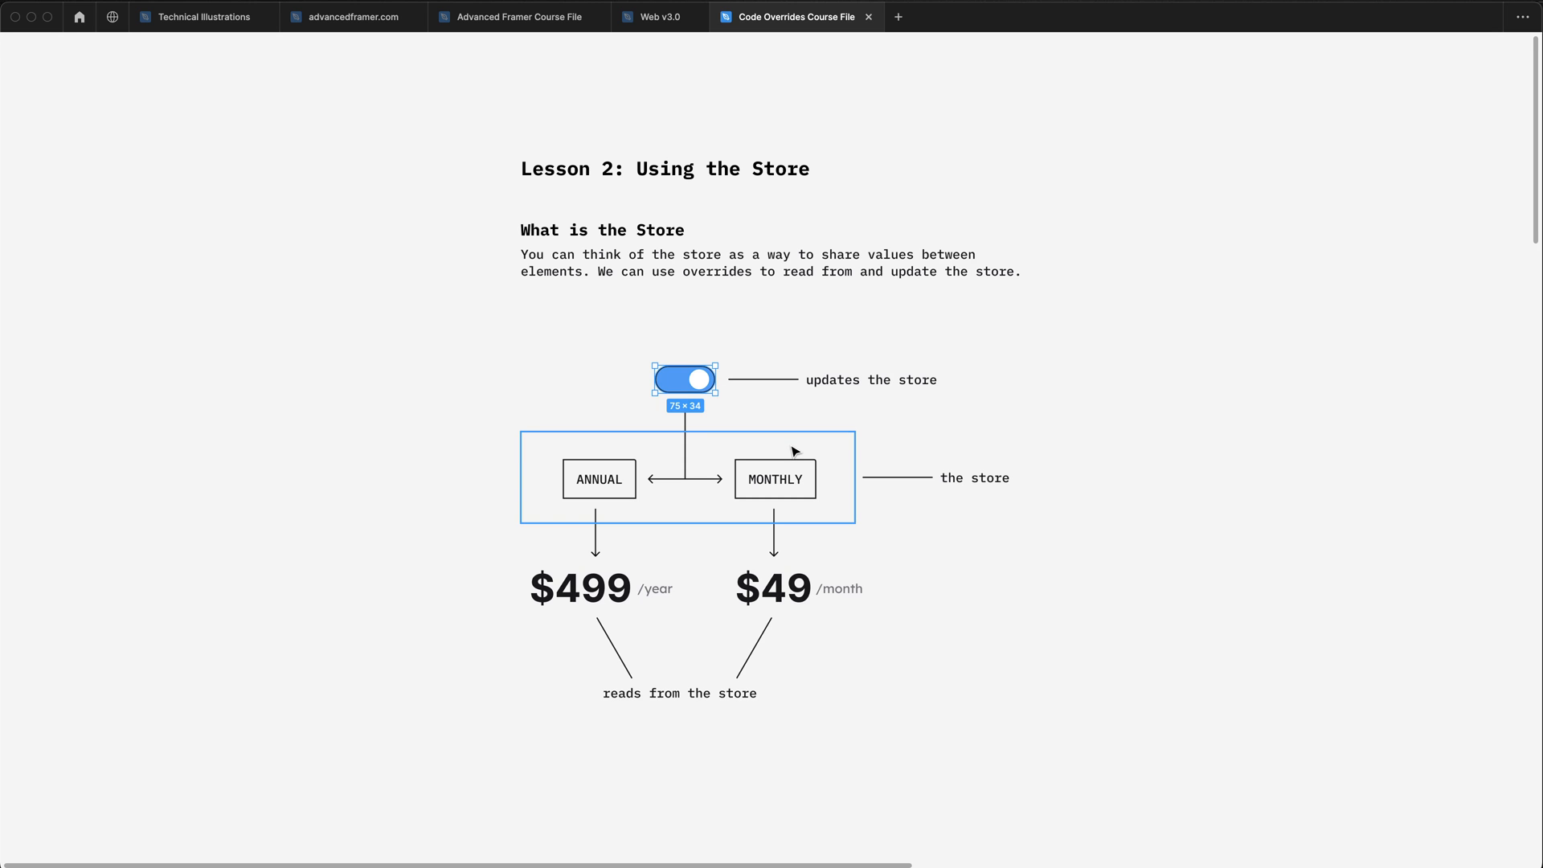
{"action": "left_click", "coordinate": [932, 602]}
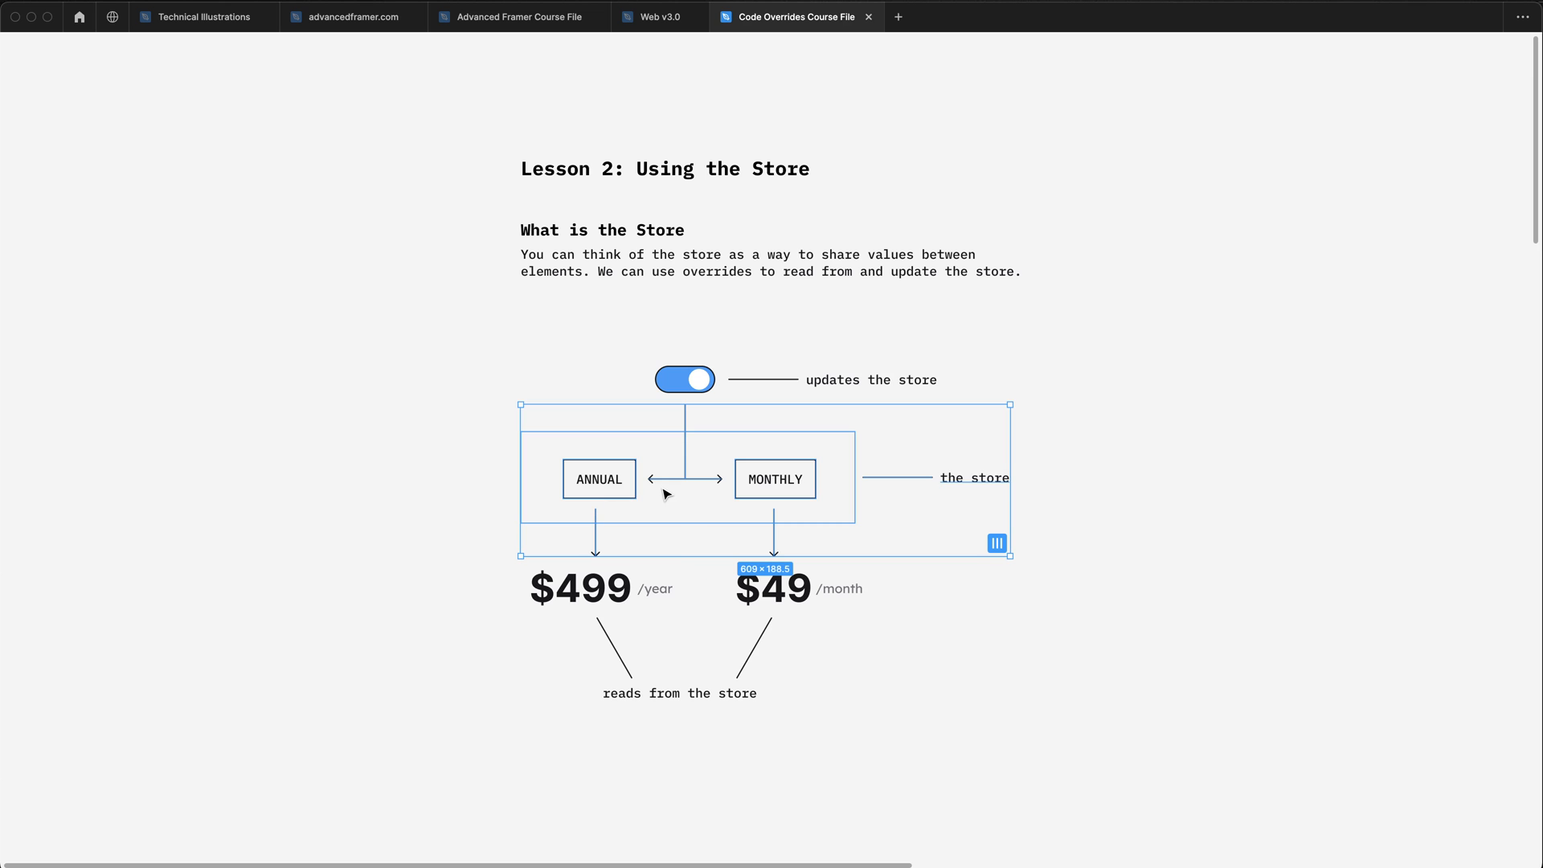
{"action": "left_click", "coordinate": [553, 595]}
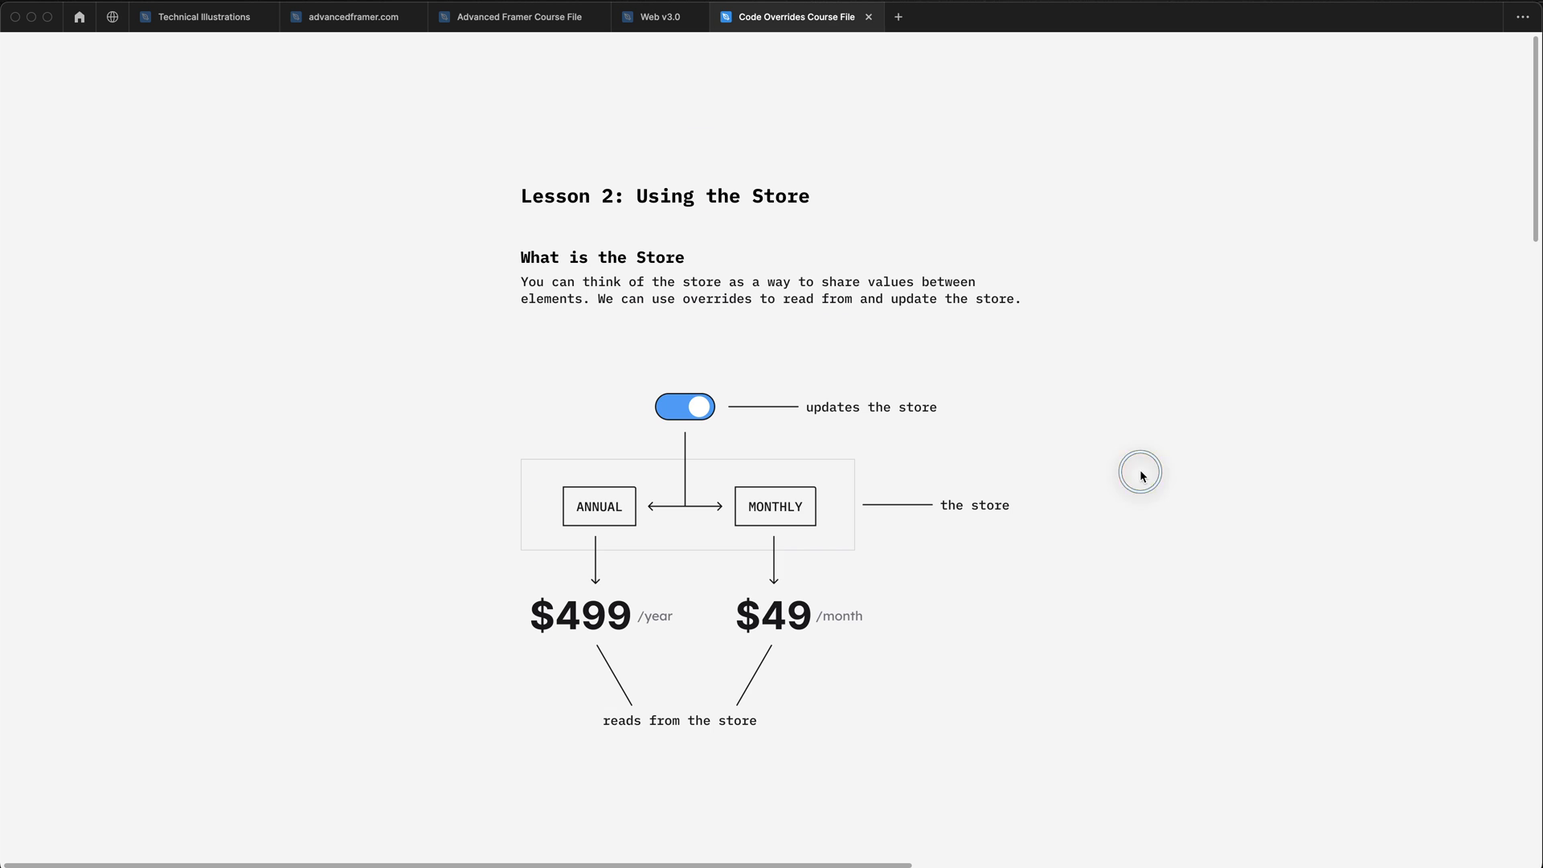
{"action": "scroll", "scroll_direction": "down", "scroll_amount": 3}
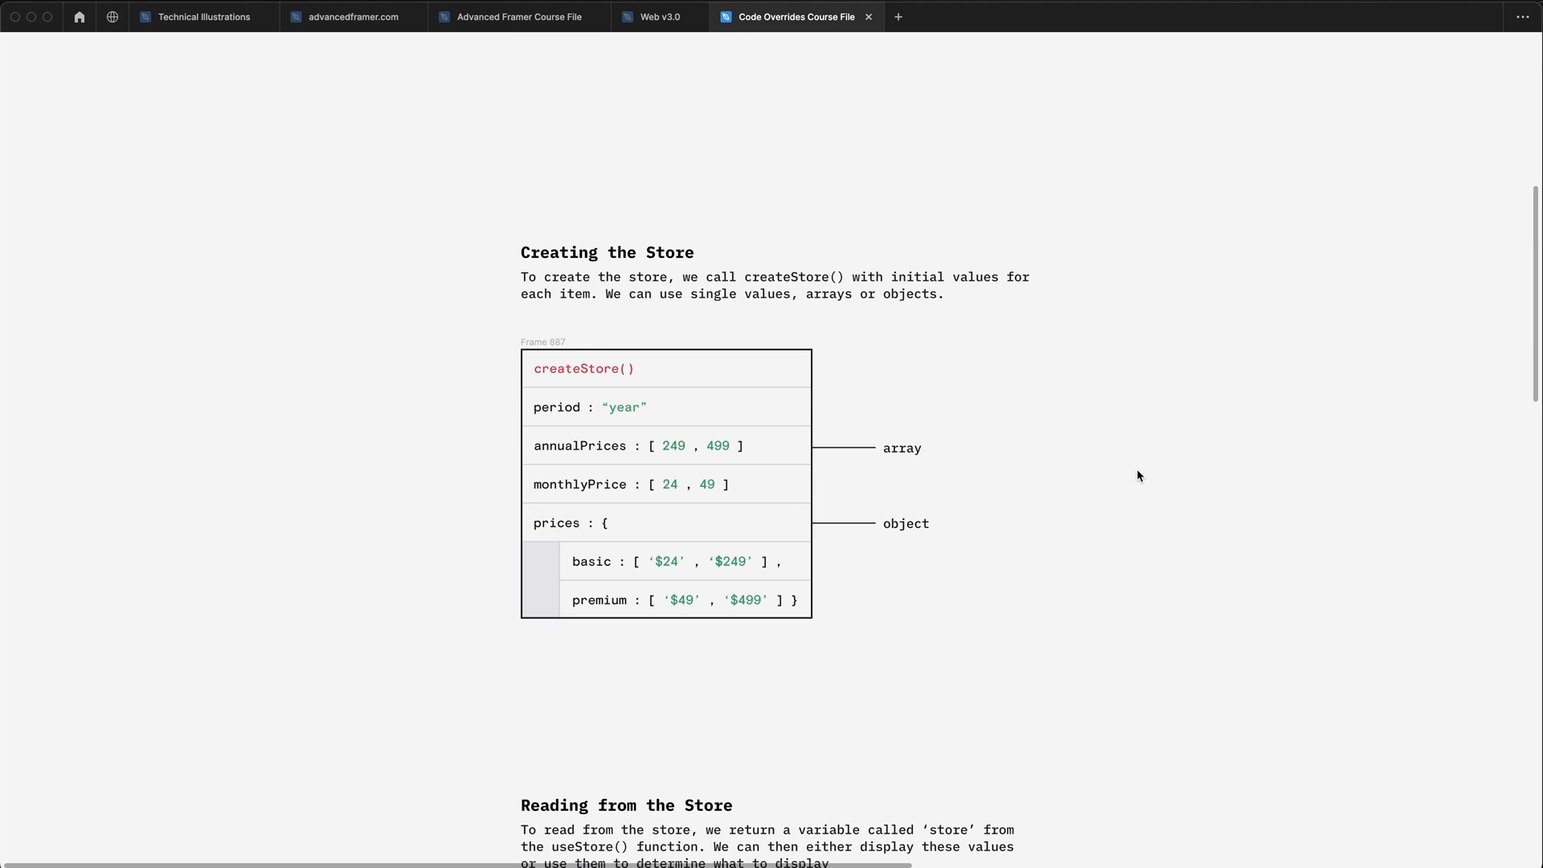
{"action": "mouse_move", "coordinate": [1119, 470]}
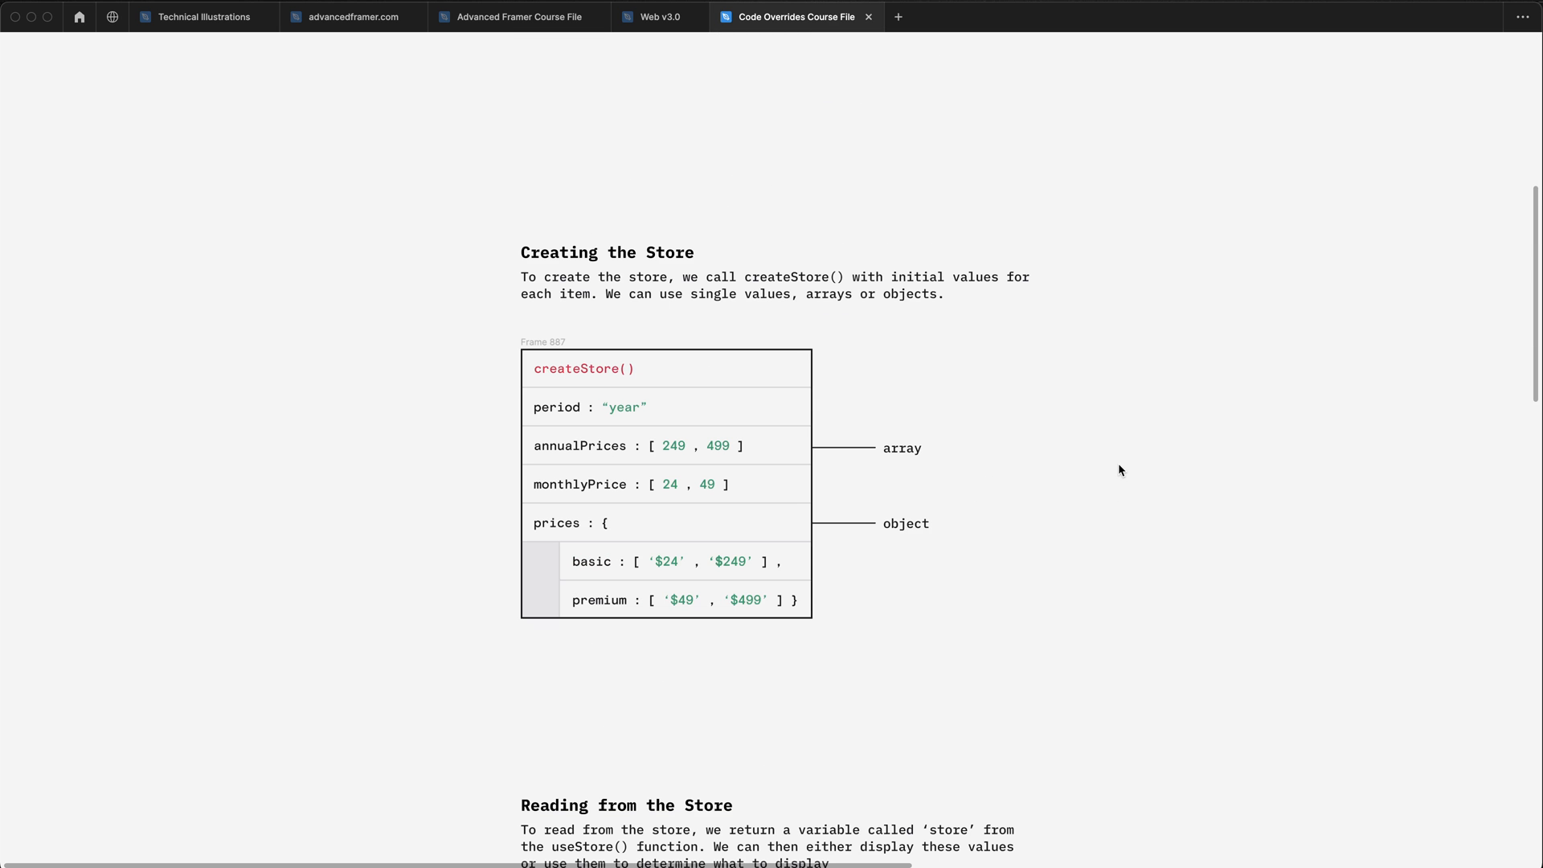
{"action": "mouse_move", "coordinate": [1043, 476]}
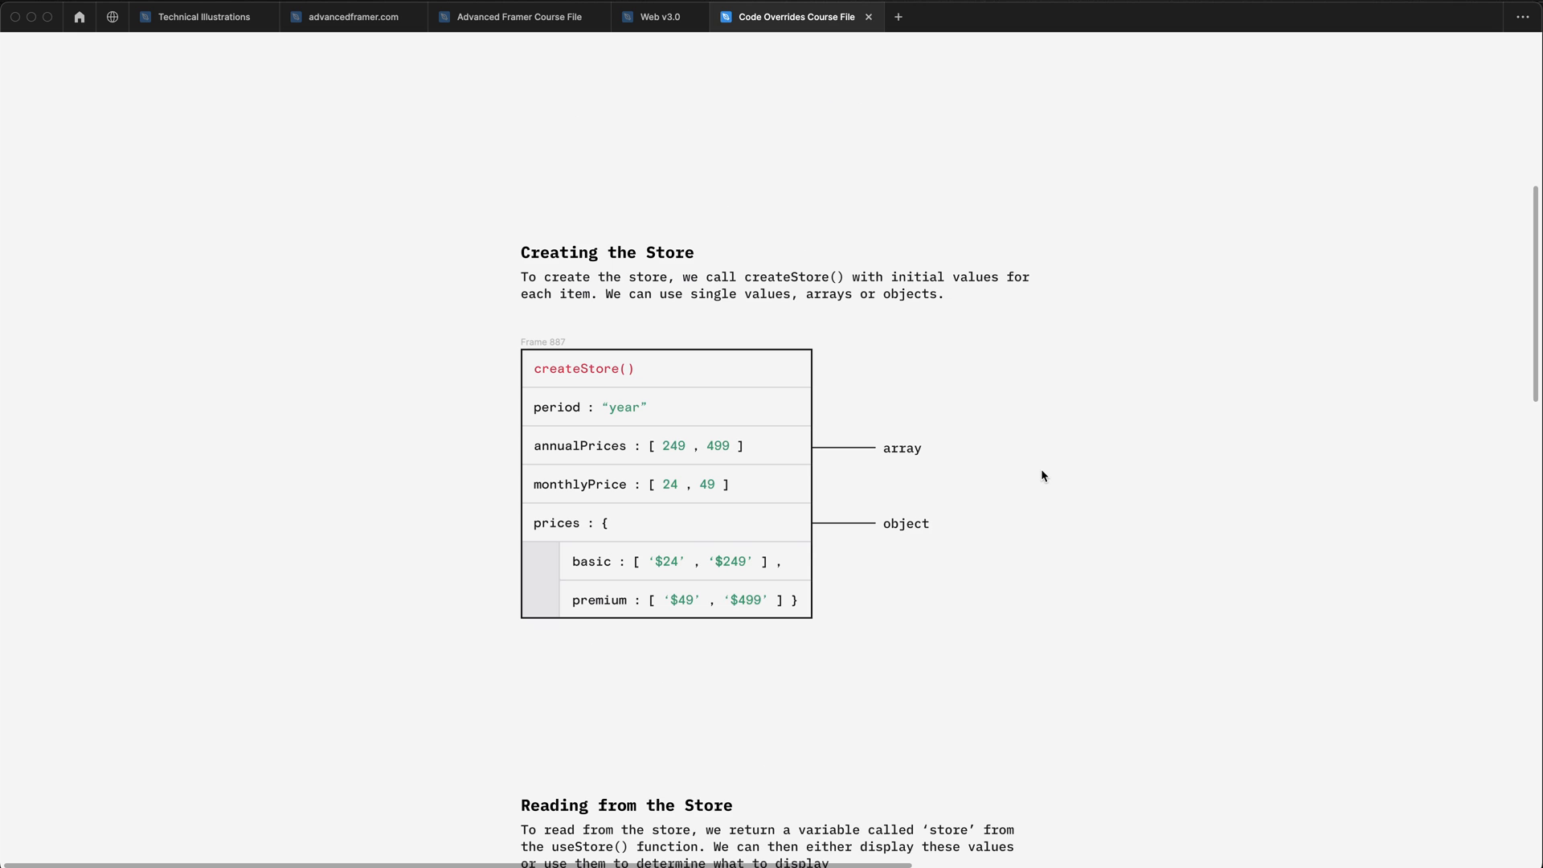
Bring the createStore() diagram with period, price arrays and prices object into view.
{"action": "left_click", "coordinate": [582, 368]}
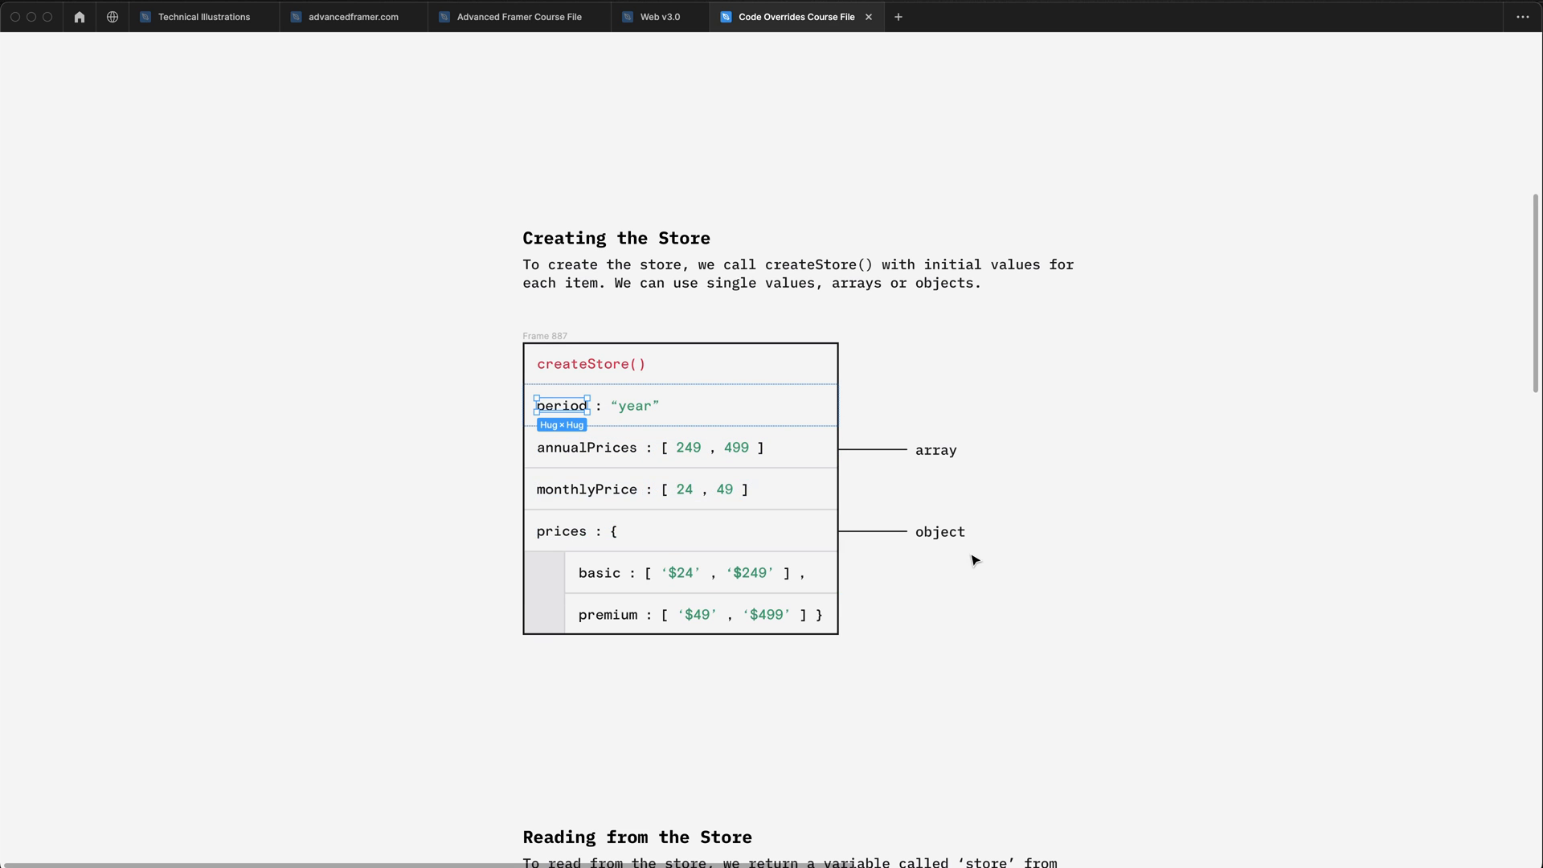
{"action": "mouse_move", "coordinate": [950, 580]}
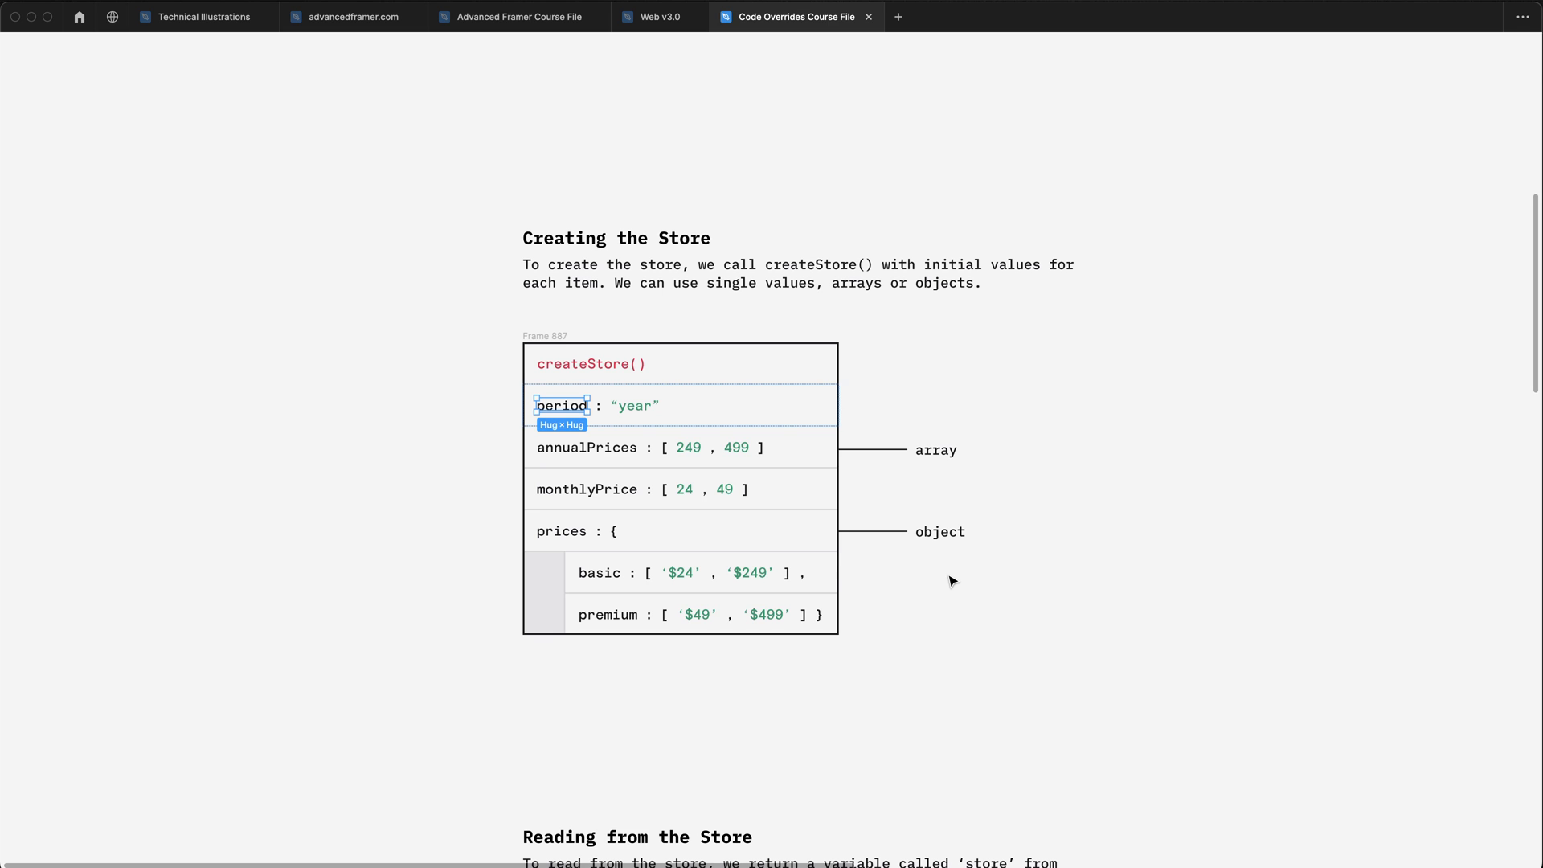
{"action": "mouse_move", "coordinate": [1090, 499]}
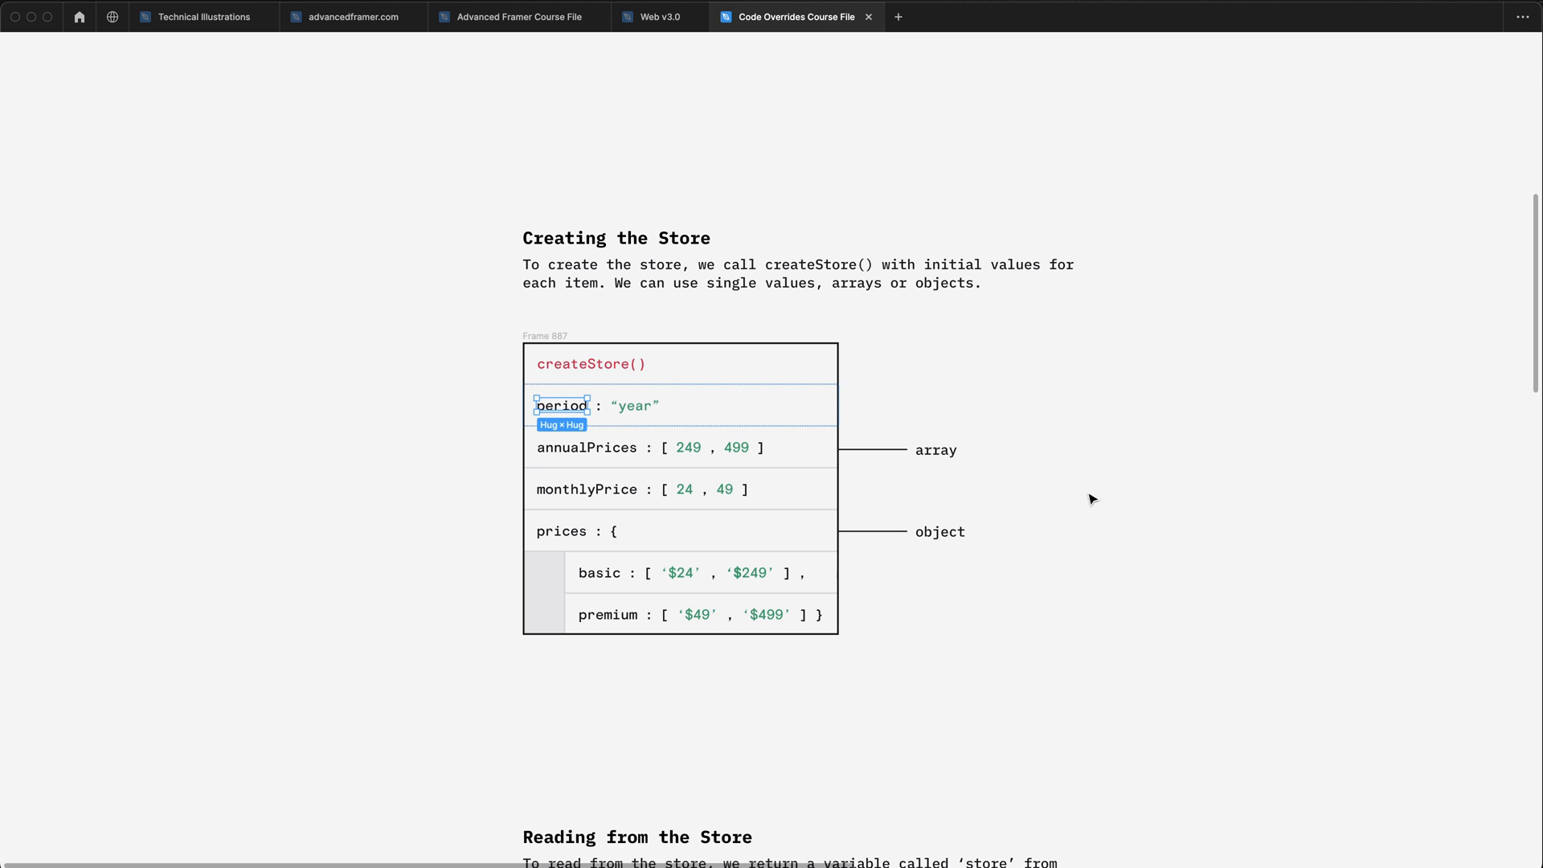
{"action": "left_click", "coordinate": [1205, 512]}
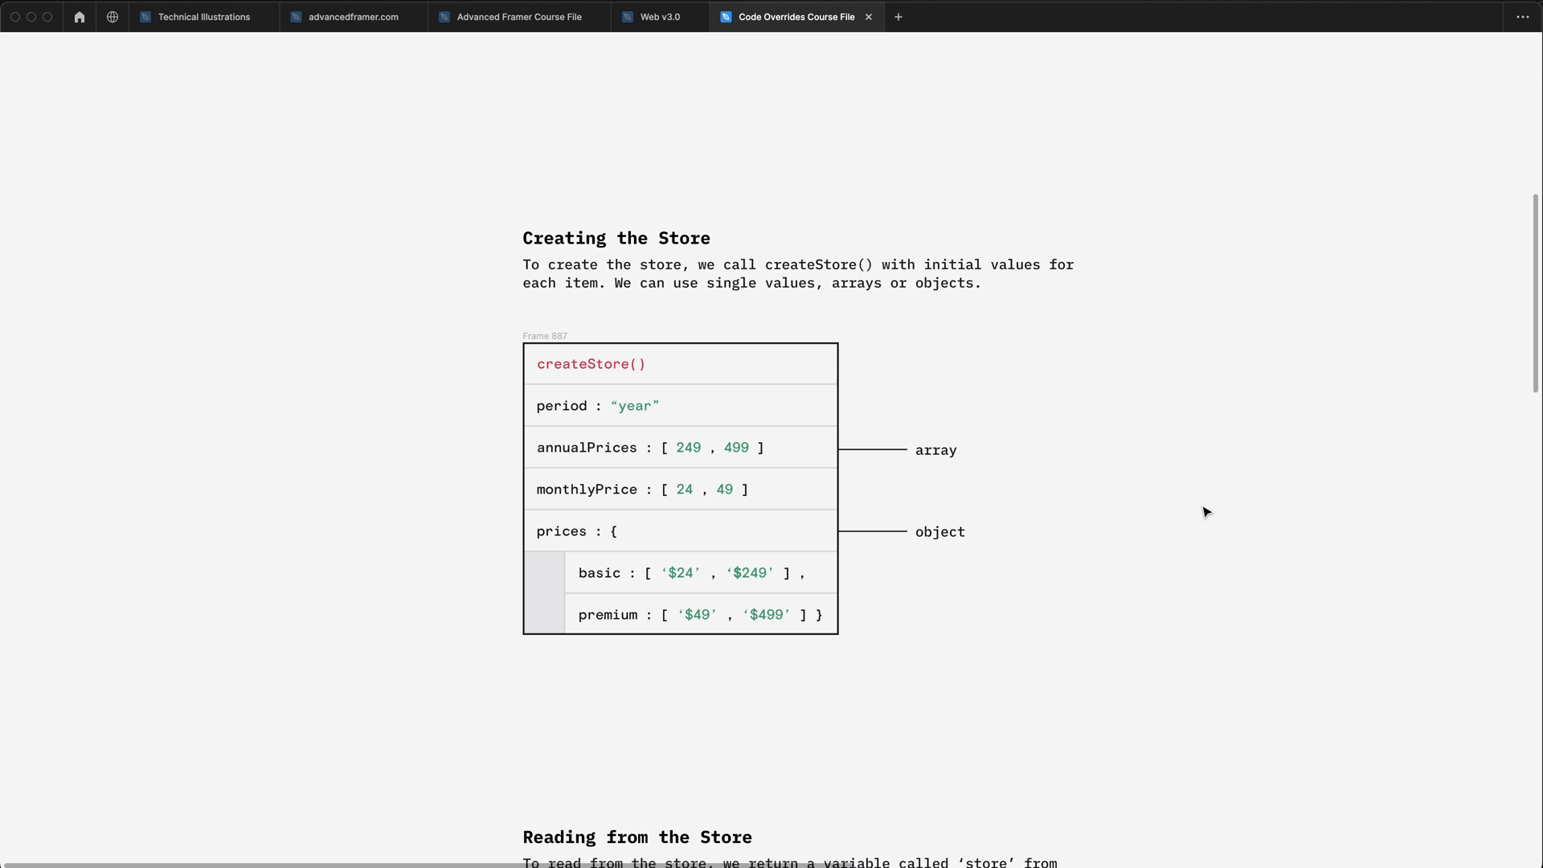
{"action": "scroll", "scroll_direction": "down", "scroll_amount": 3}
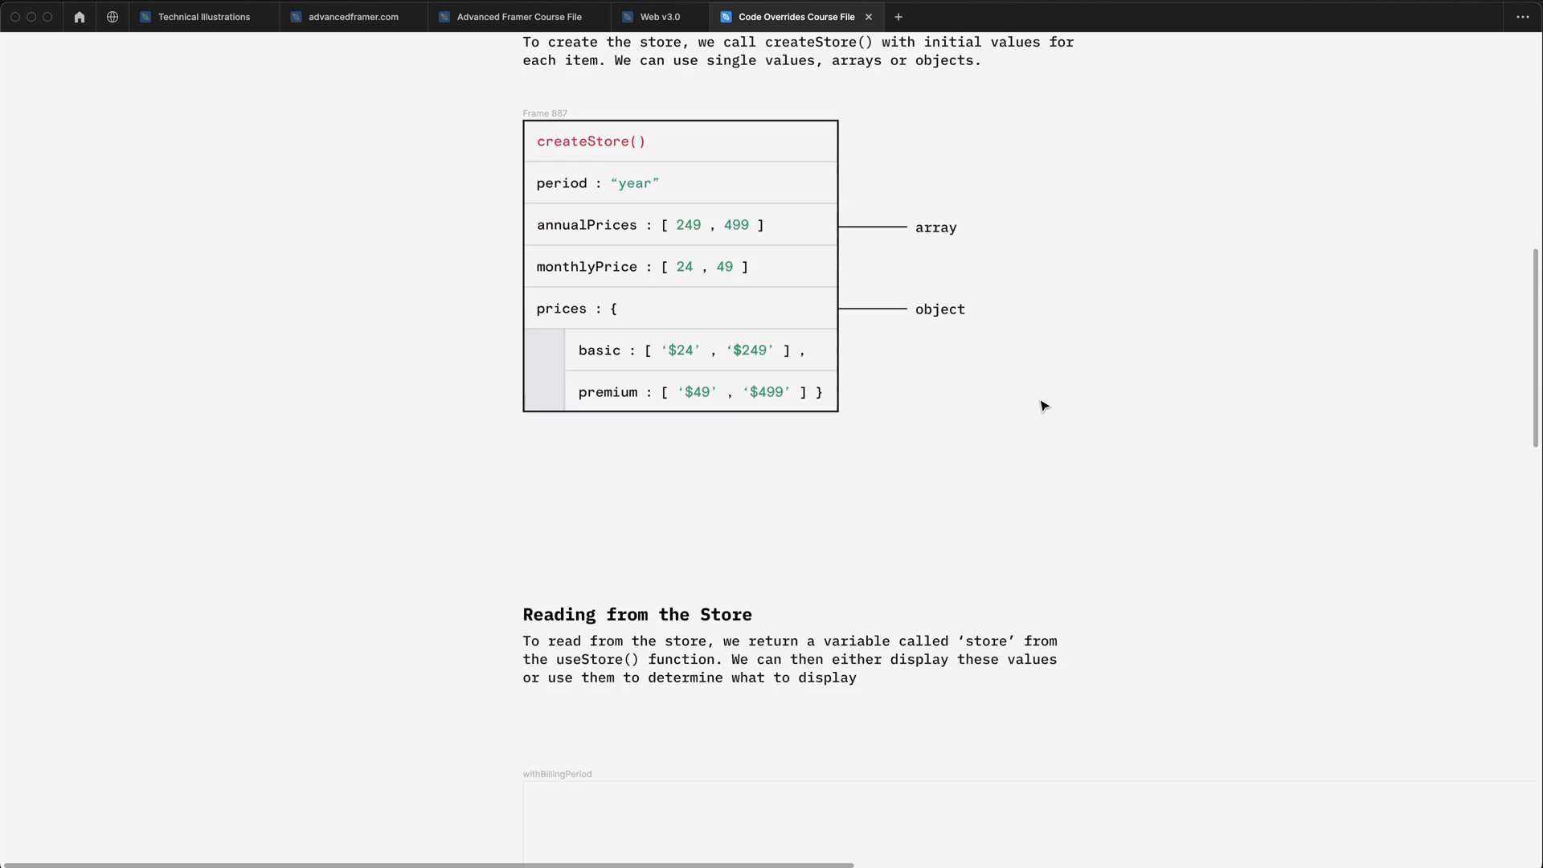
Scroll to Reading from the Store and pan across the withBillingPeriod and withBasicPrice examples.
{"action": "scroll", "scroll_direction": "down", "scroll_amount": 3}
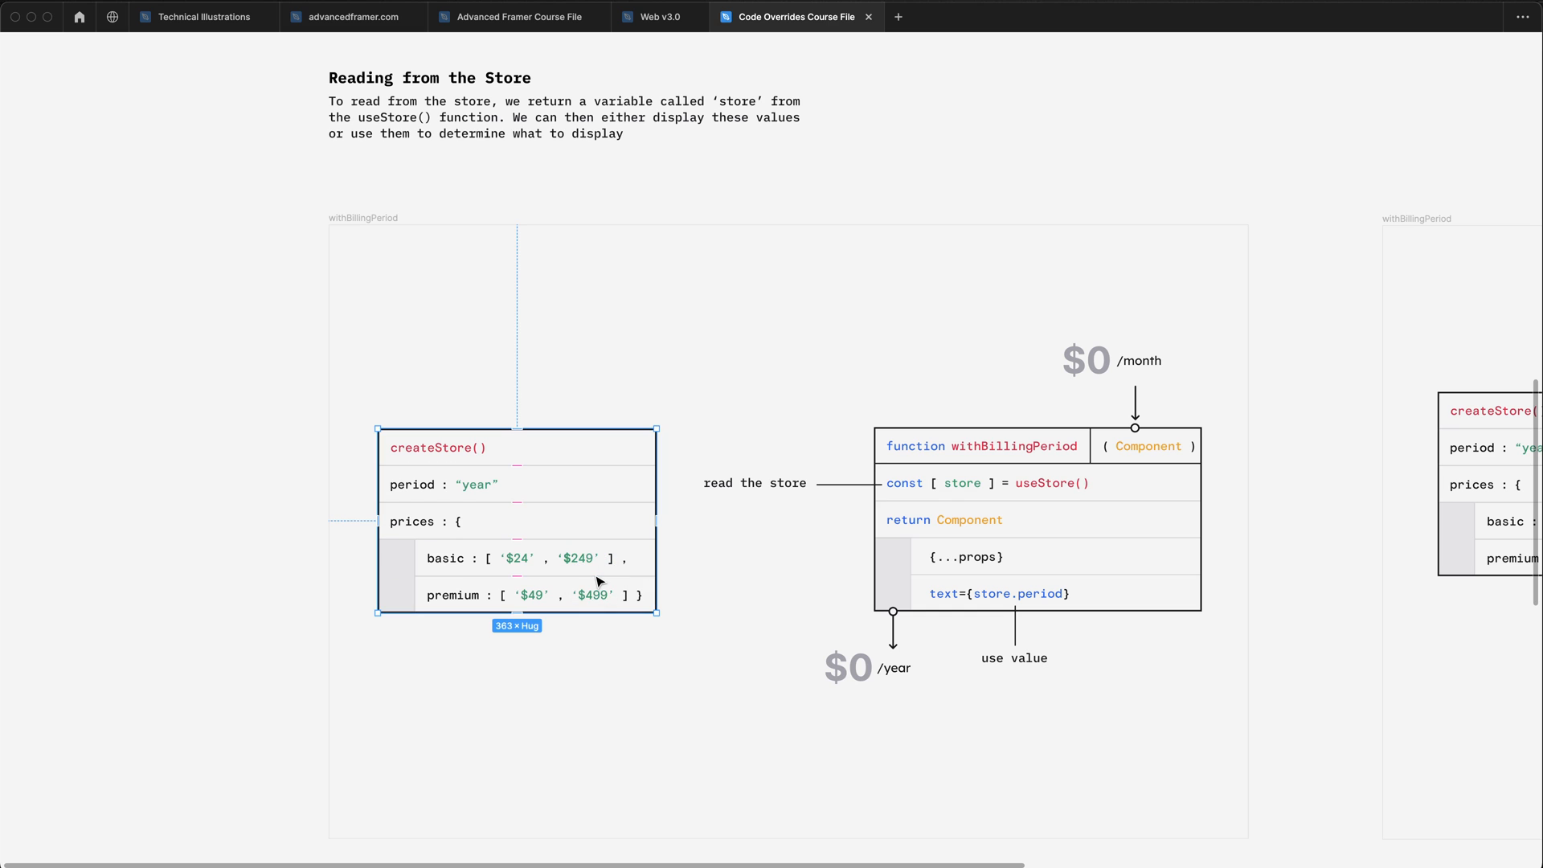
{"action": "mouse_move", "coordinate": [483, 533]}
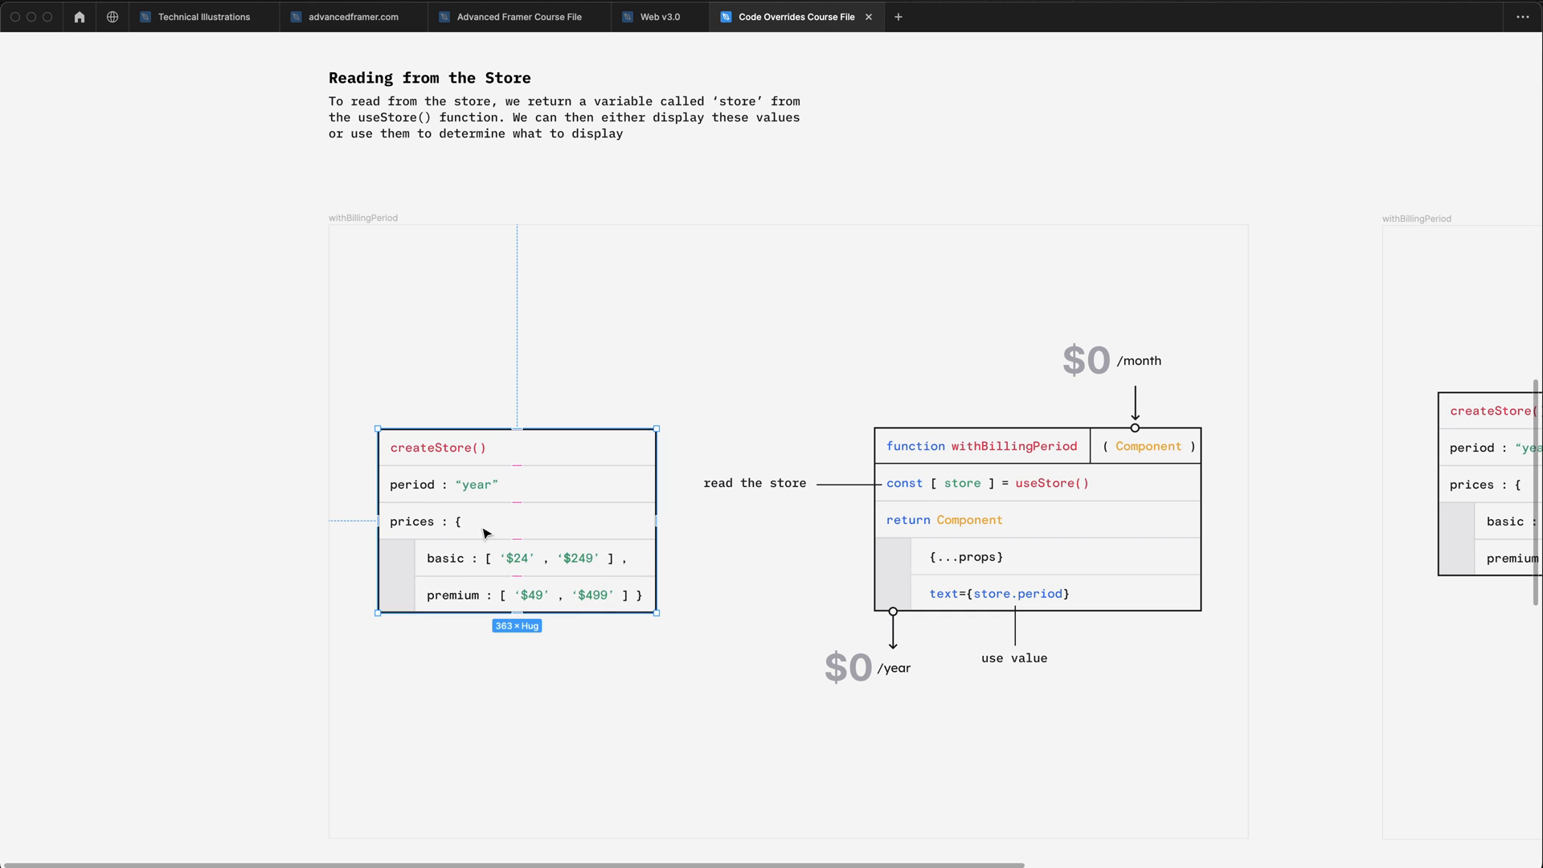
{"action": "mouse_move", "coordinate": [495, 492]}
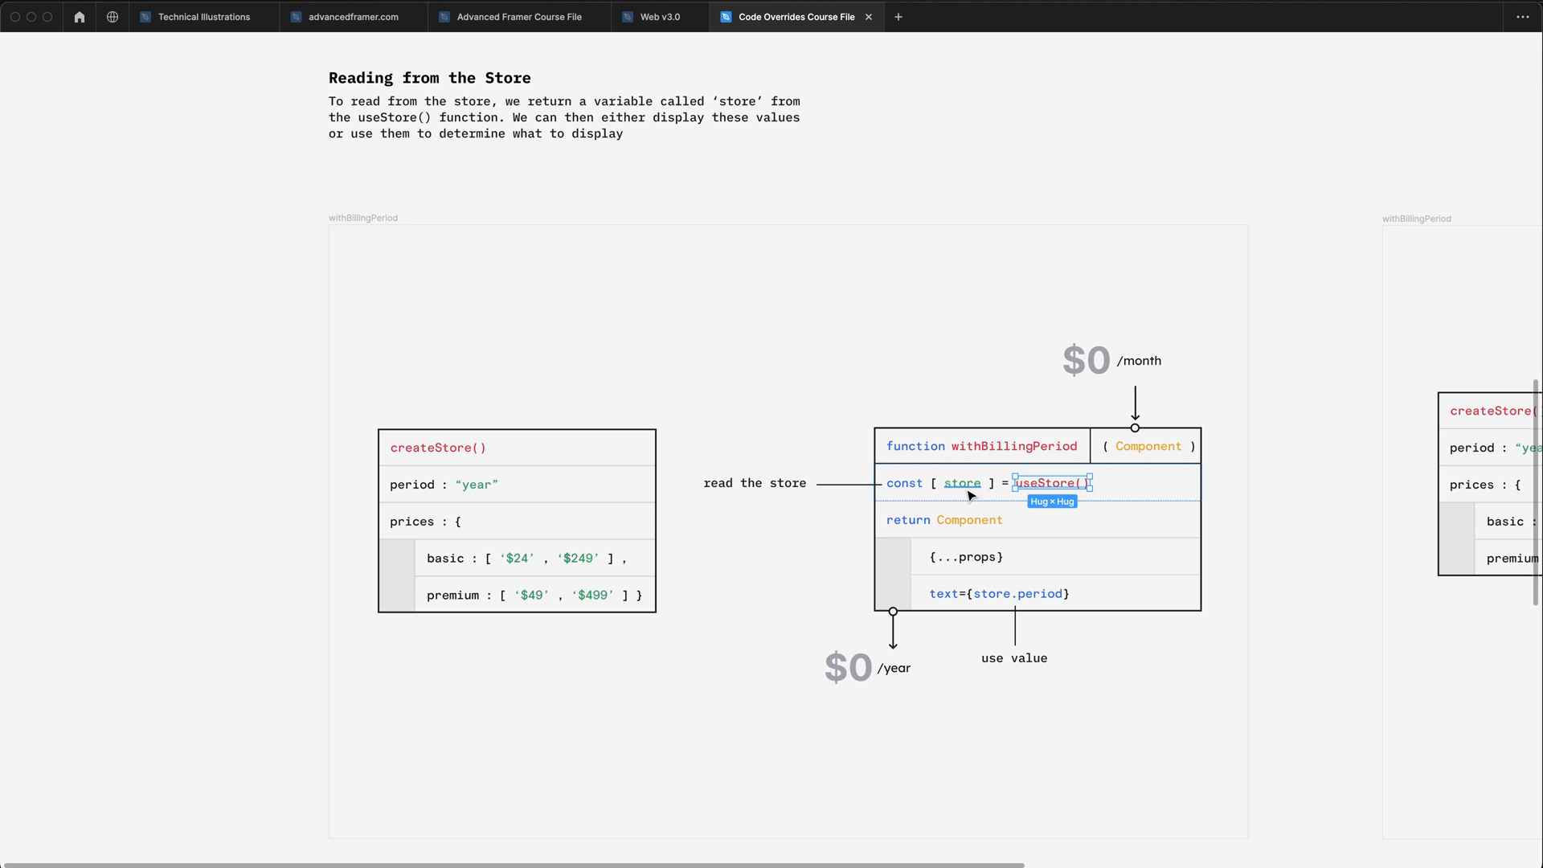
{"action": "left_click", "coordinate": [962, 482]}
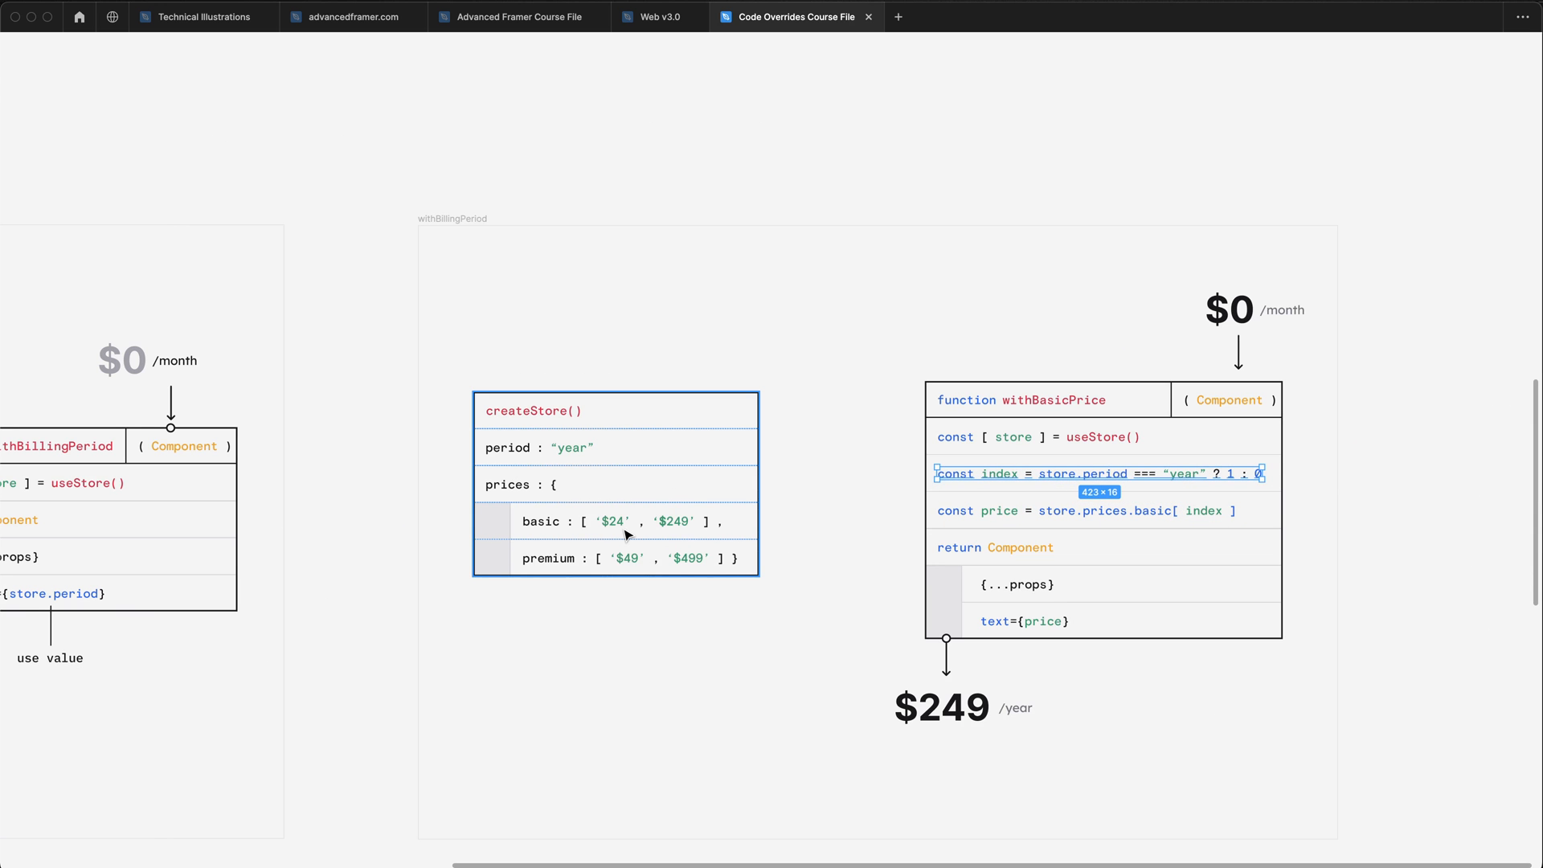
{"action": "left_click", "coordinate": [572, 449]}
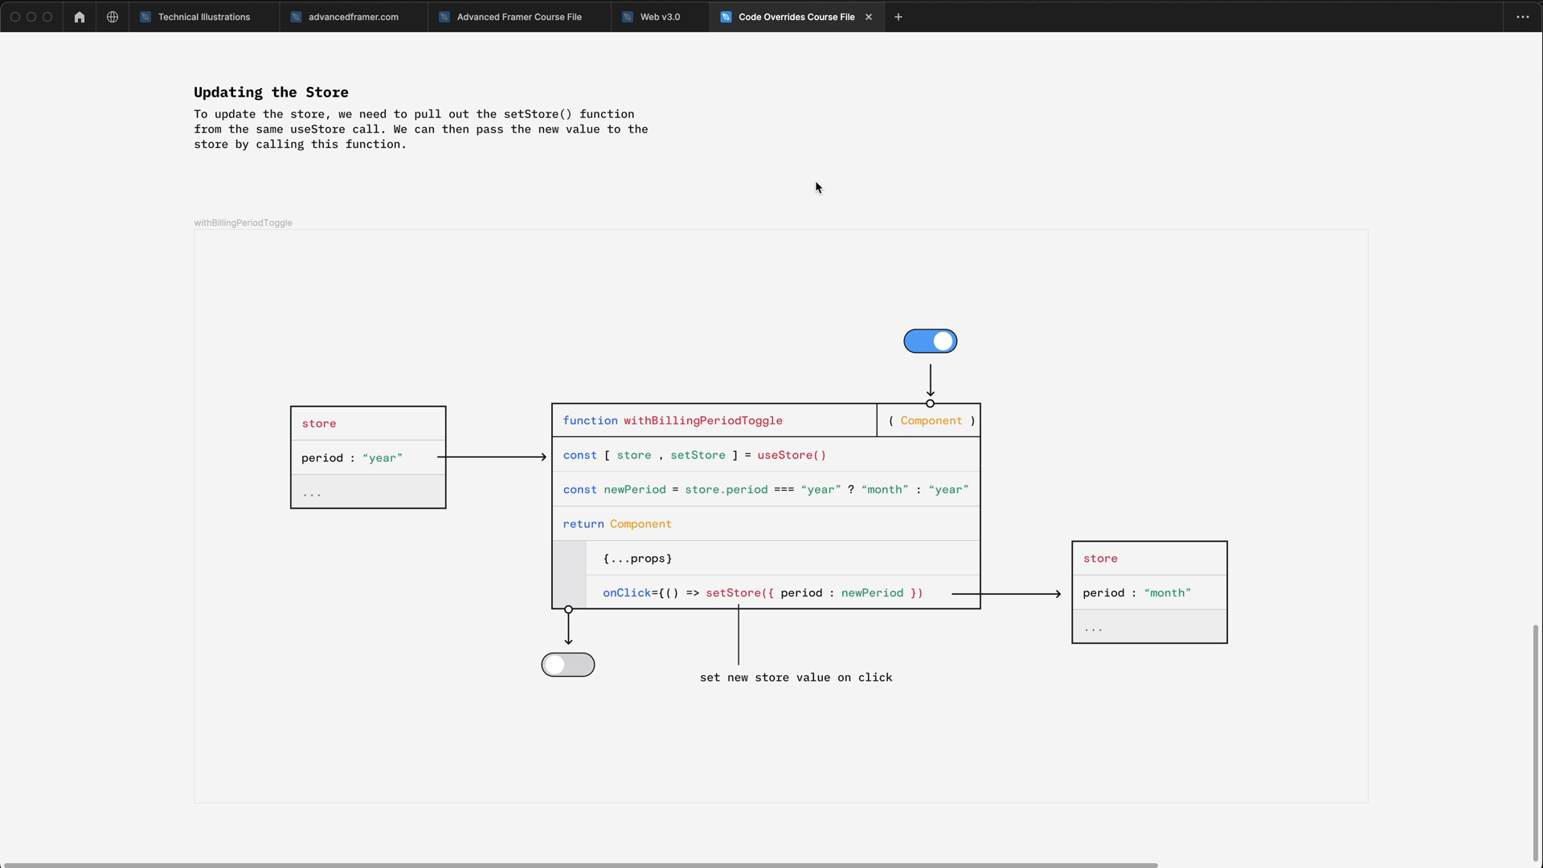
{"action": "mouse_move", "coordinate": [788, 183]}
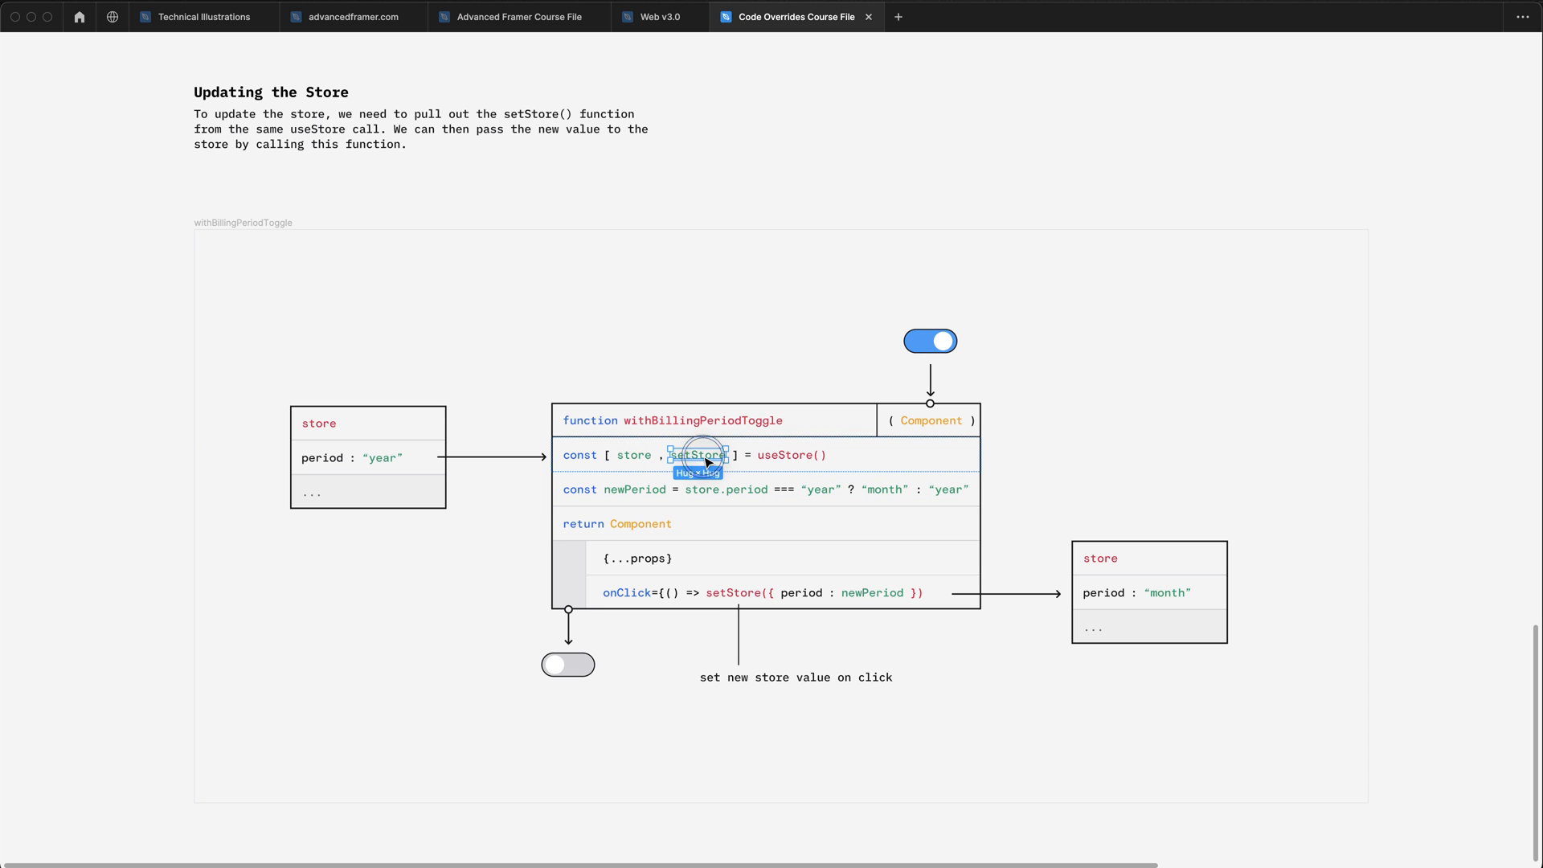
Inspect the withBillingPeriodToggle diagram where setStore switches period from year to month.
{"action": "left_click", "coordinate": [704, 458]}
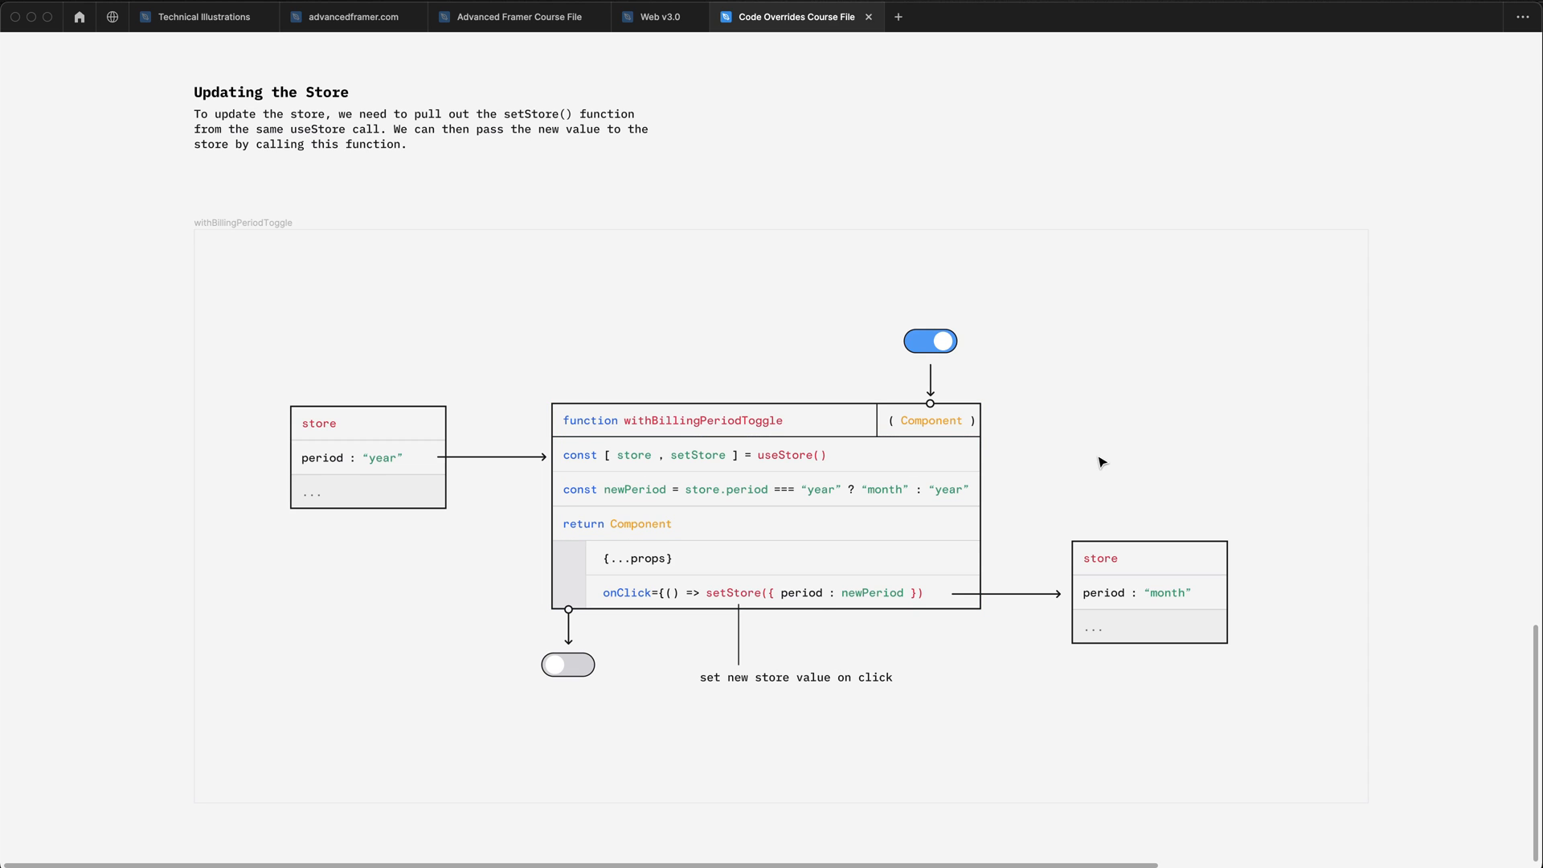
{"action": "mouse_move", "coordinate": [1133, 466]}
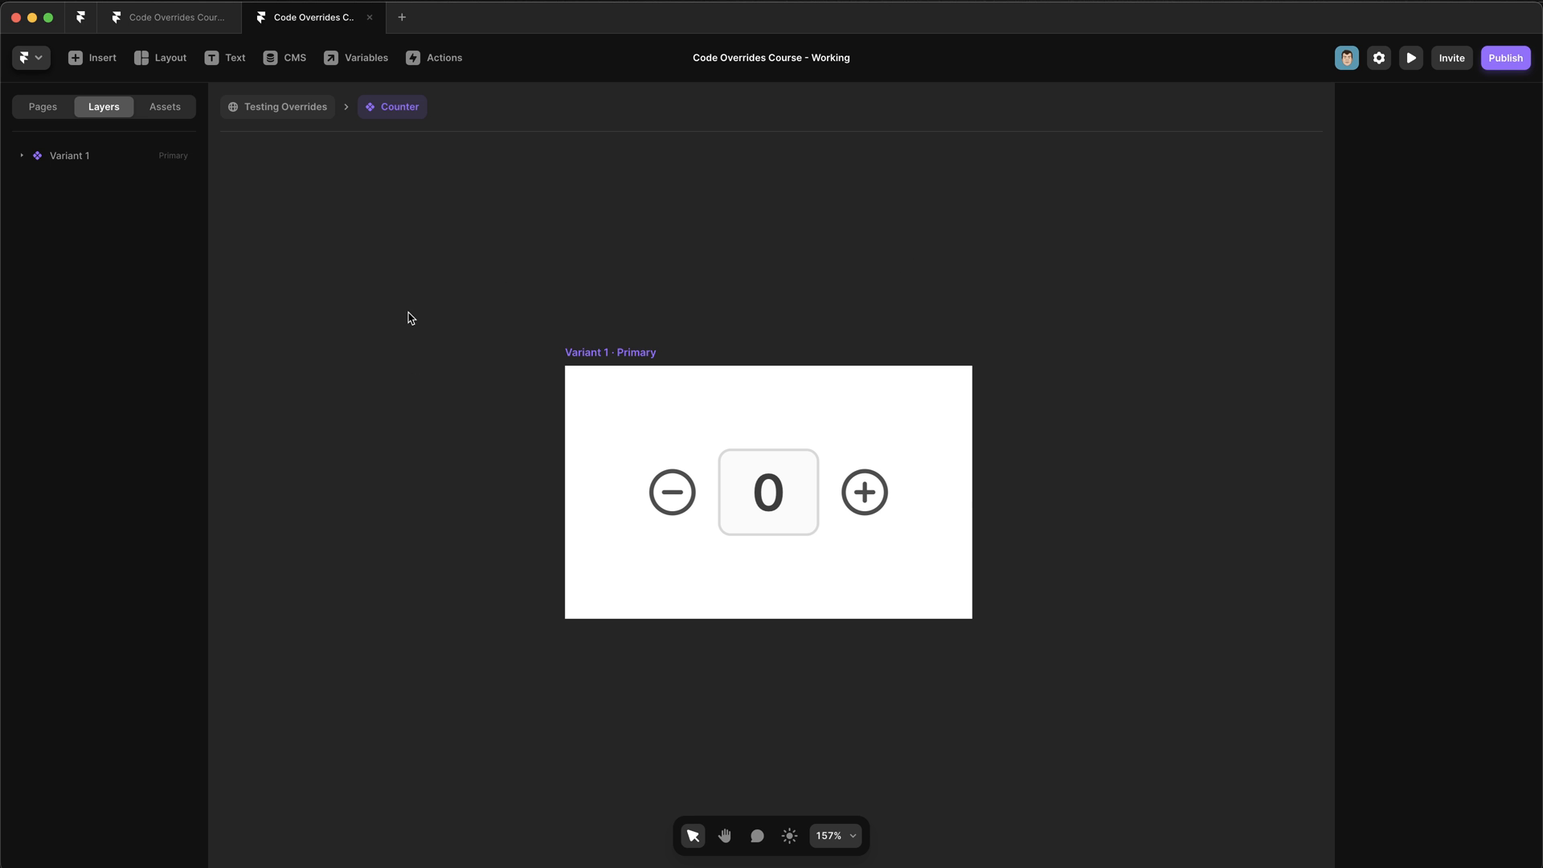
{"action": "mouse_move", "coordinate": [325, 106]}
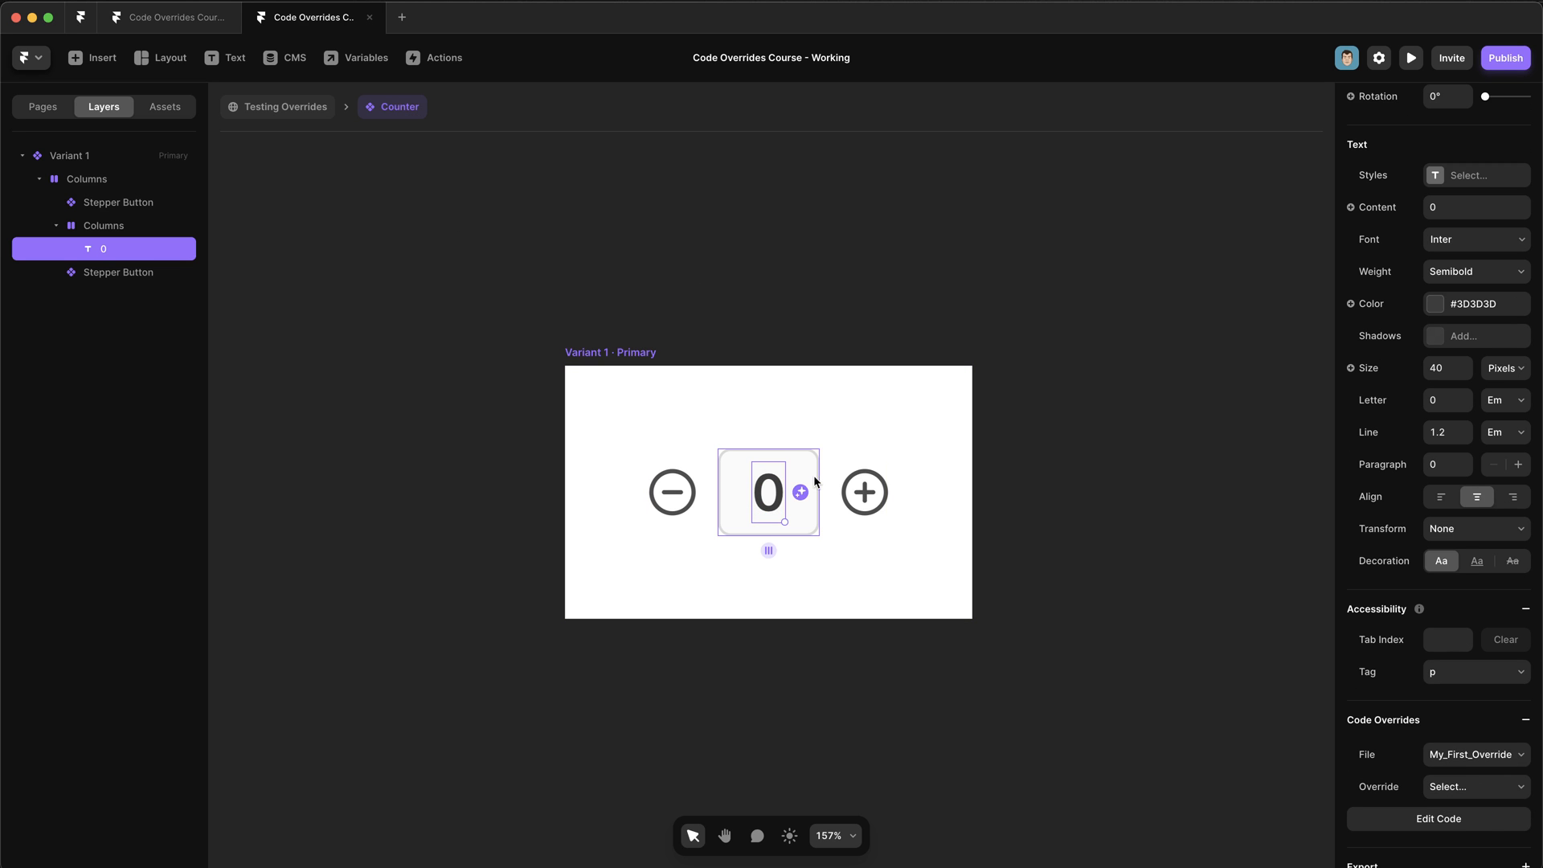
Inspect the Counter's count container and minus Stepper Button, then select the count text's overrides.
{"action": "left_click", "coordinate": [103, 225]}
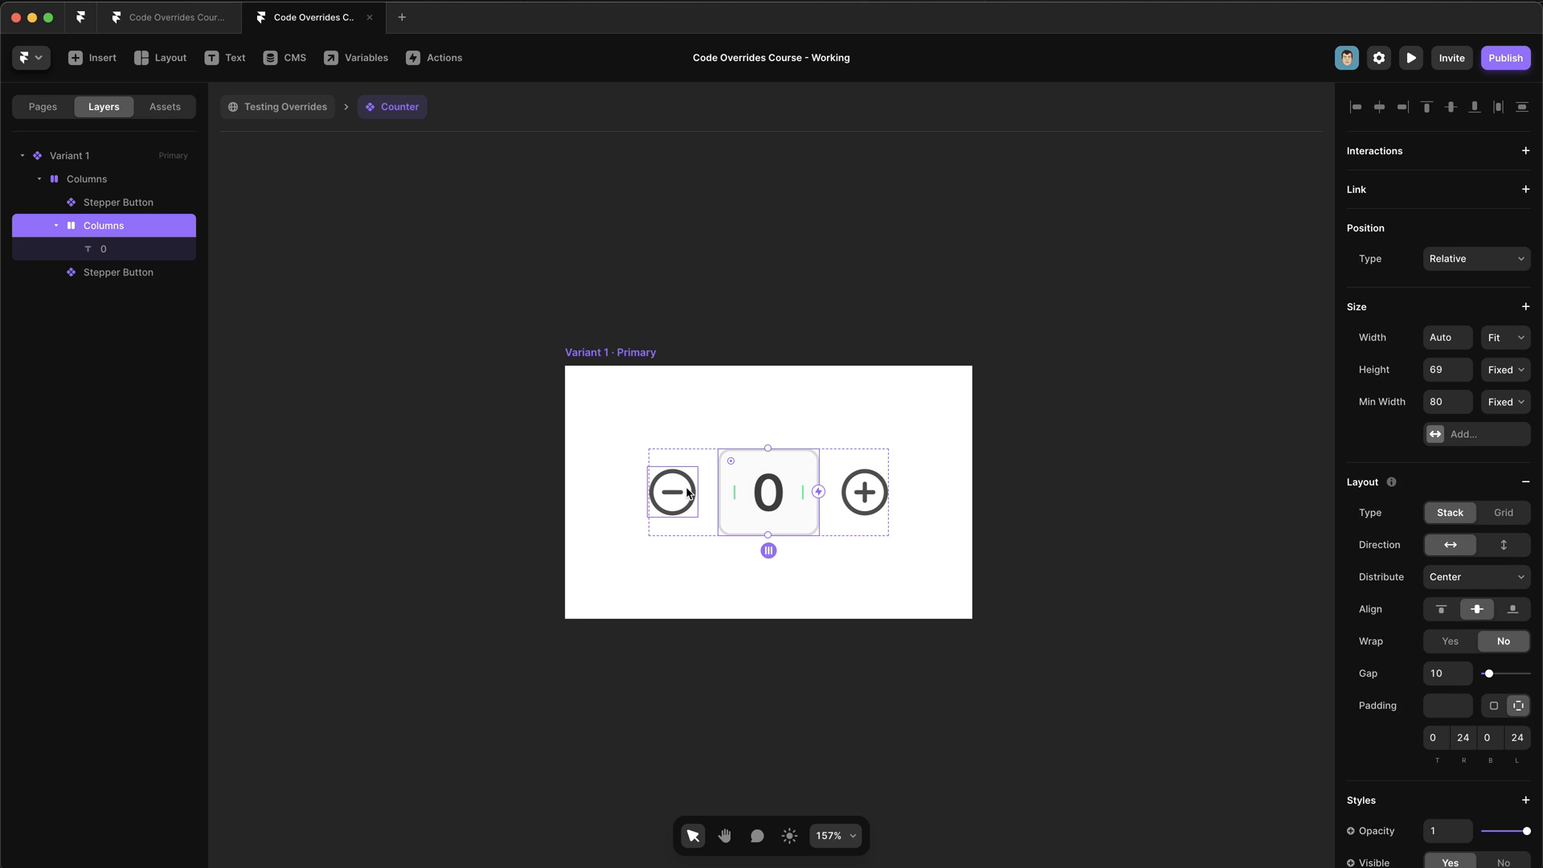
{"action": "left_click", "coordinate": [164, 106]}
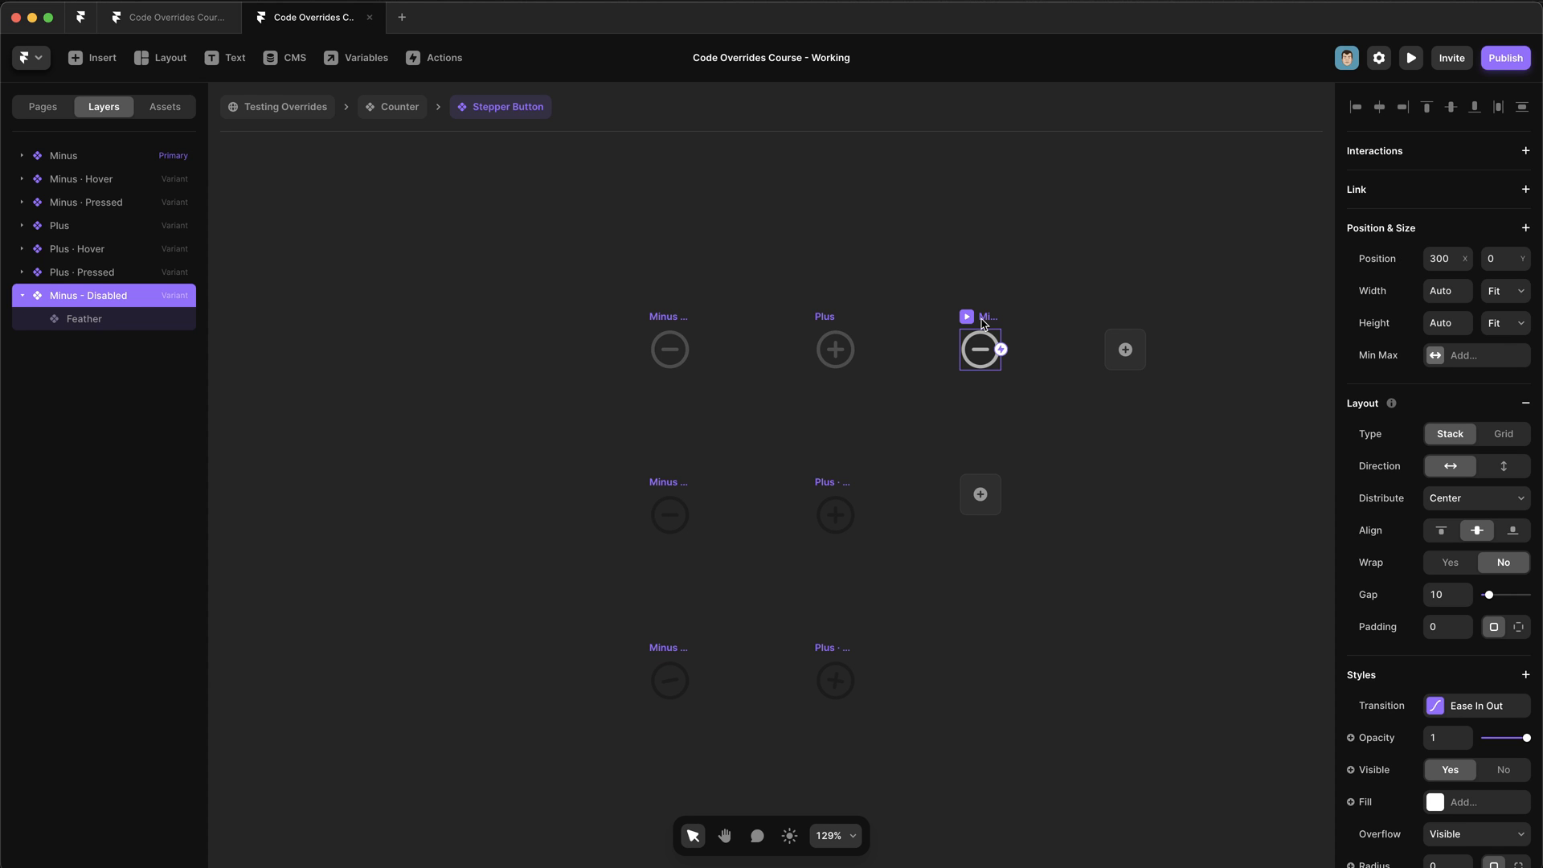
{"action": "left_click", "coordinate": [400, 106]}
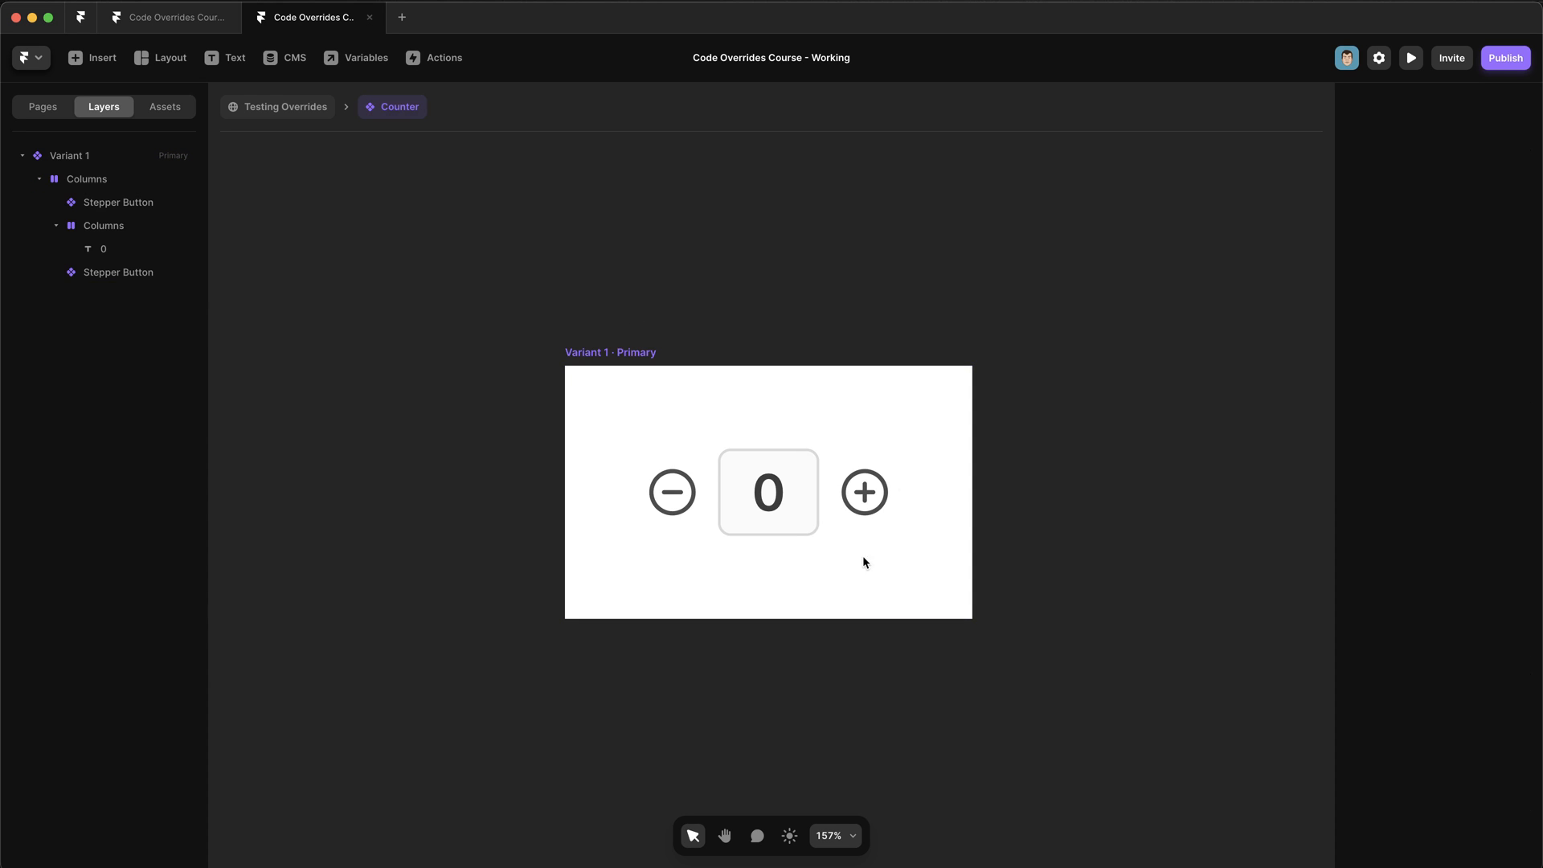
{"action": "left_click", "coordinate": [768, 492]}
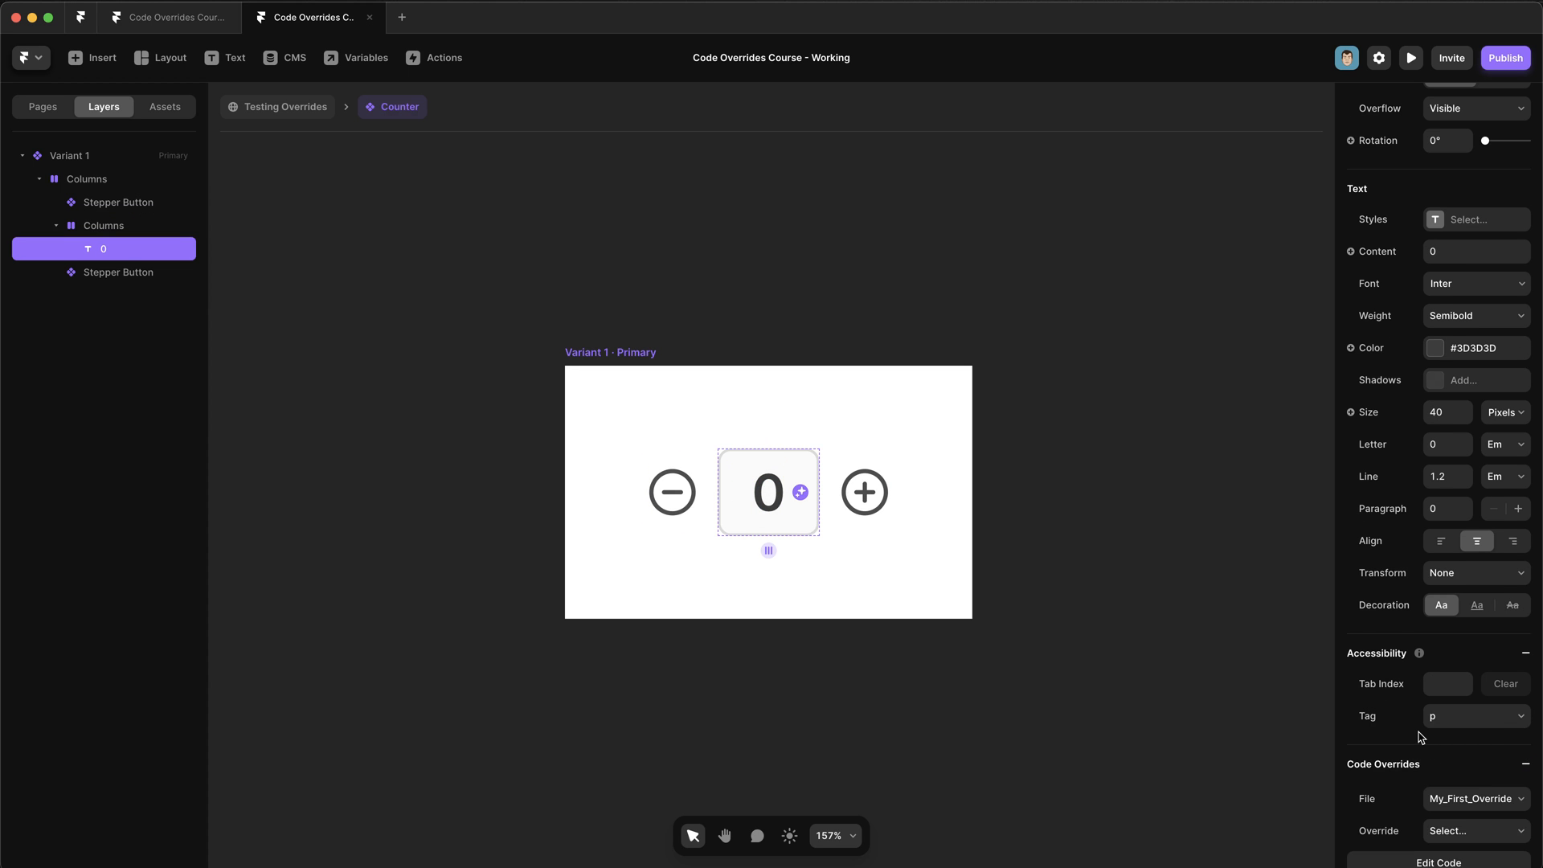
Create a new override file named Counter with a starter withCount override.
{"action": "left_click", "coordinate": [1474, 799]}
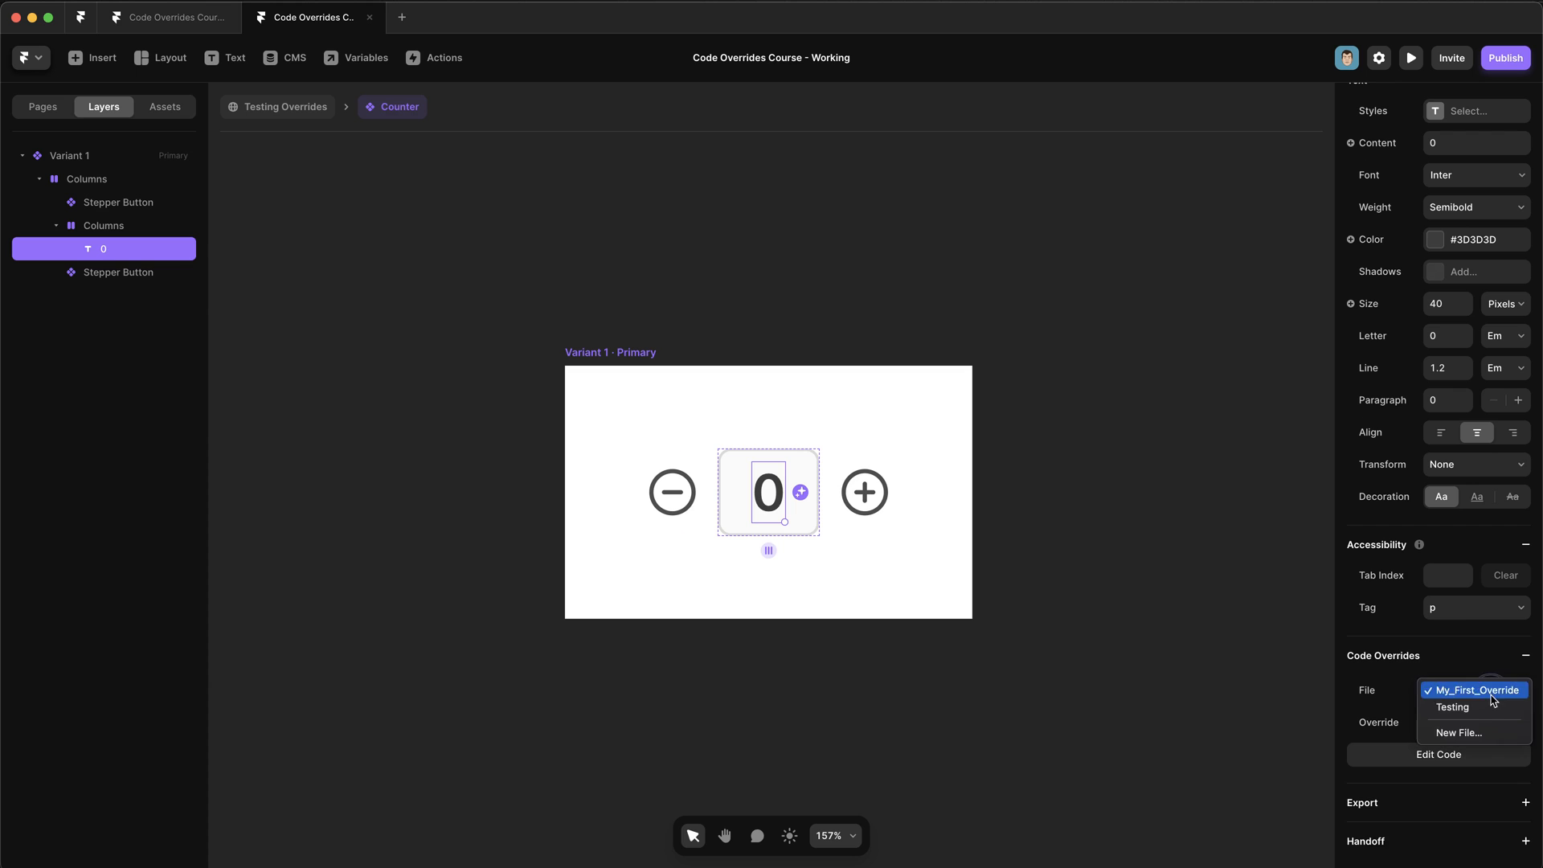
{"action": "left_click", "coordinate": [1467, 733]}
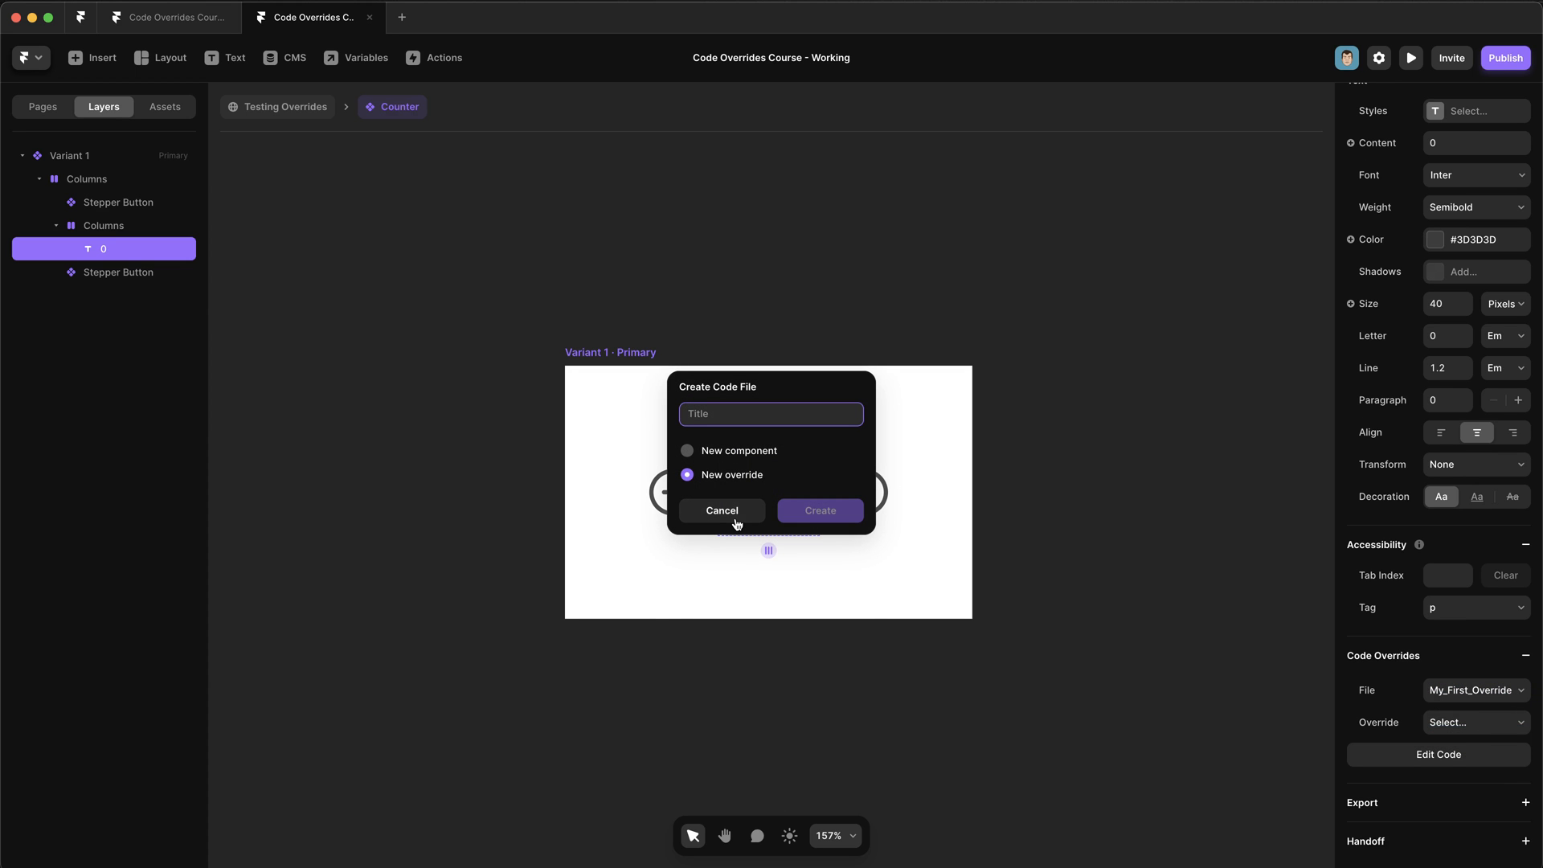
{"action": "type", "text": "Counter"}
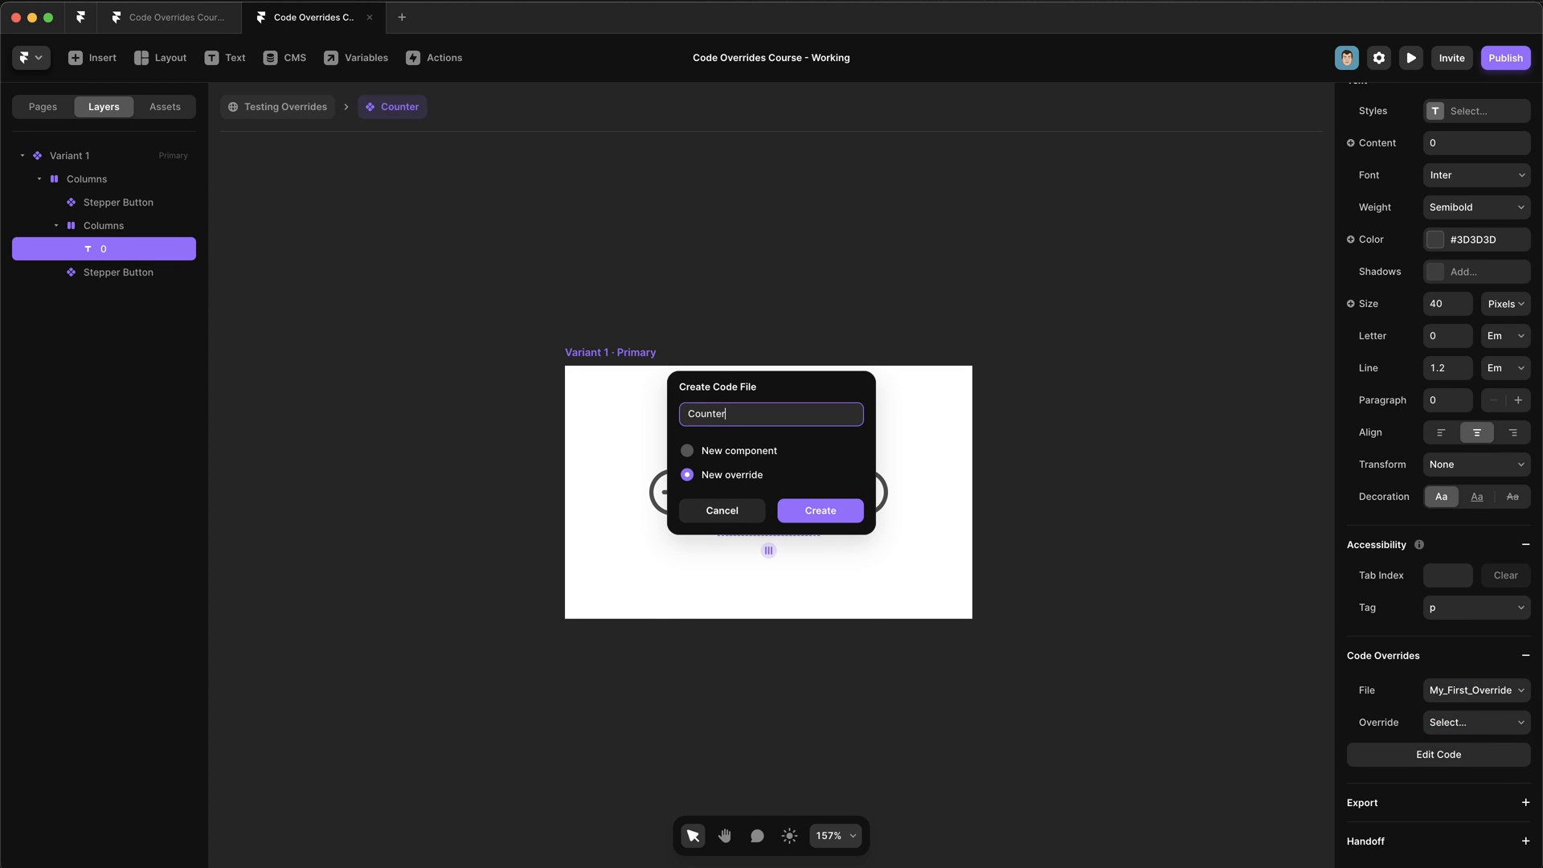
{"action": "left_click", "coordinate": [818, 512]}
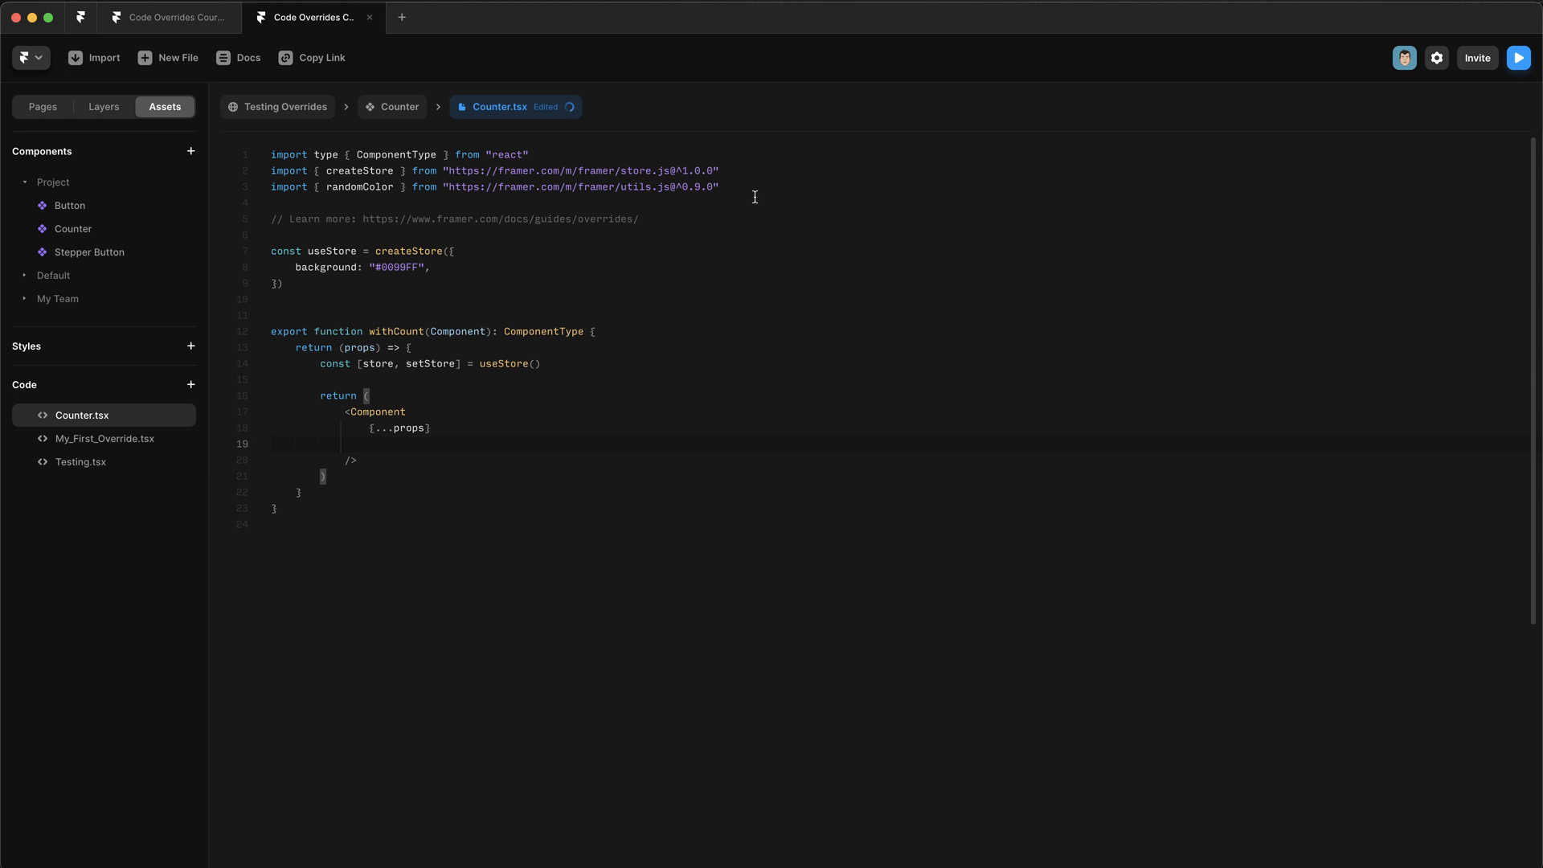
Remove the randomColor import and make the store hold count: 0.
{"action": "triple_click", "coordinate": [491, 186]}
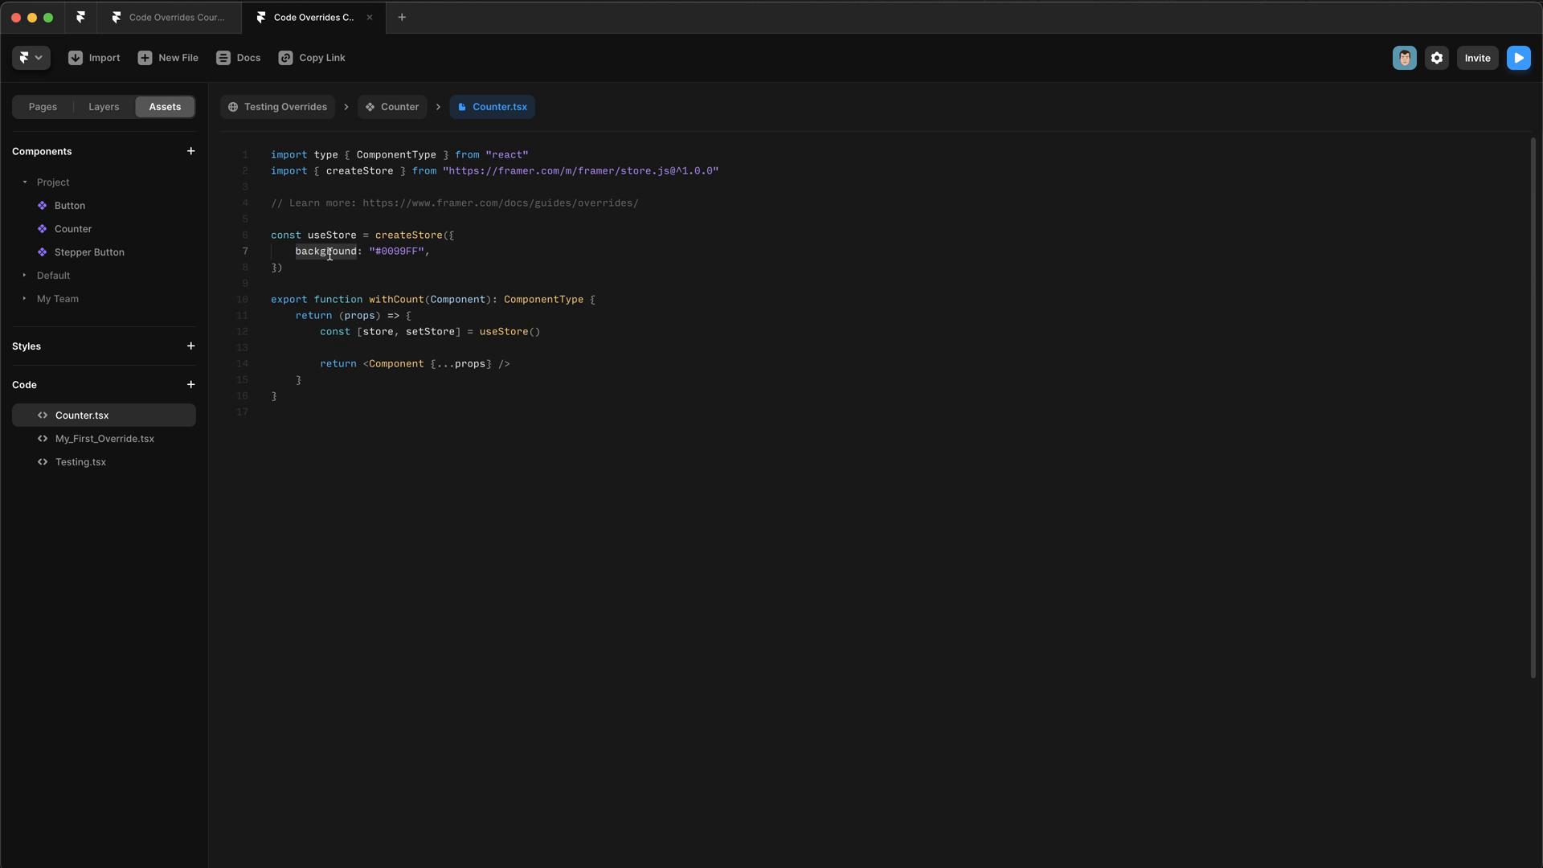
{"action": "type", "text": "count"}
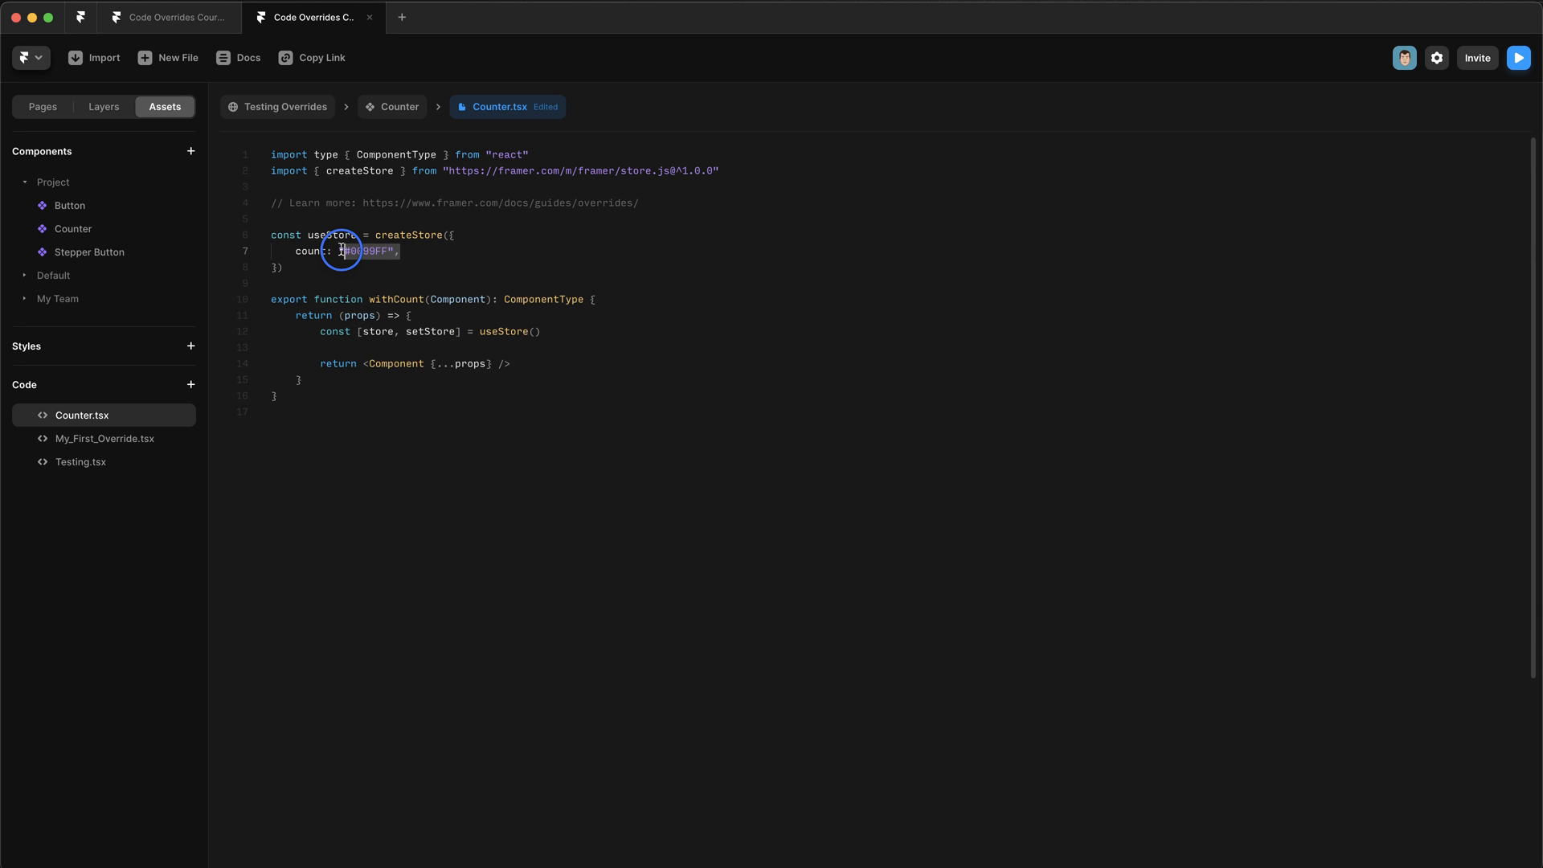
{"action": "type", "text": "0"}
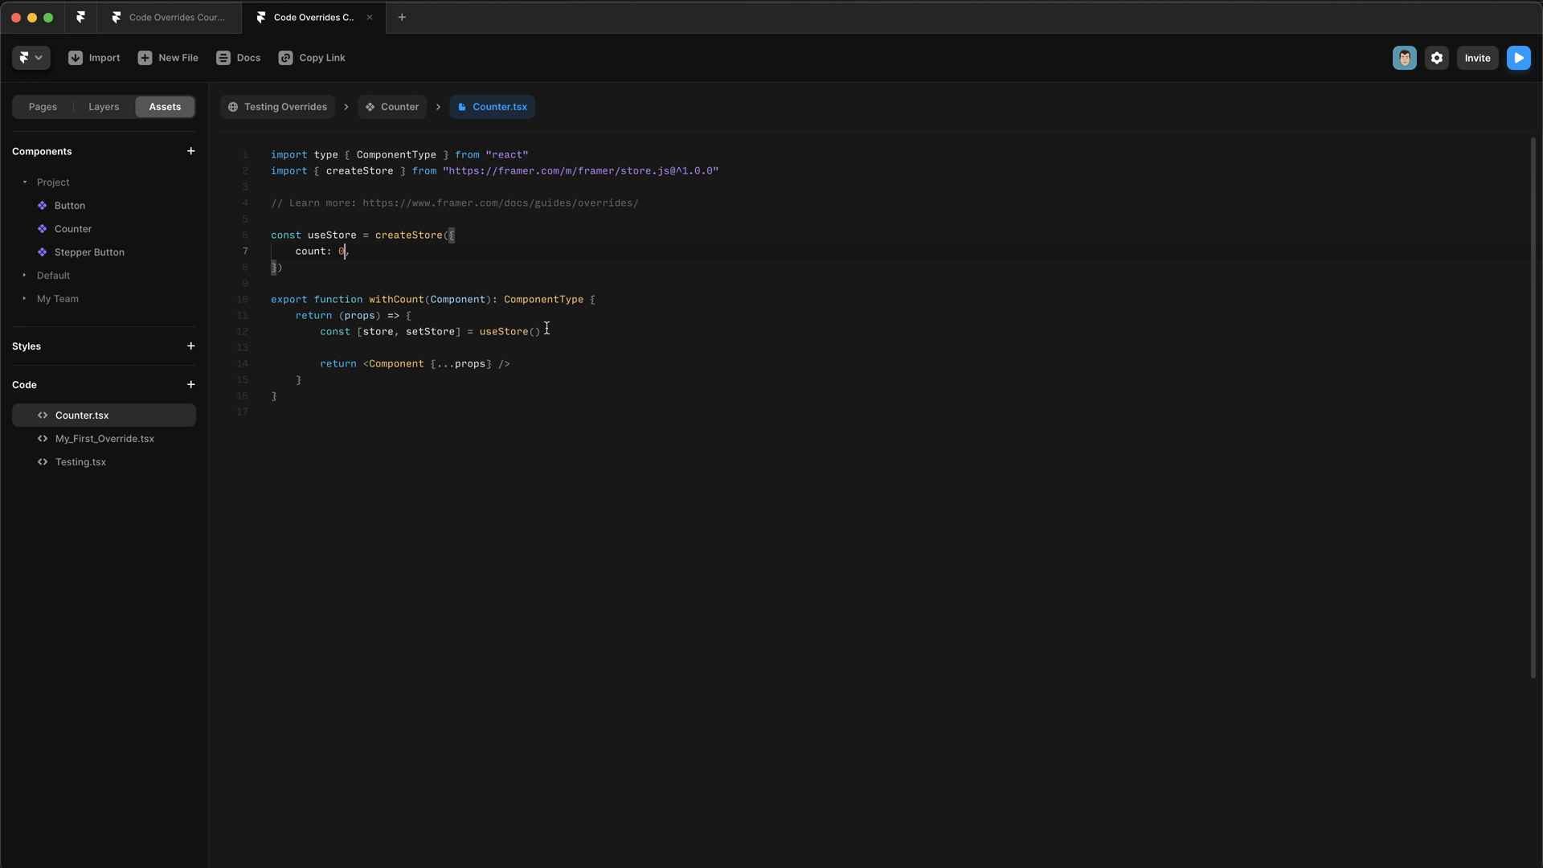
{"action": "mouse_move", "coordinate": [540, 331]}
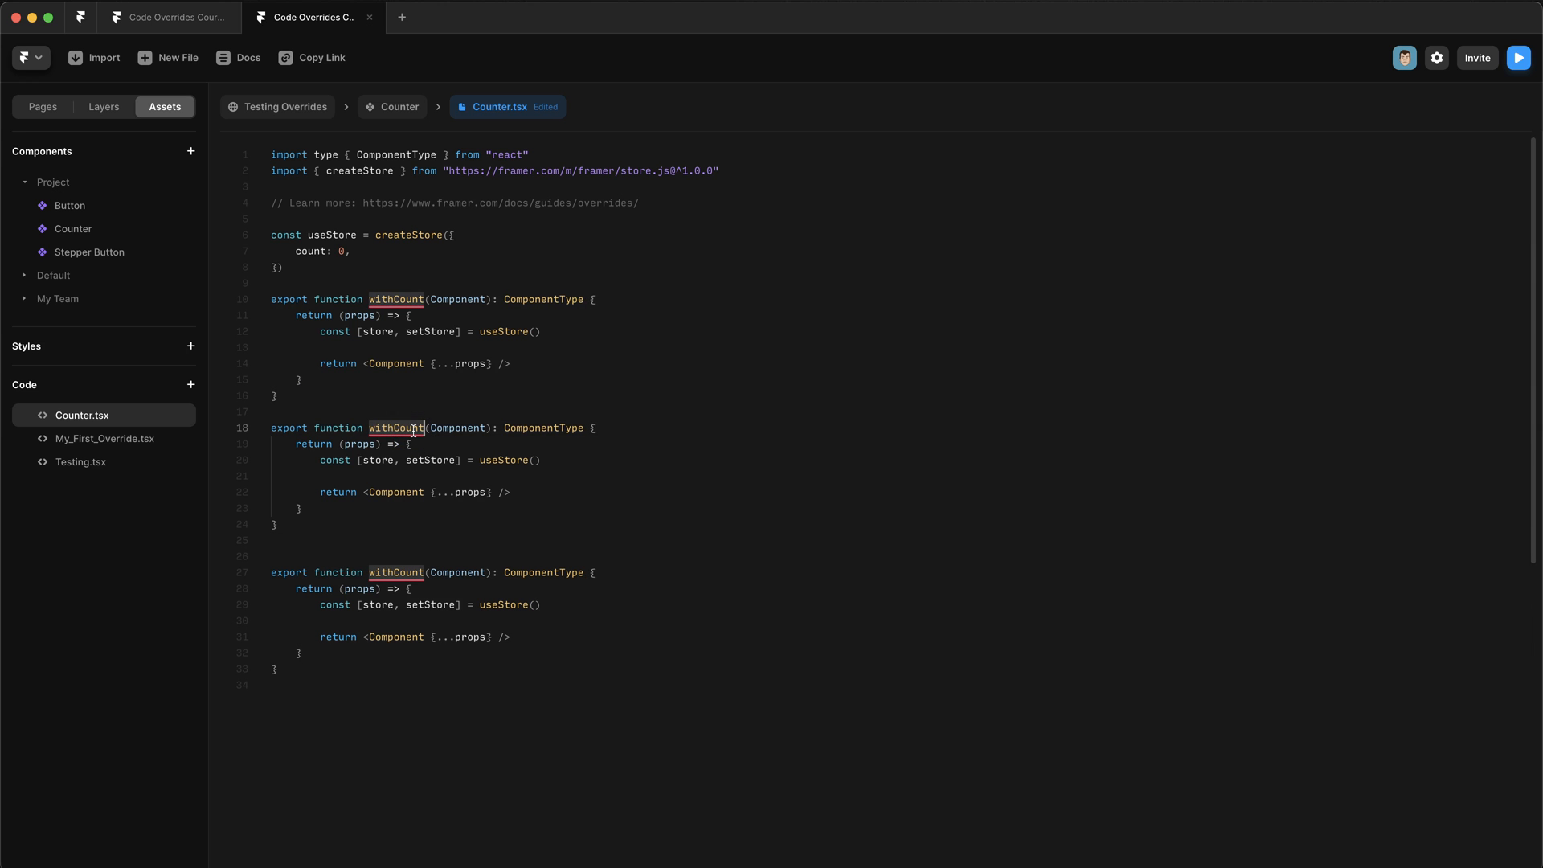
Duplicate the withCount function and rename one copy withIncrementCount.
{"action": "type", "text": "withIncrement"}
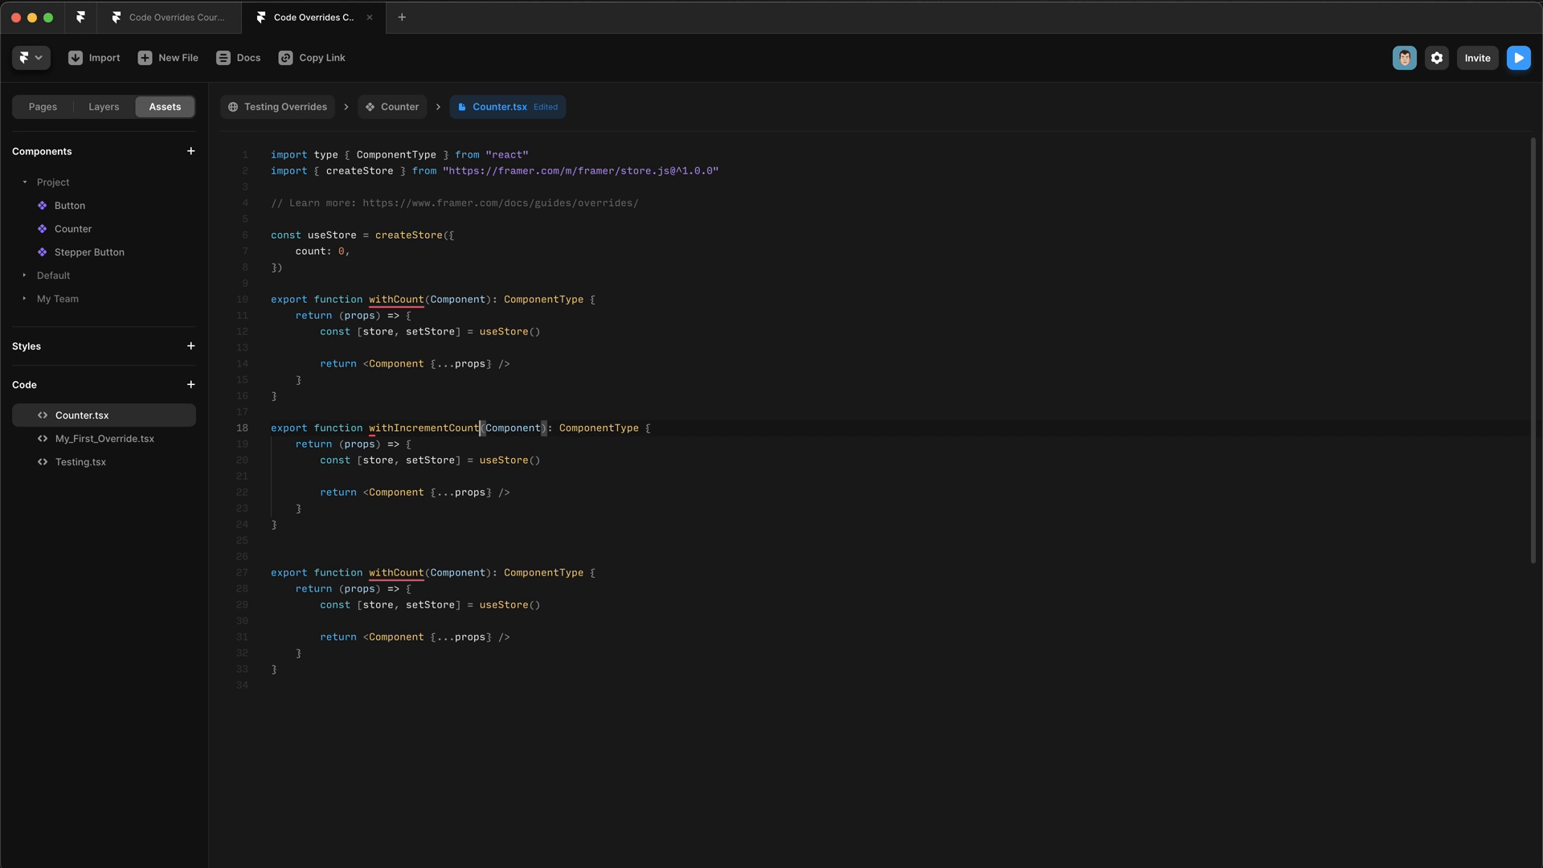
{"action": "type", "text": "wit"}
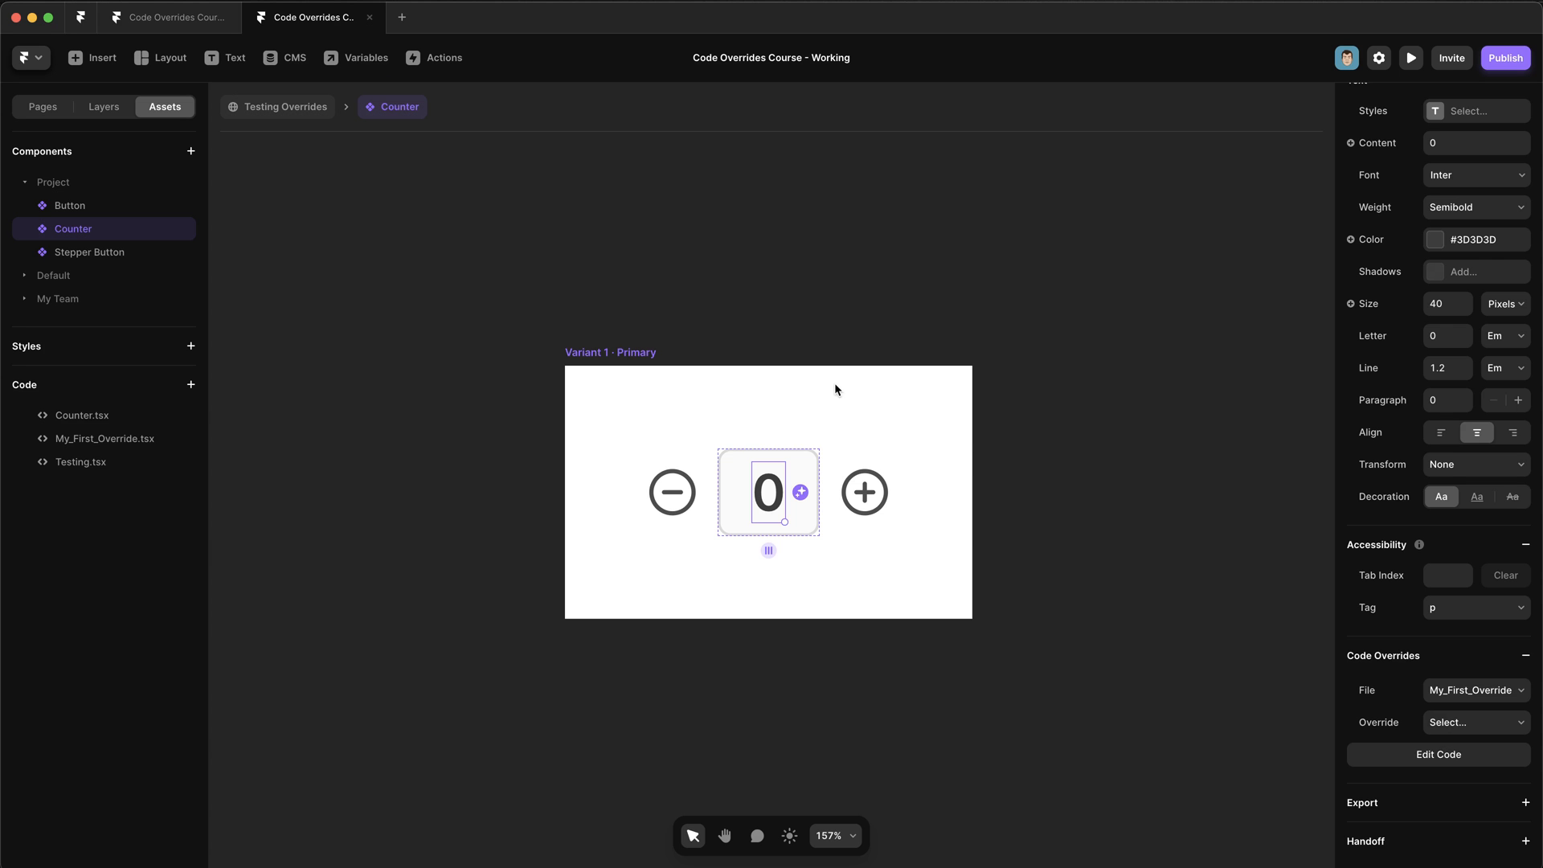
Attach the Counter file's withCount override to the number text.
{"action": "left_click", "coordinate": [103, 106]}
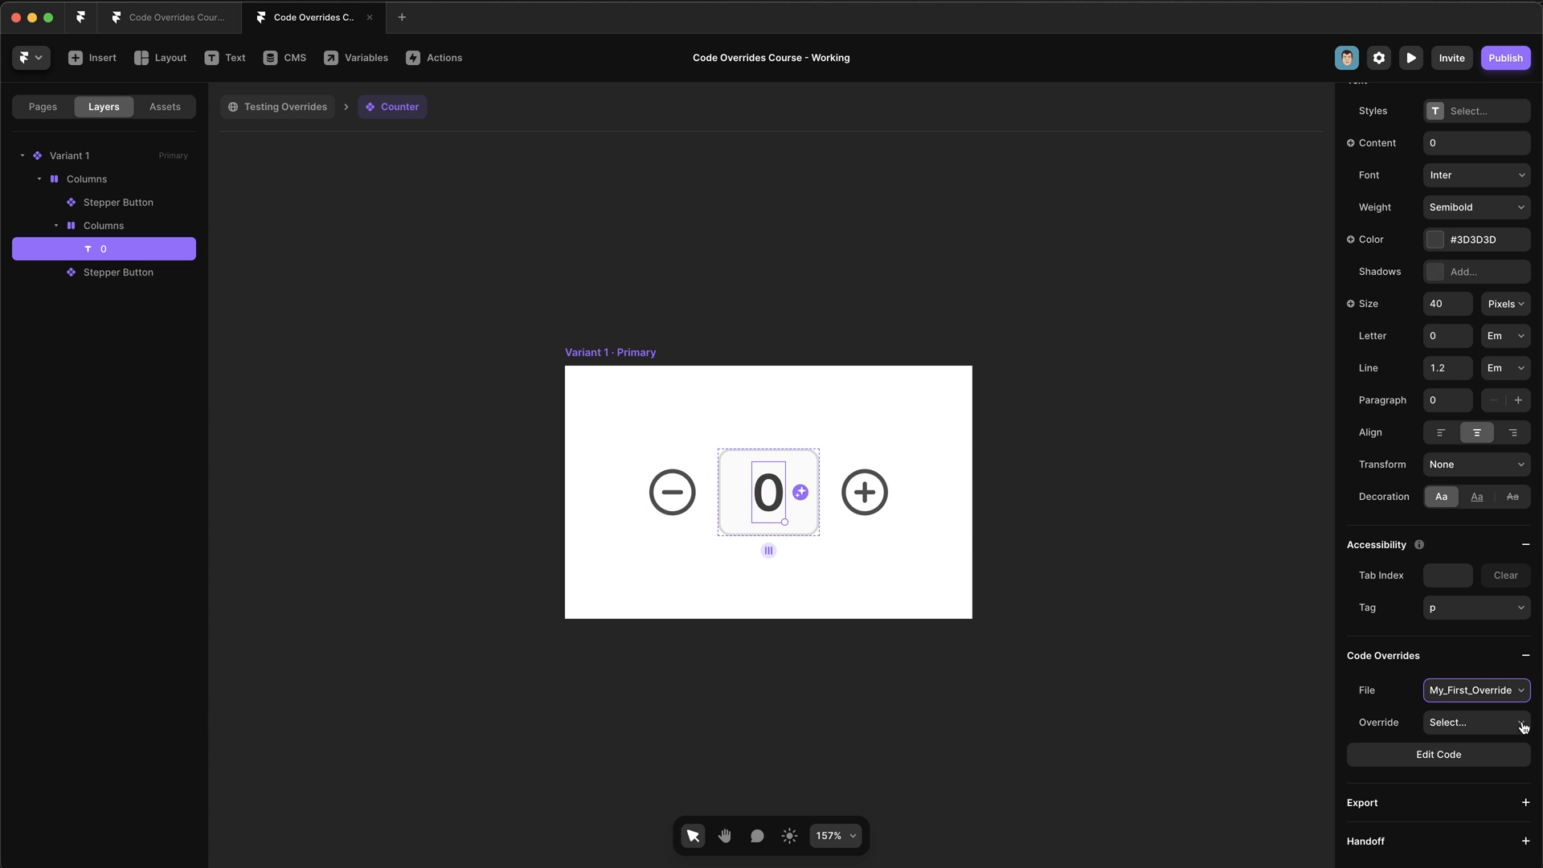
{"action": "left_click", "coordinate": [1475, 689]}
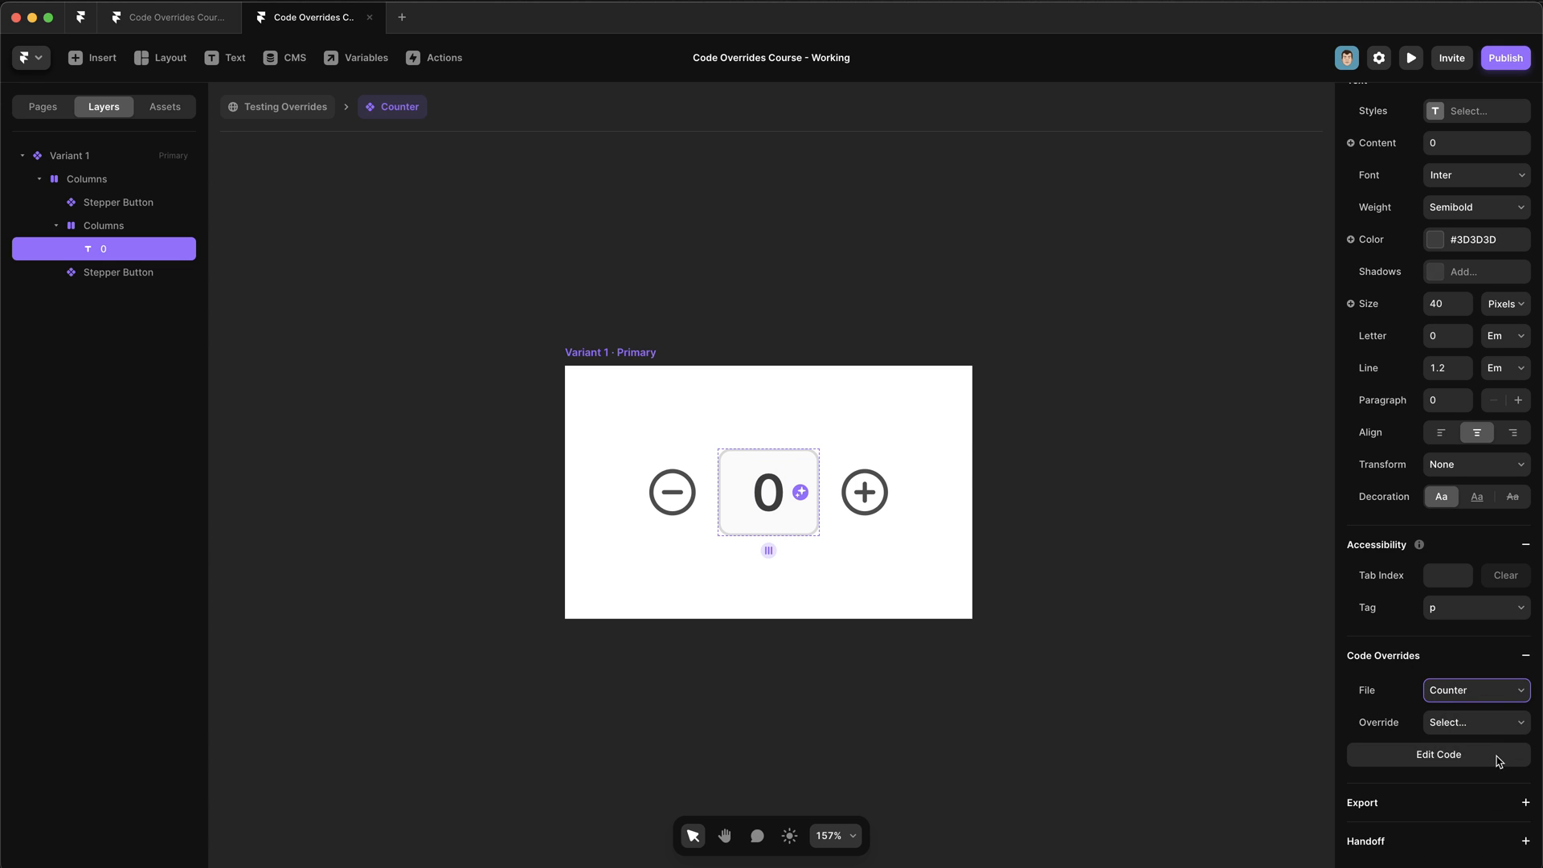
{"action": "left_click", "coordinate": [1476, 722]}
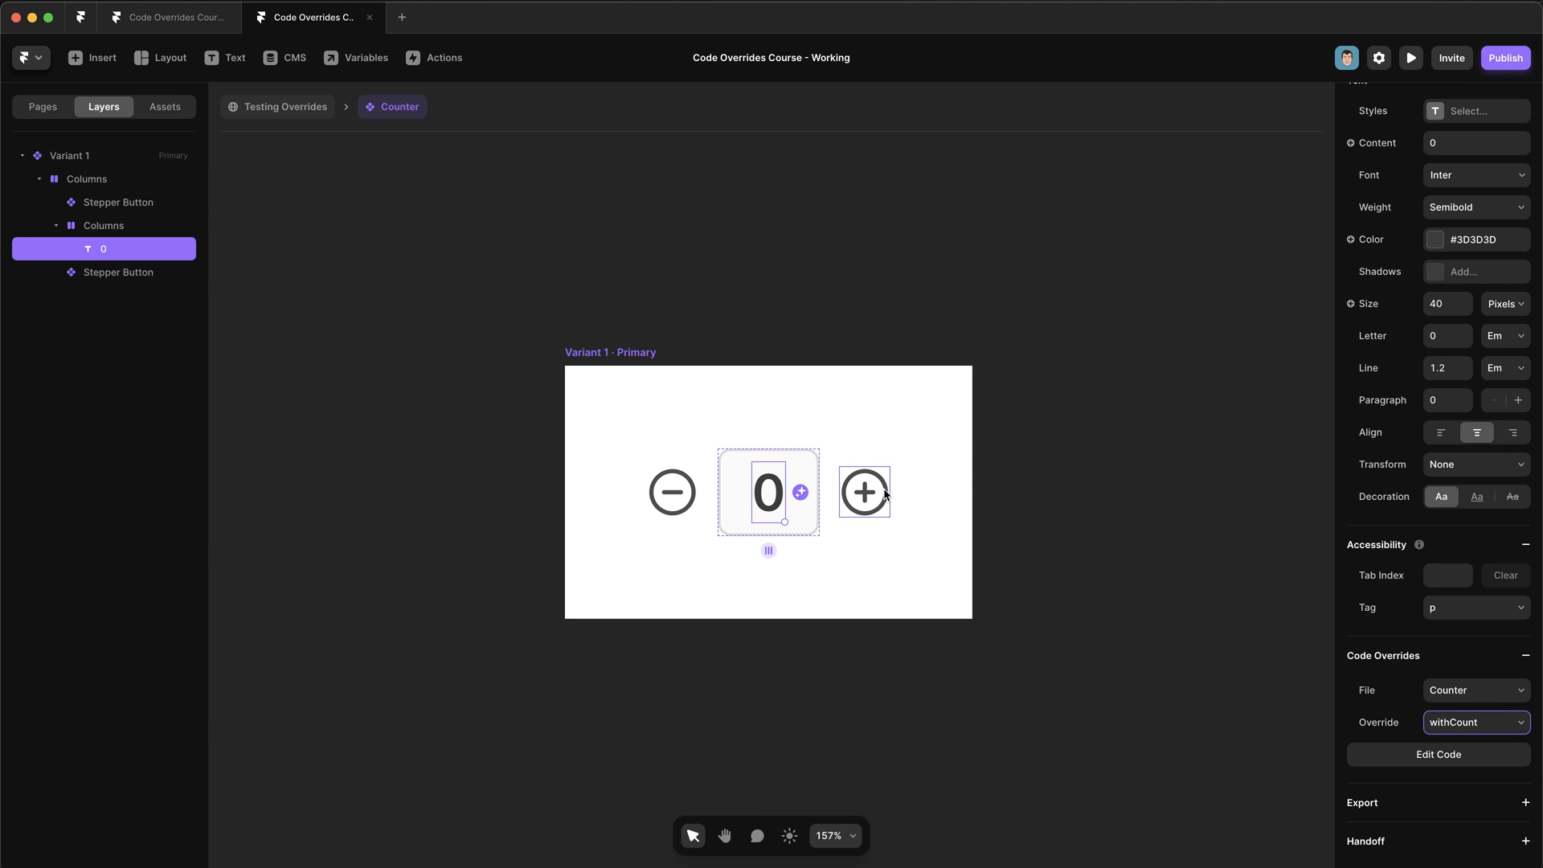
{"action": "left_click", "coordinate": [863, 492]}
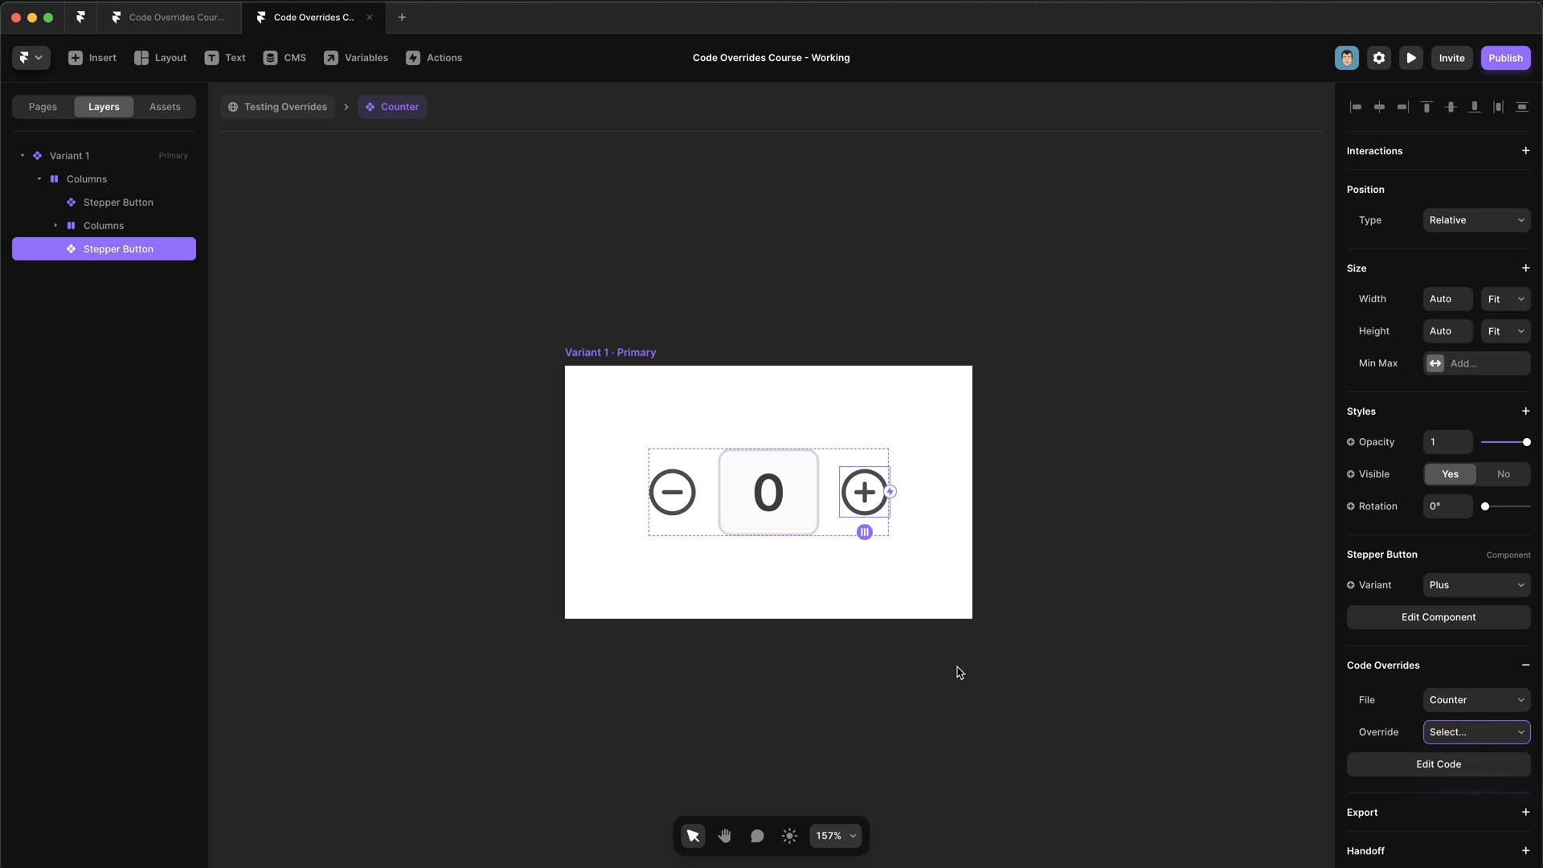
Attach withDecrementCount to the minus Stepper Button and reopen Counter.tsx.
{"action": "left_click", "coordinate": [1475, 731]}
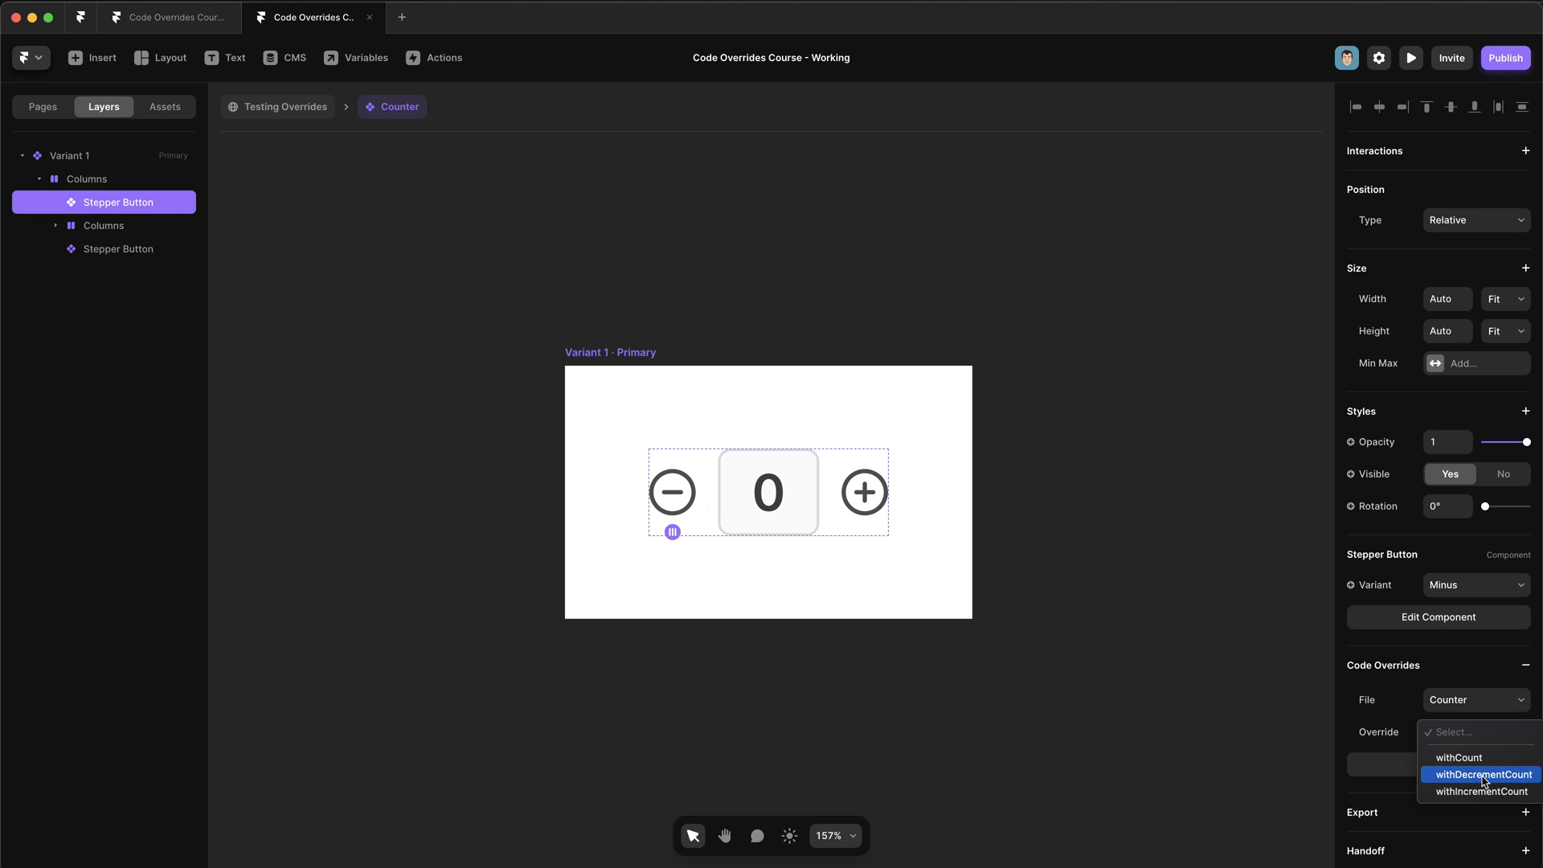
{"action": "left_click", "coordinate": [1481, 775]}
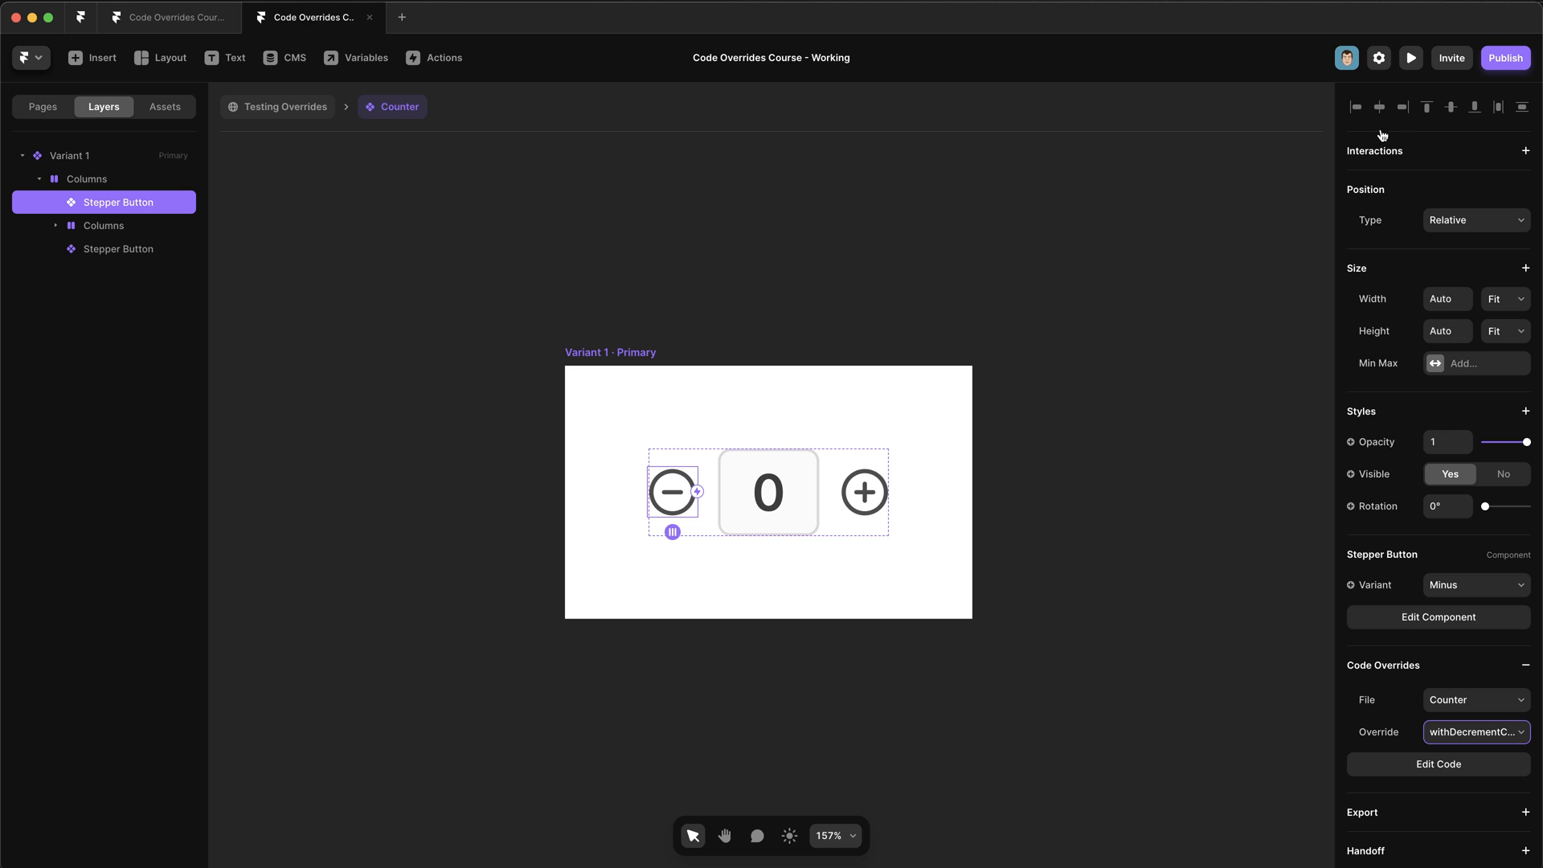
{"action": "left_click", "coordinate": [1409, 58]}
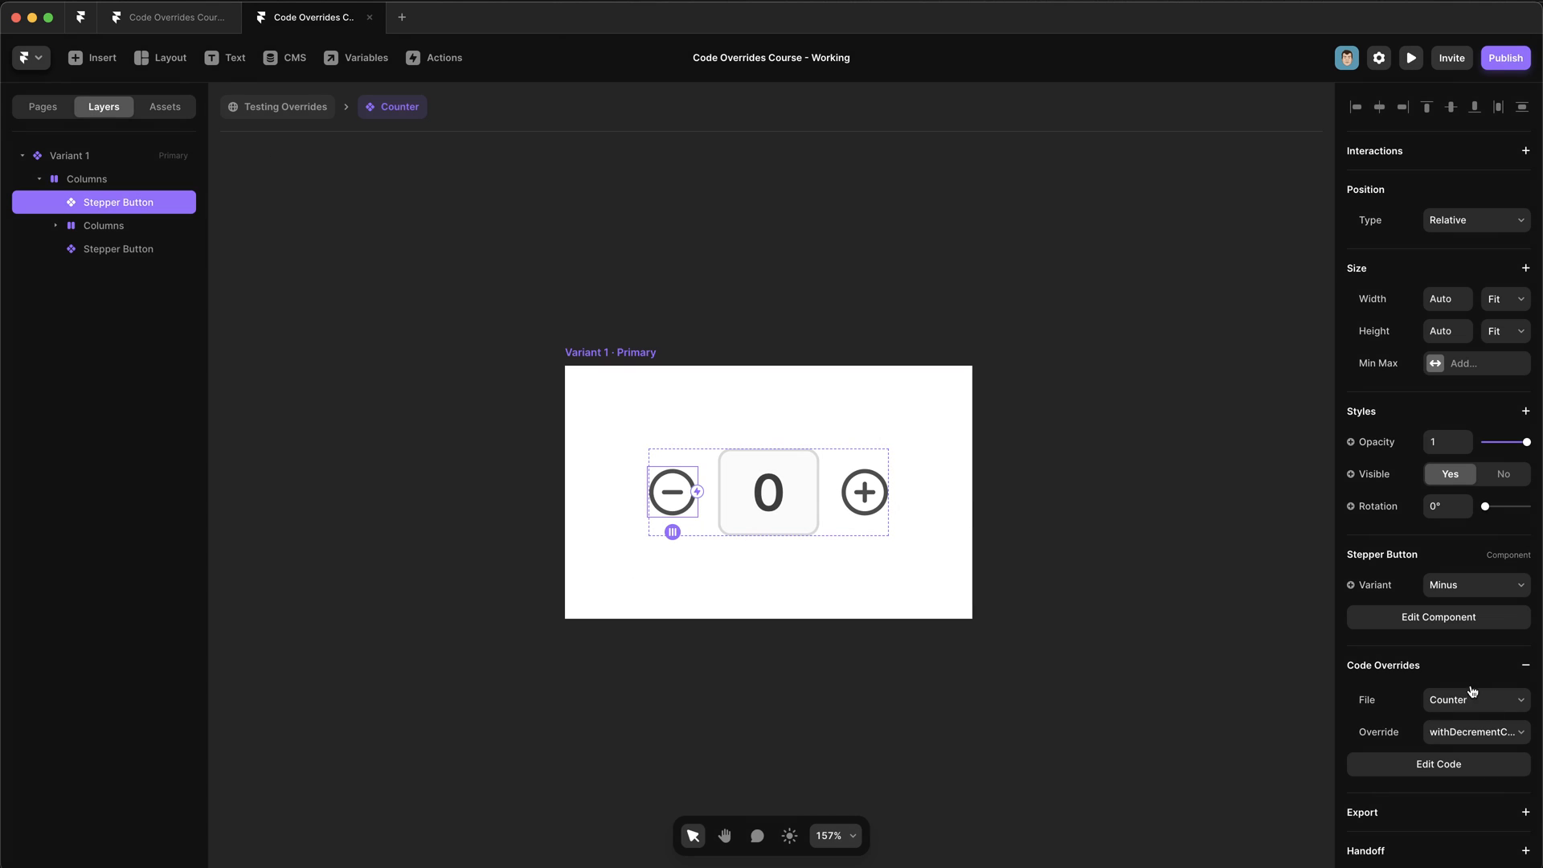
{"action": "left_click", "coordinate": [1435, 763]}
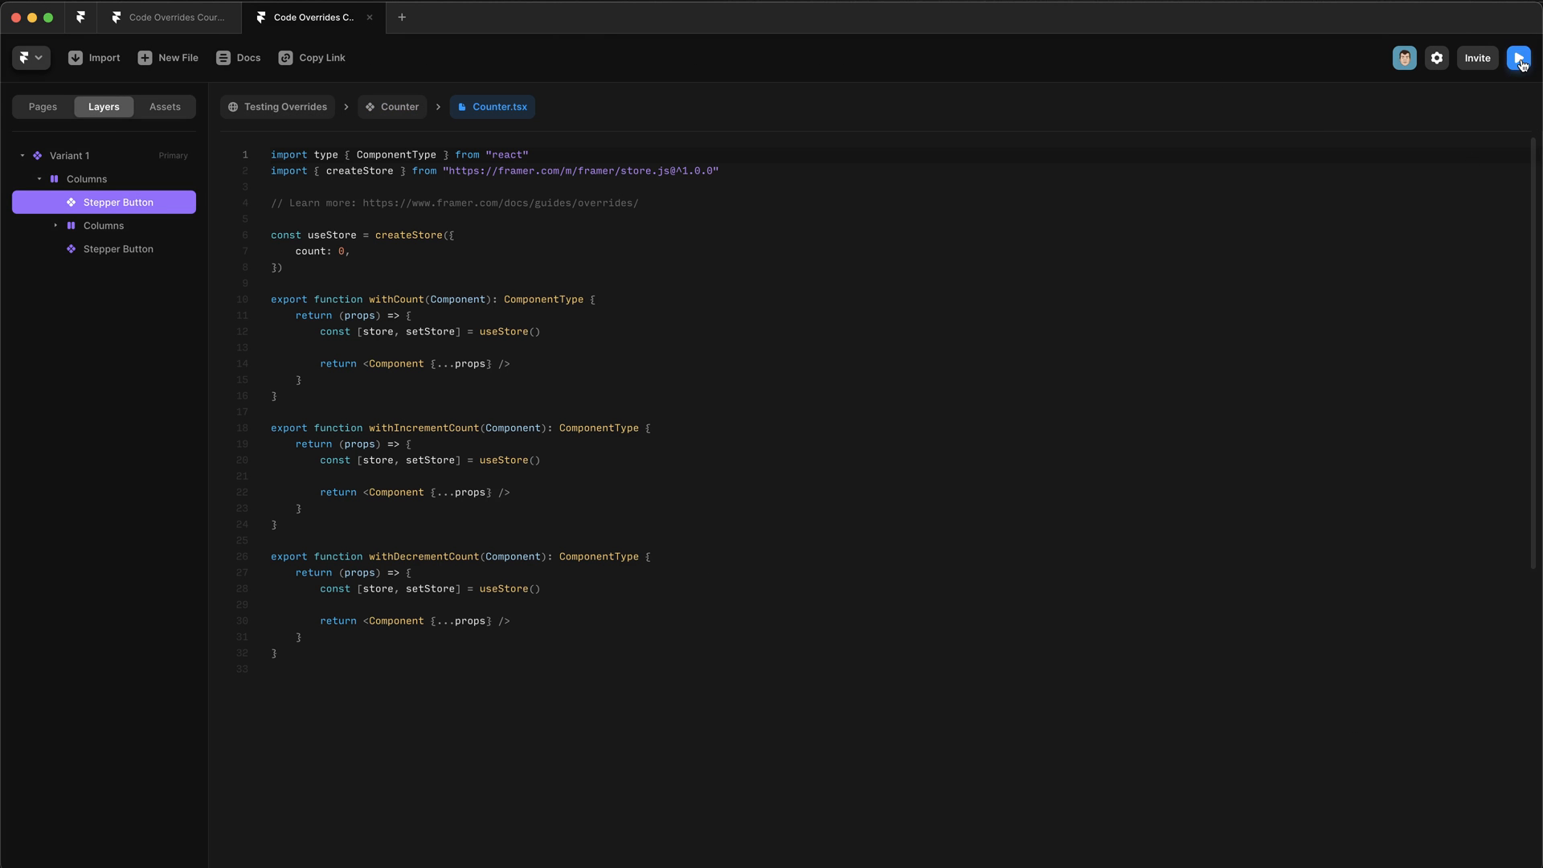
Show a live preview of the counter's Variant 1 beside the Counter code.
{"action": "left_click", "coordinate": [1519, 57]}
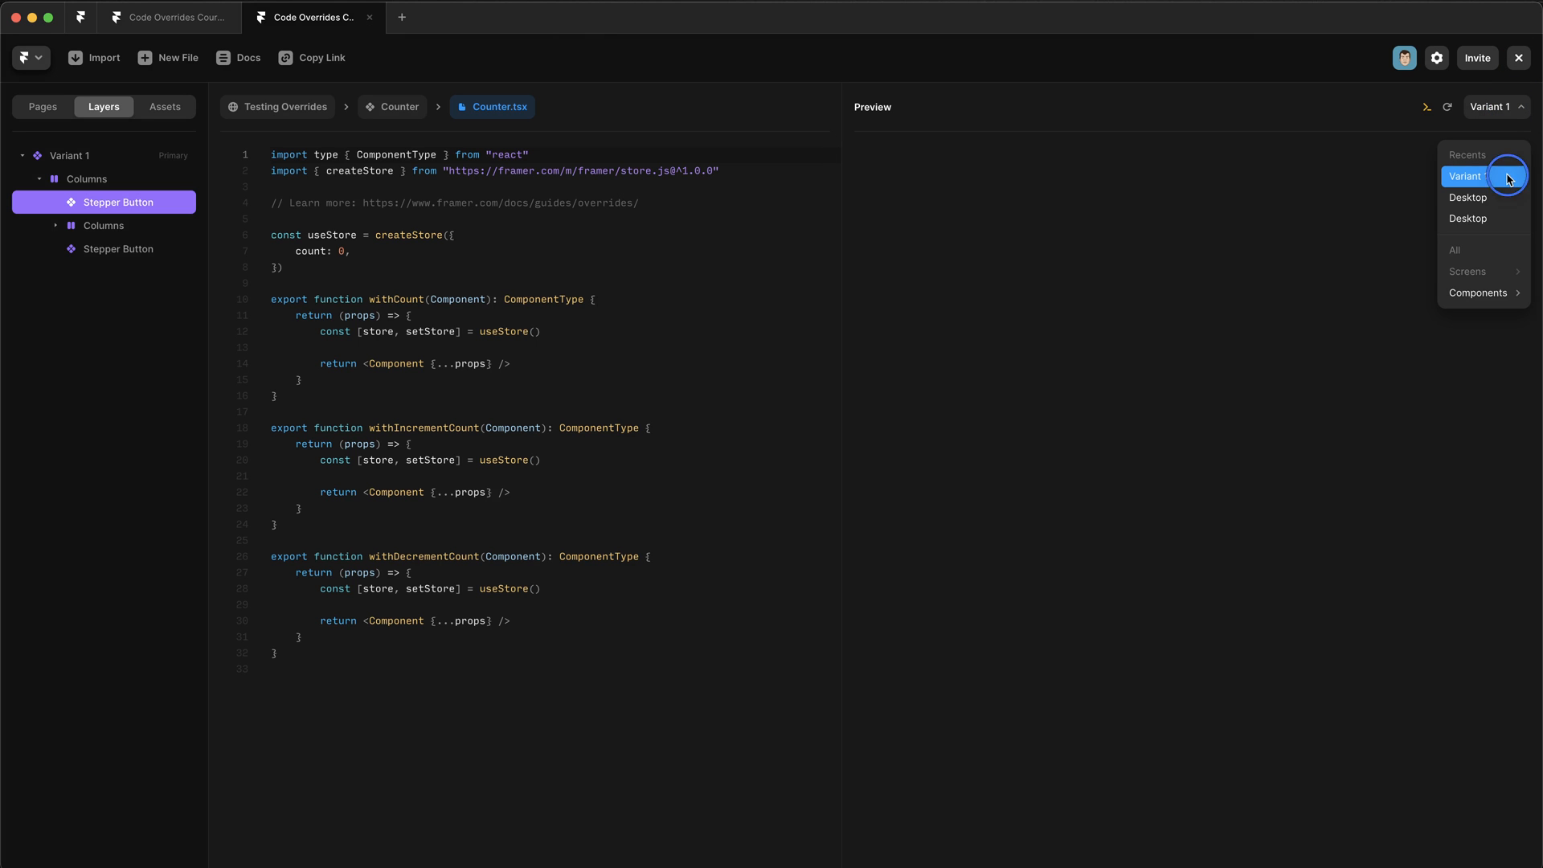
{"action": "left_click", "coordinate": [1466, 176]}
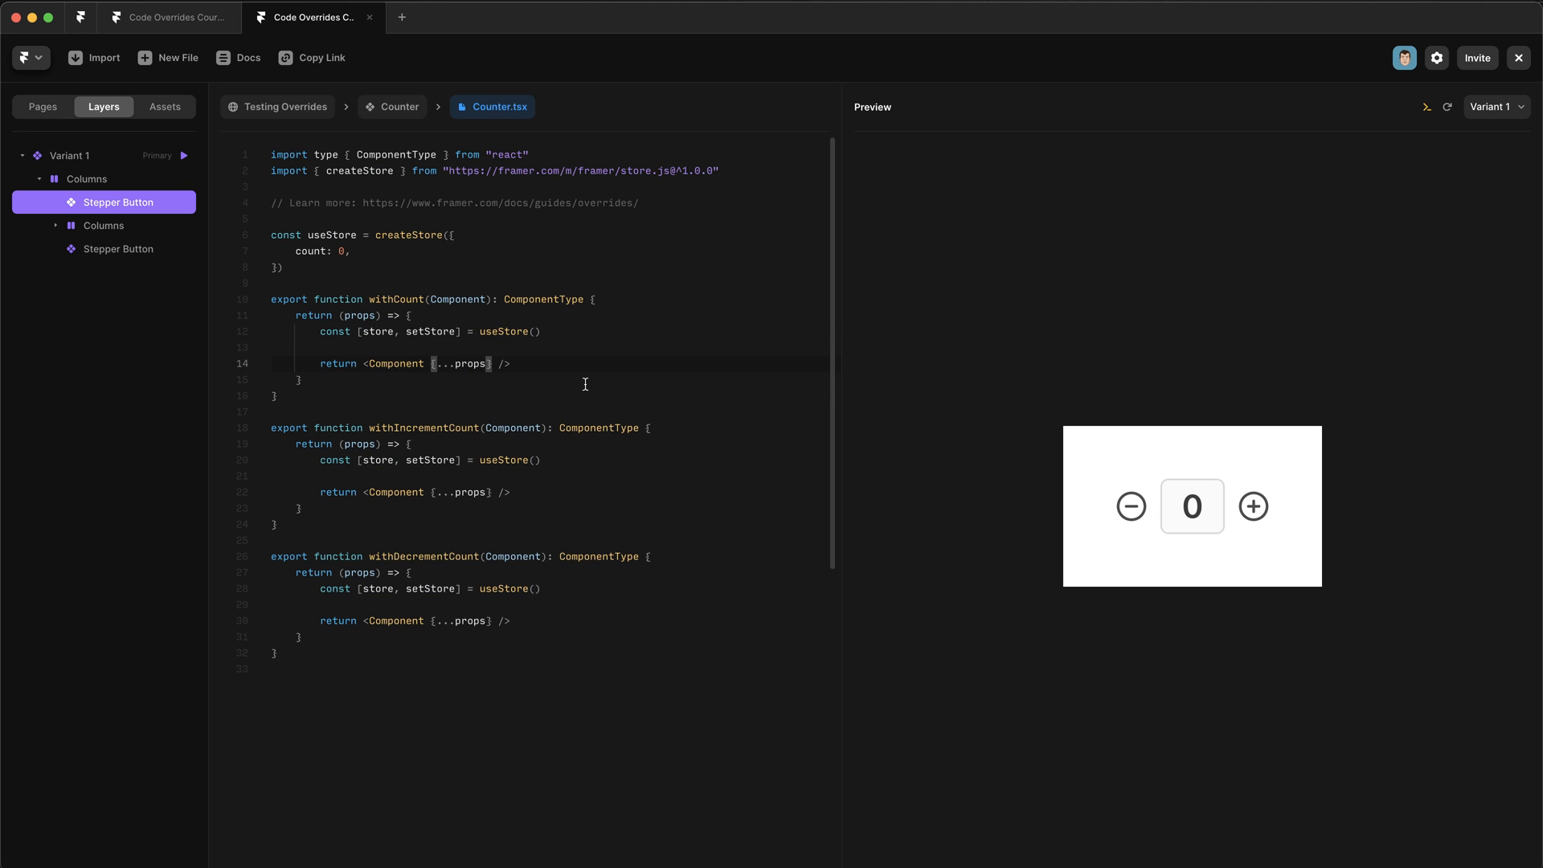
Pass text={store.count} on the Component and start the store count at 2.
{"action": "type", "text": "text="}
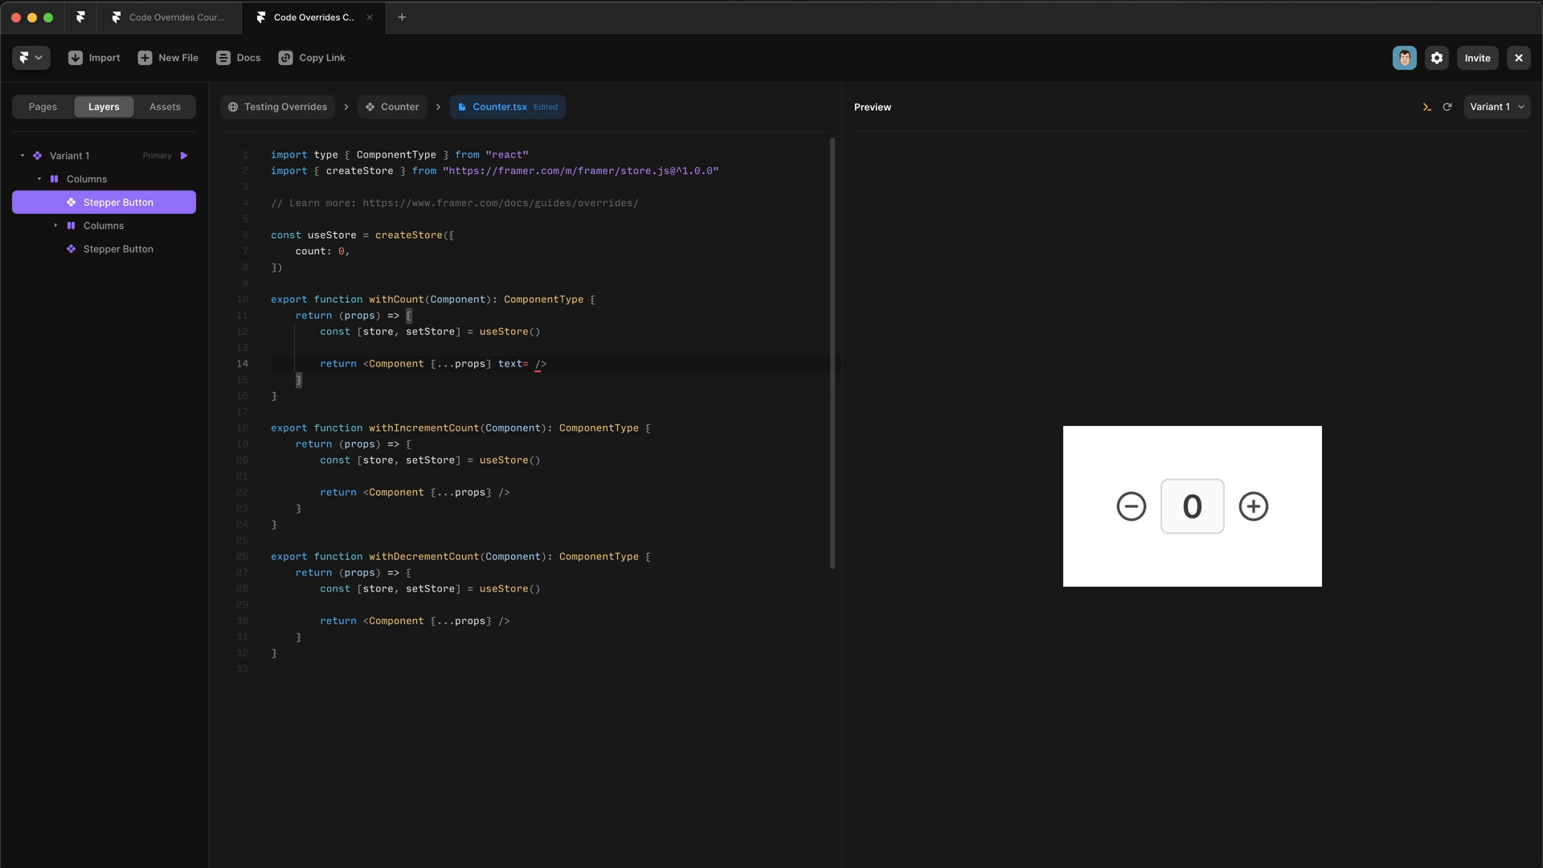
{"action": "type", "text": "store.count}"}
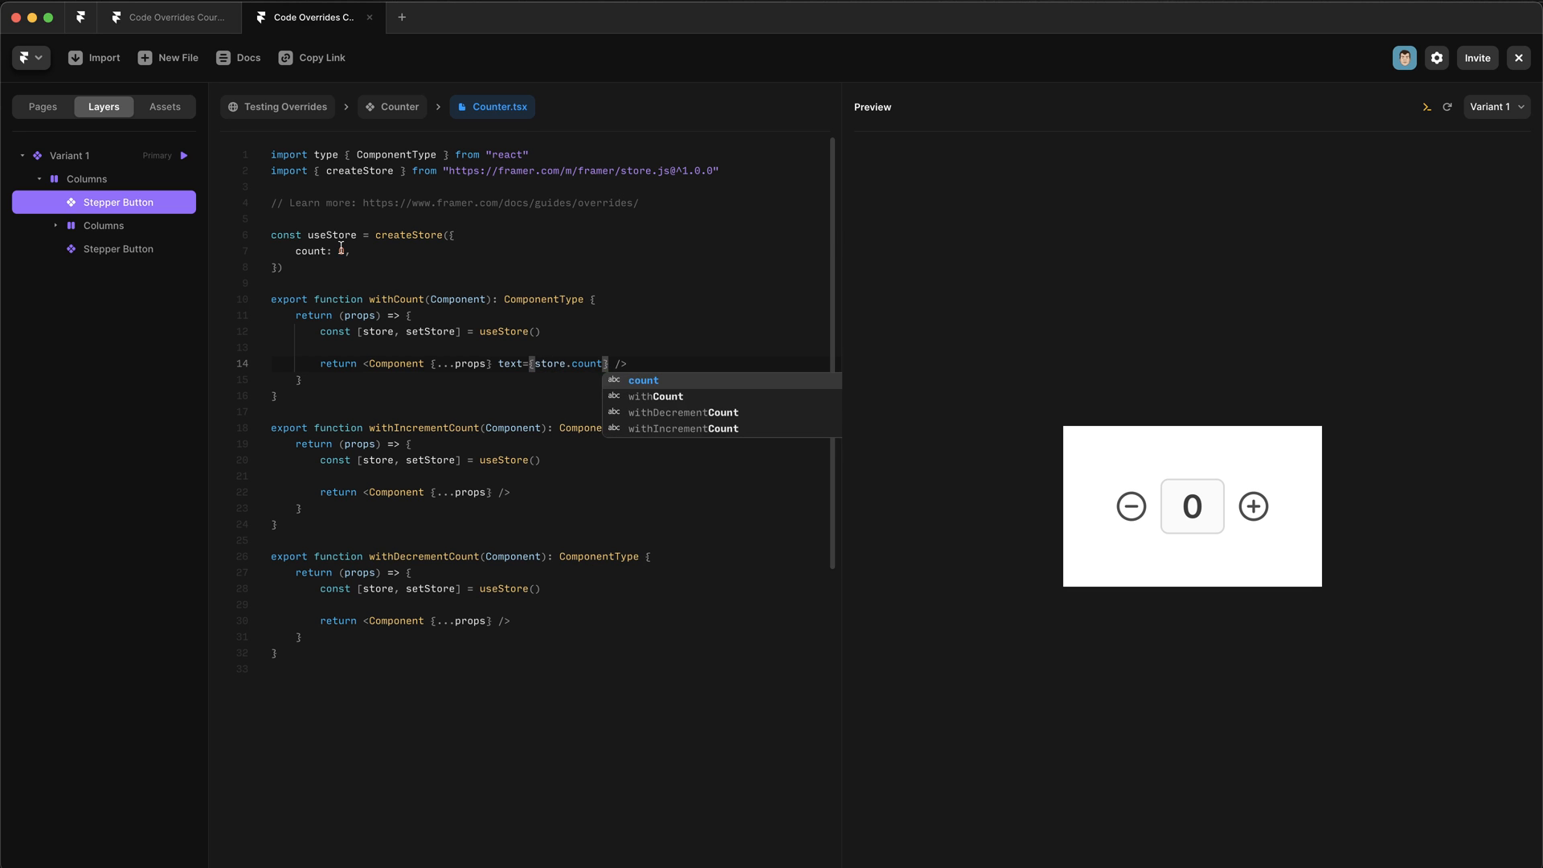
{"action": "type", "text": "2"}
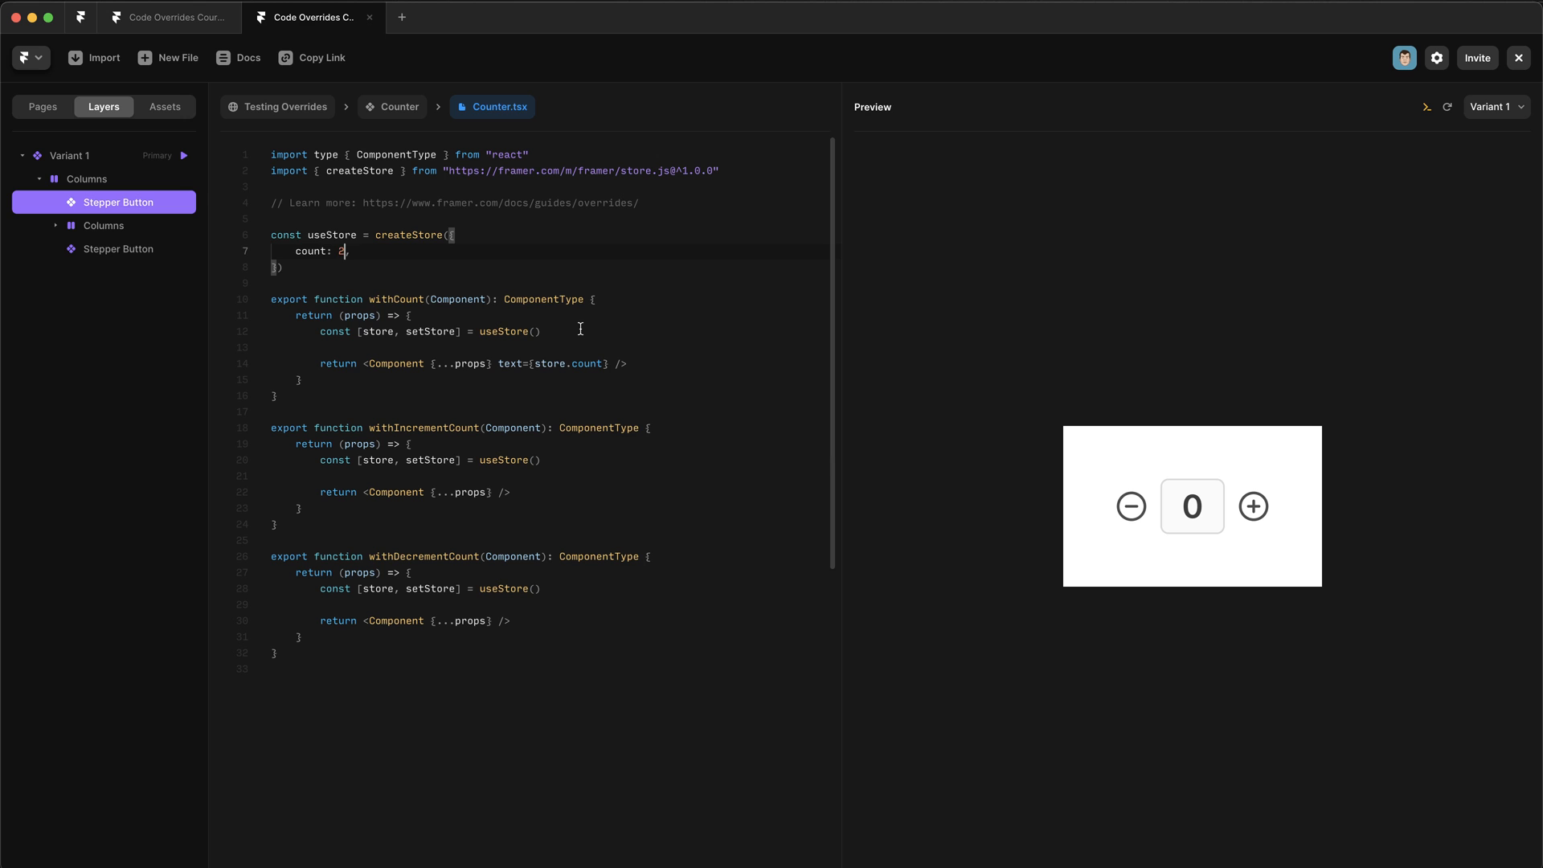
{"action": "double_click", "coordinate": [310, 250]}
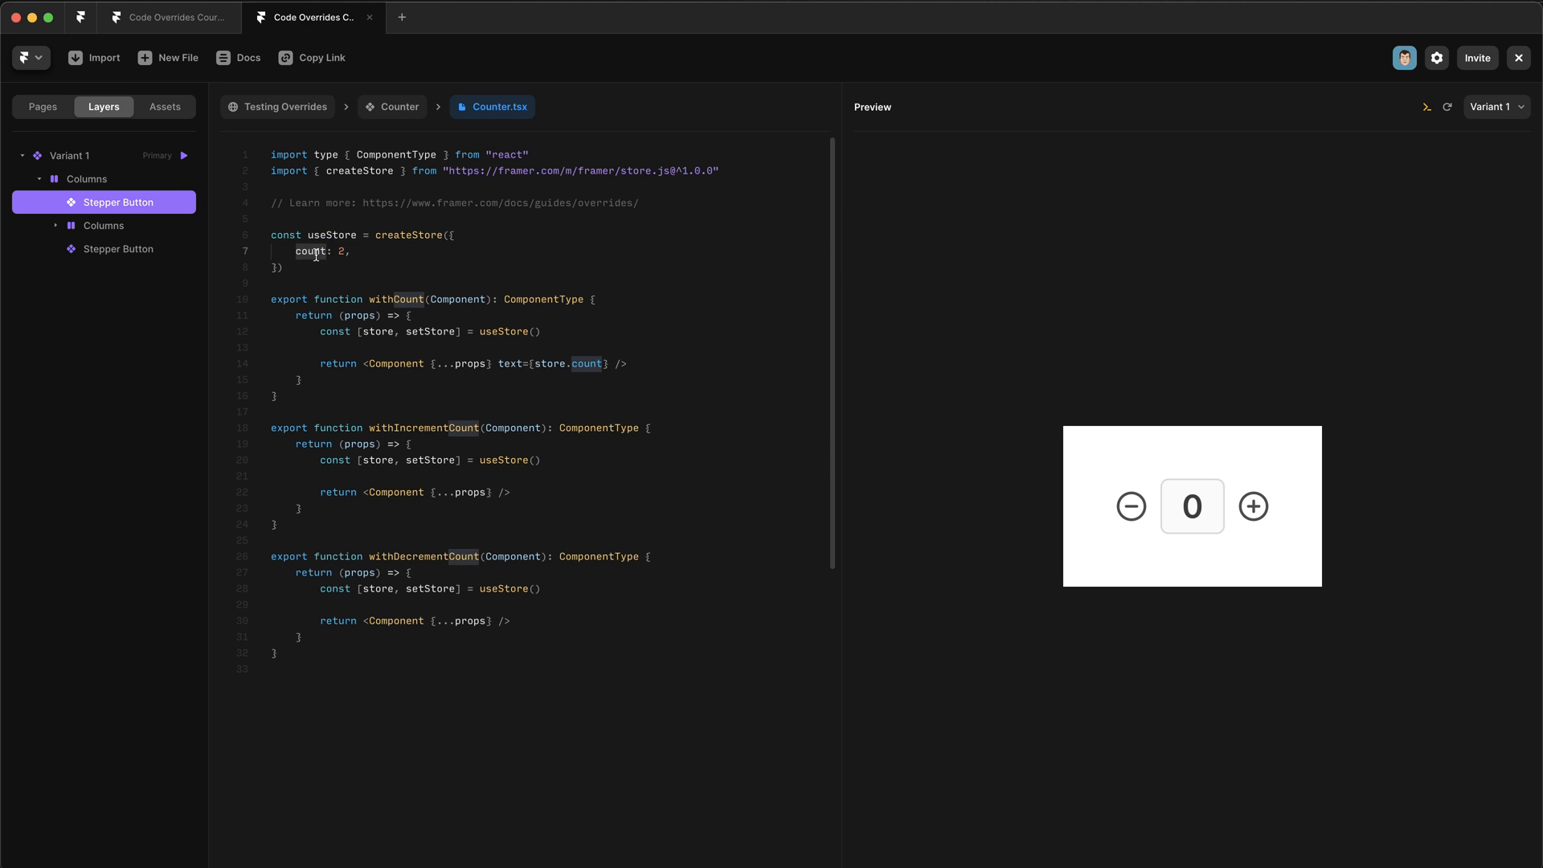
{"action": "mouse_move", "coordinate": [509, 363]}
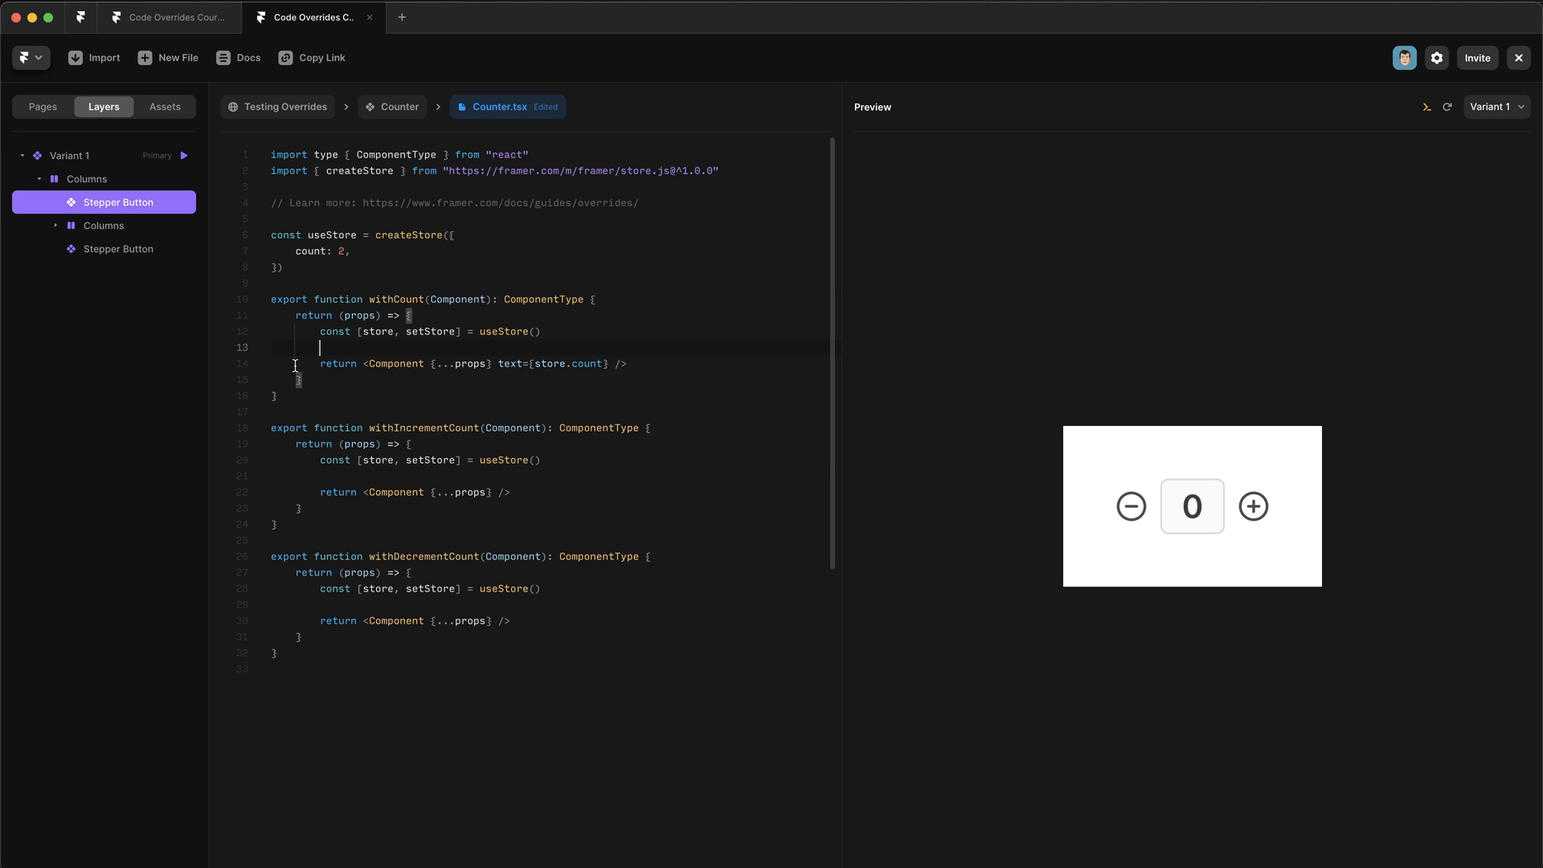
Convert store.count to a string in a count variable and pass text={count}.
{"action": "type", "text": "let count = s"}
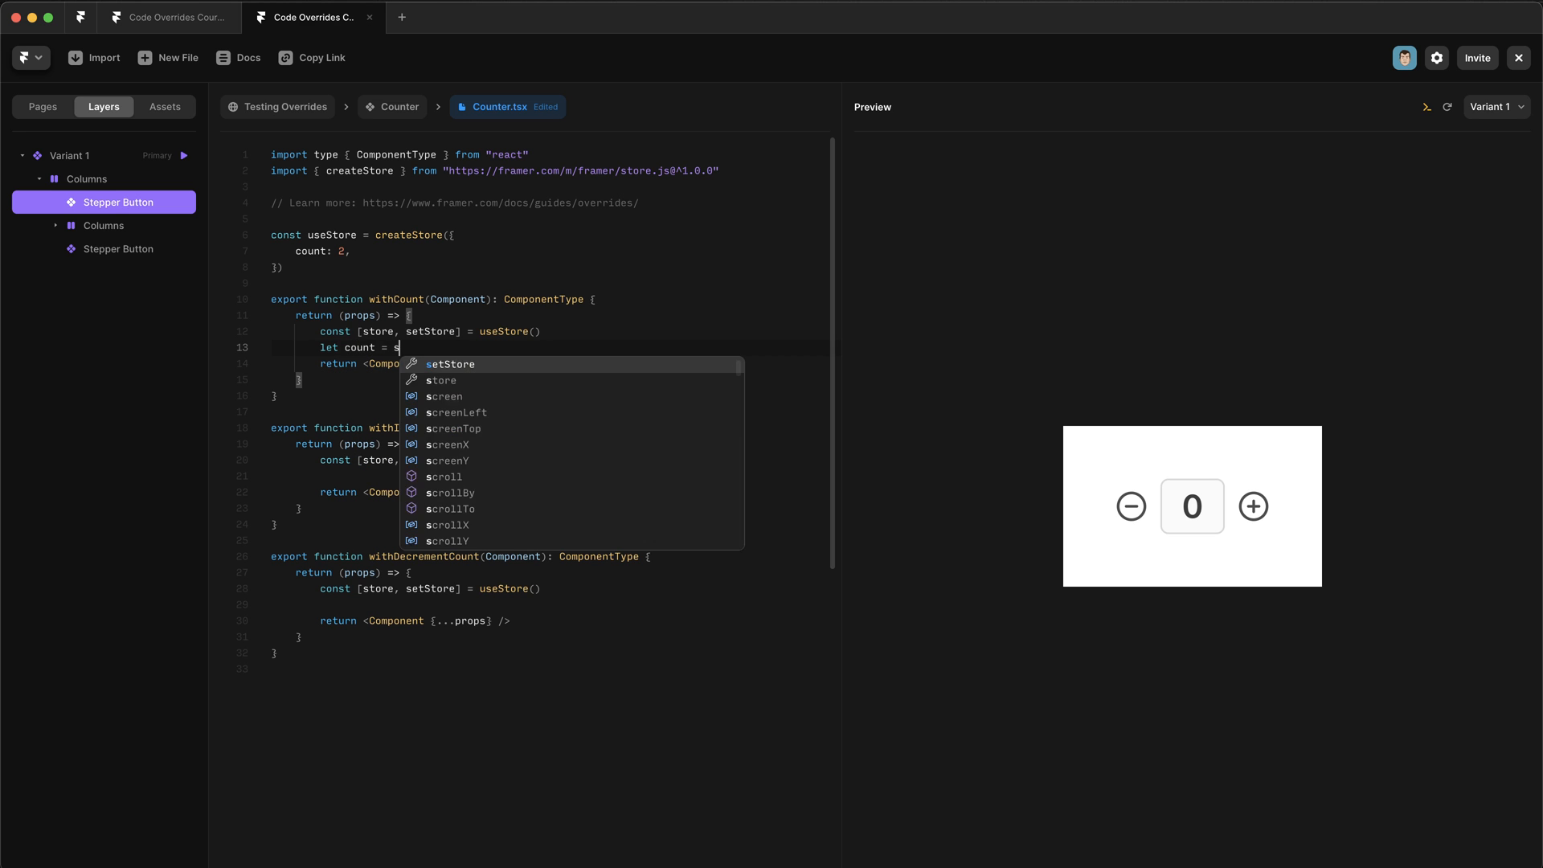
{"action": "type", "text": "tore.count"}
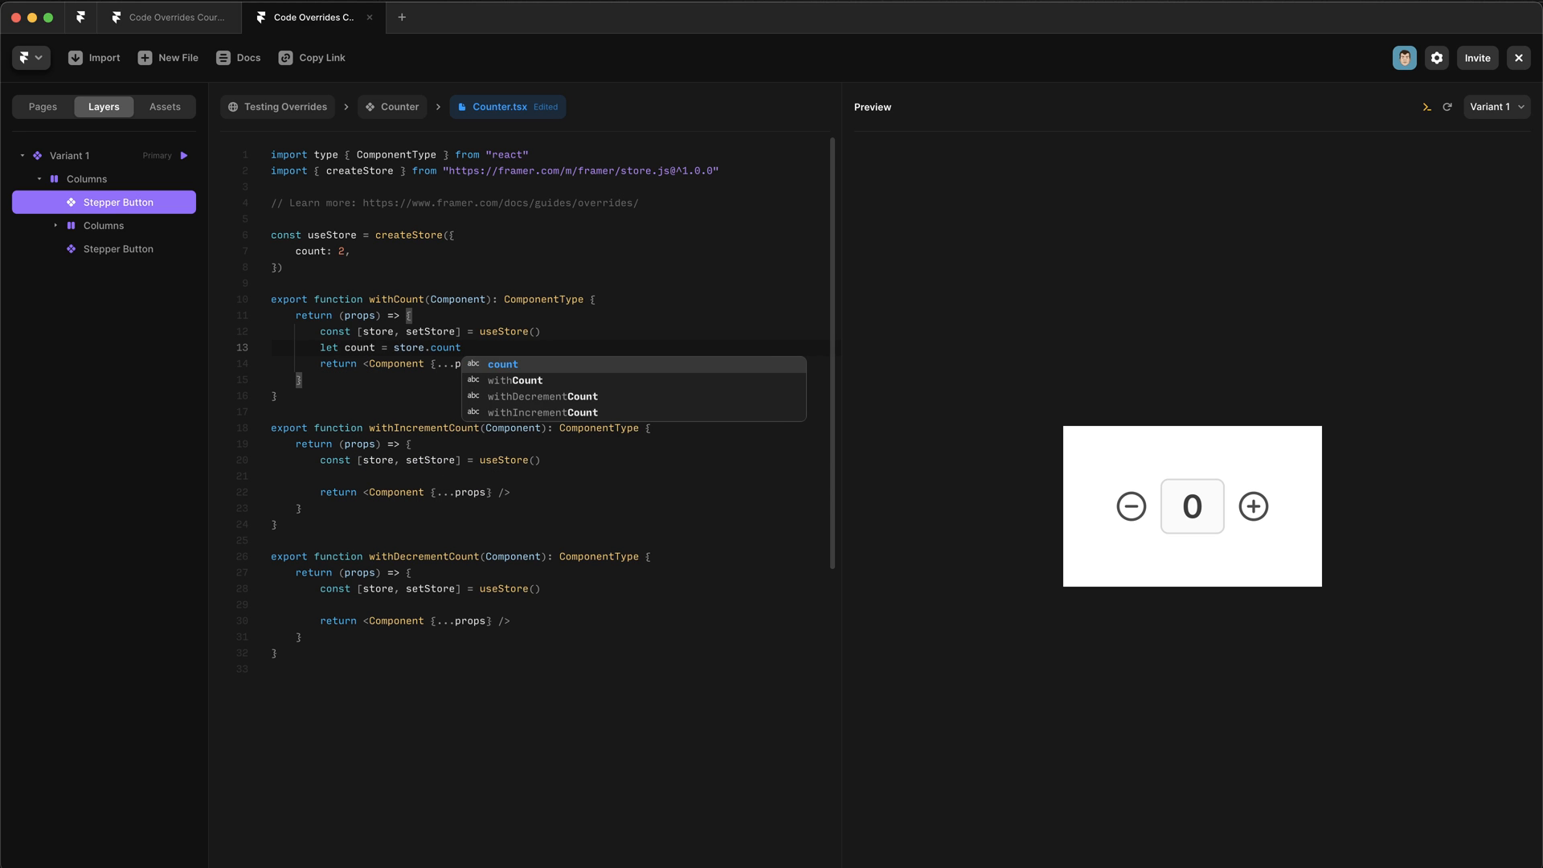
{"action": "type", "text": ".toString("}
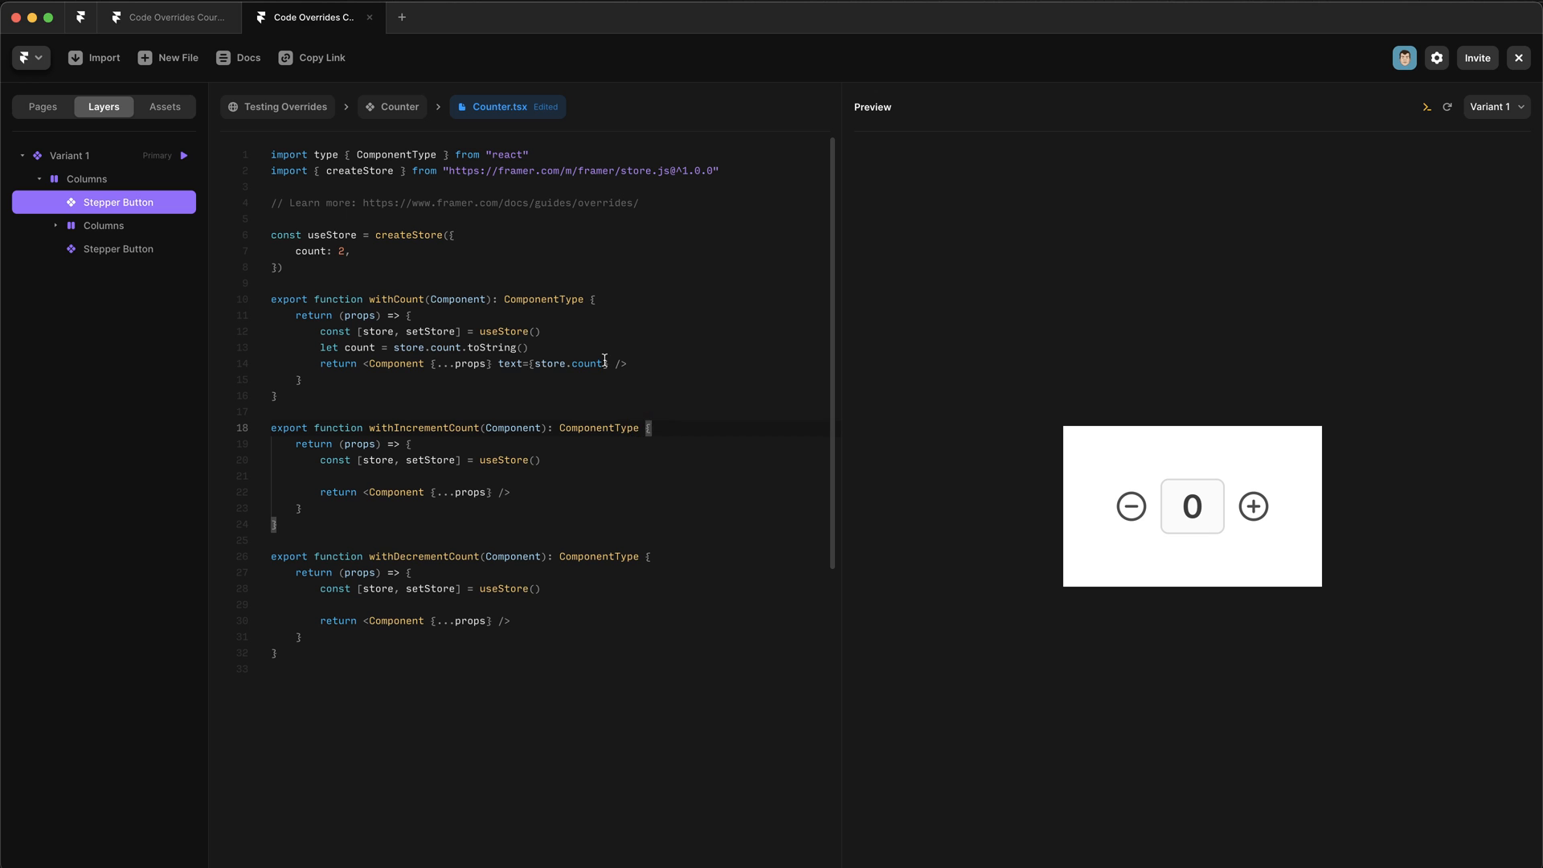
{"action": "type", "text": "cou"}
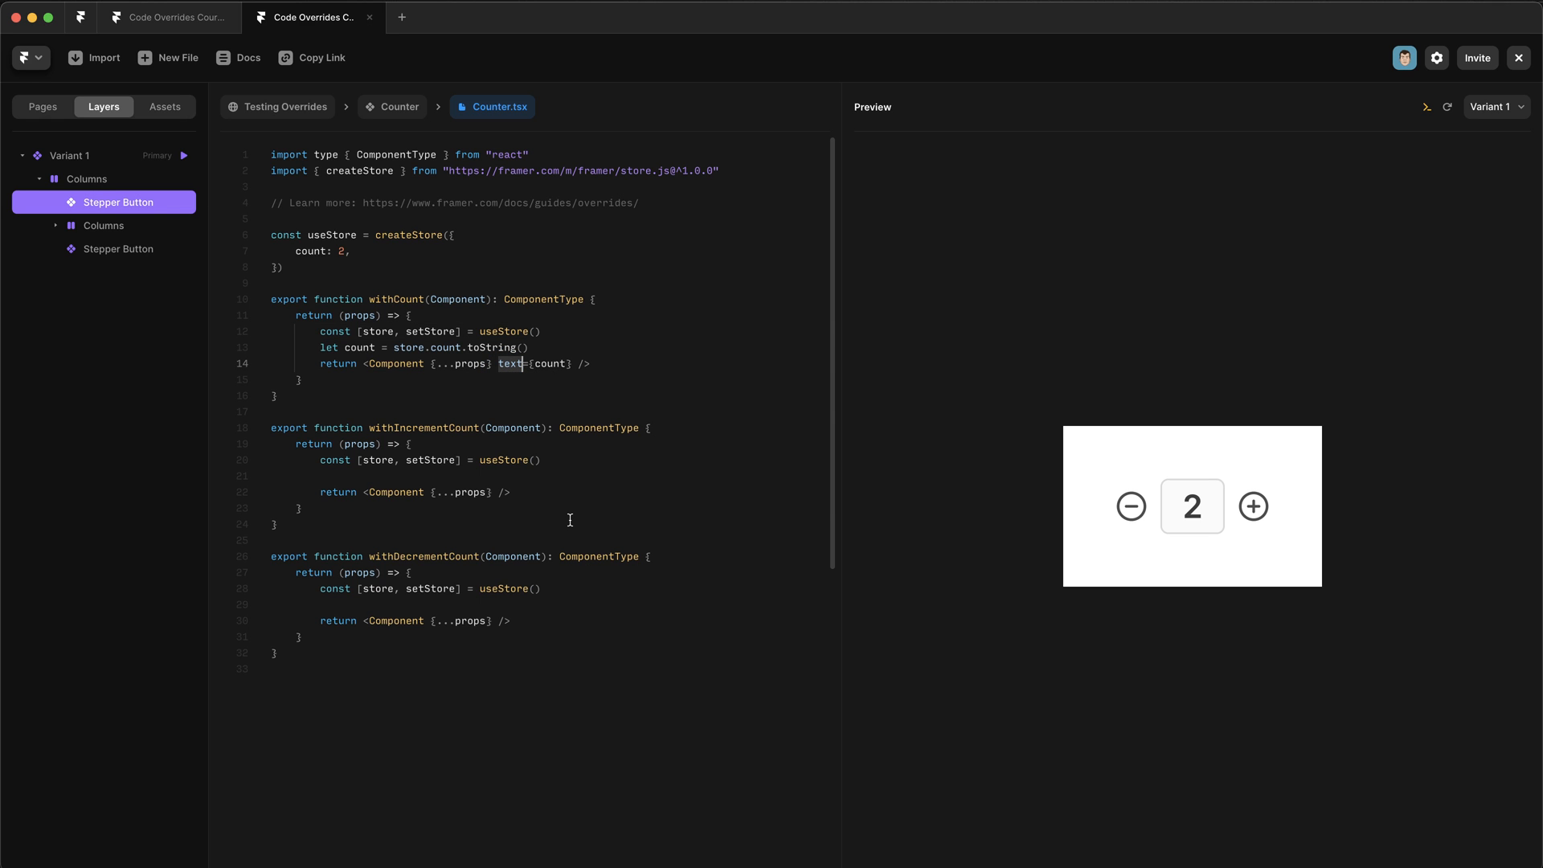
{"action": "mouse_move", "coordinate": [477, 507]}
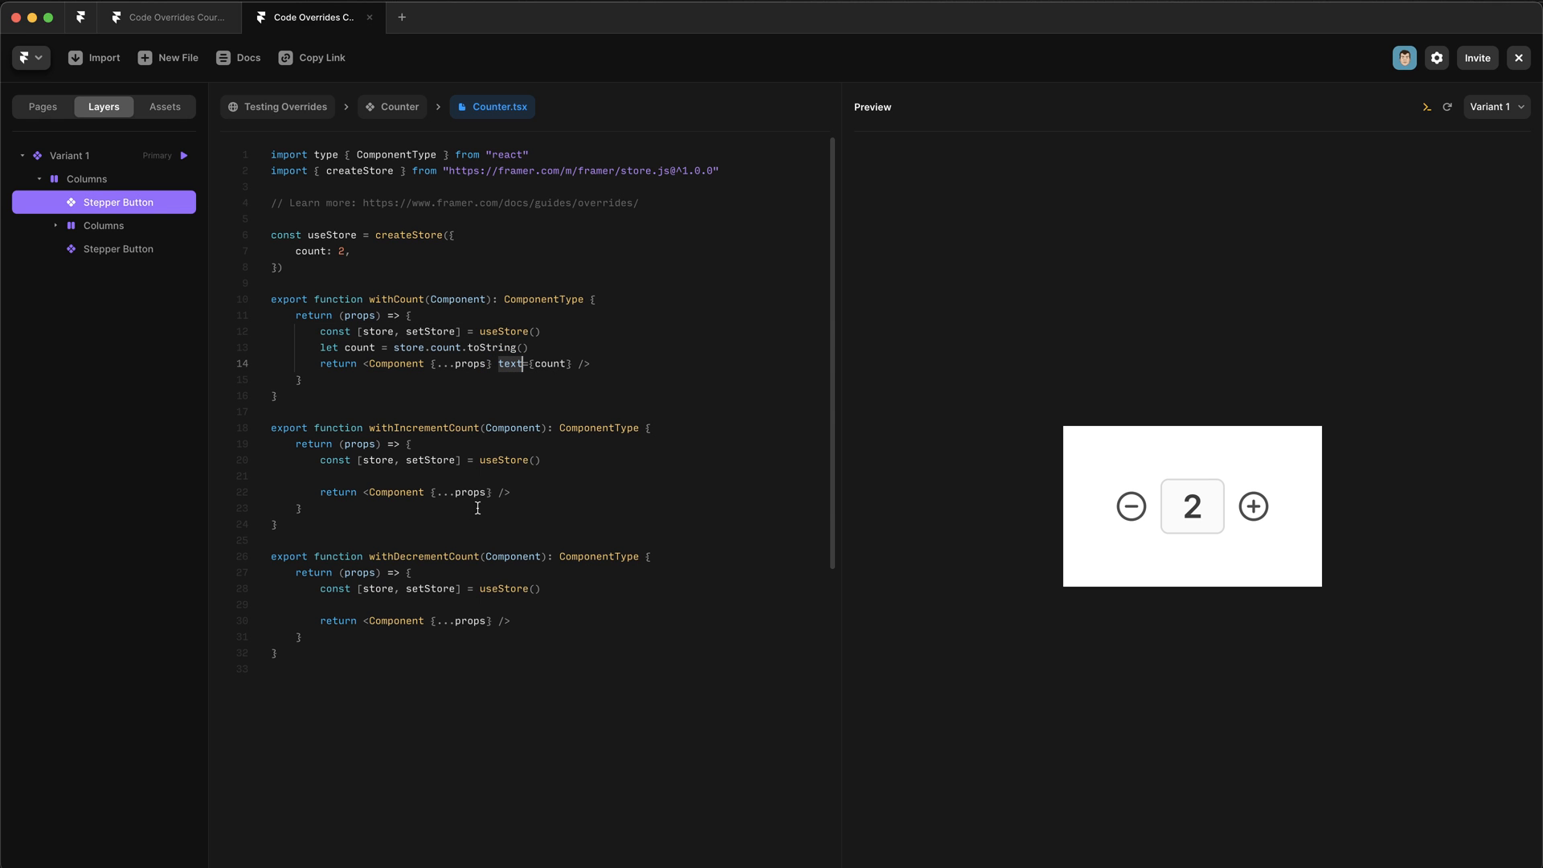
Give withIncrementCount an onClick that sets count to store.count + 1.
{"action": "left_click", "coordinate": [431, 463]}
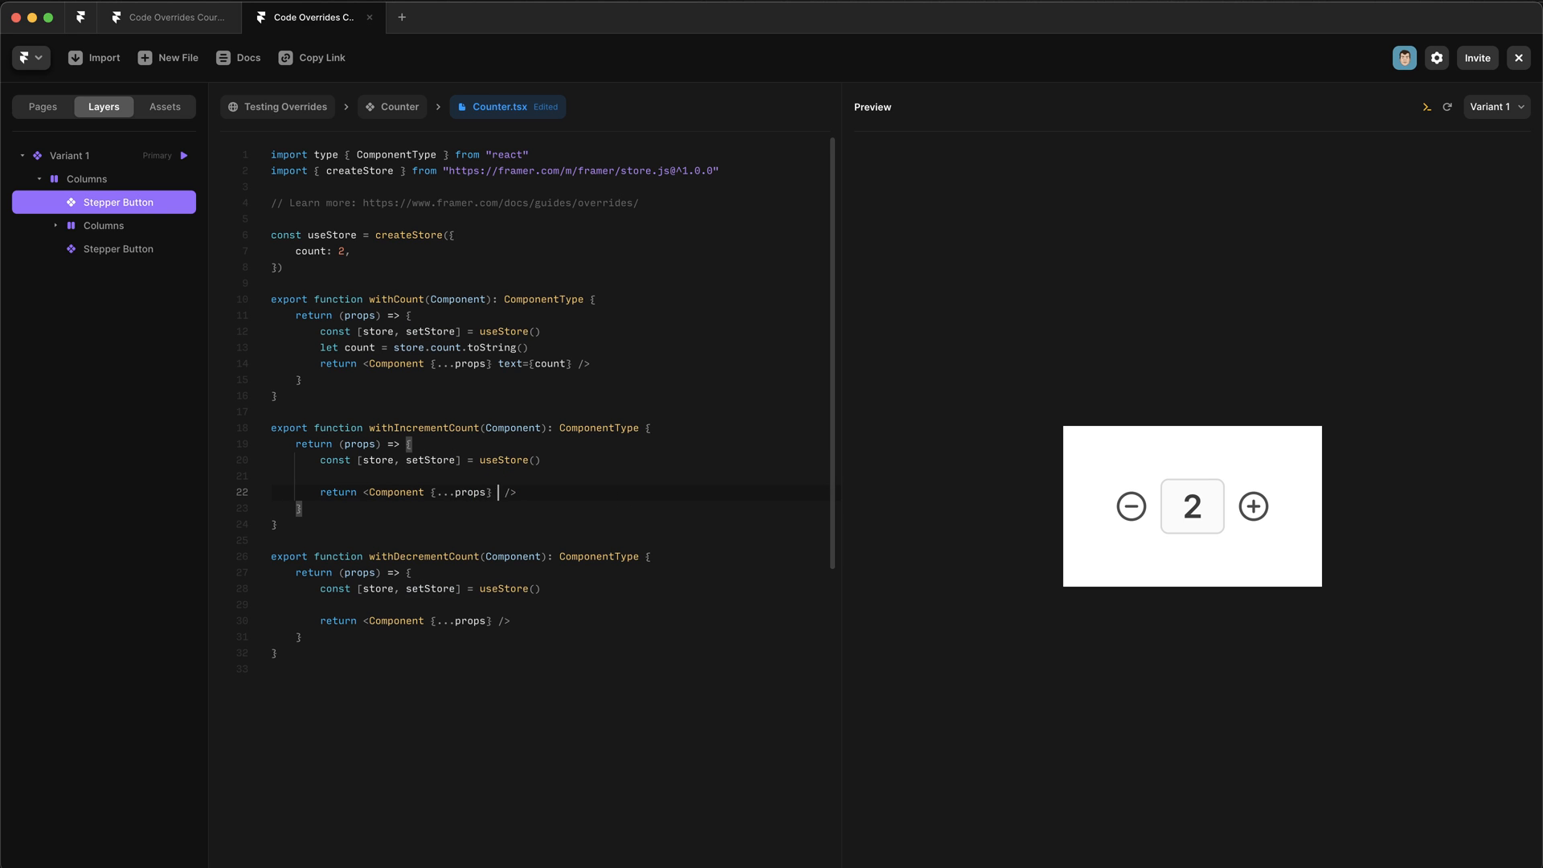
{"action": "type", "text": "onClick={("}
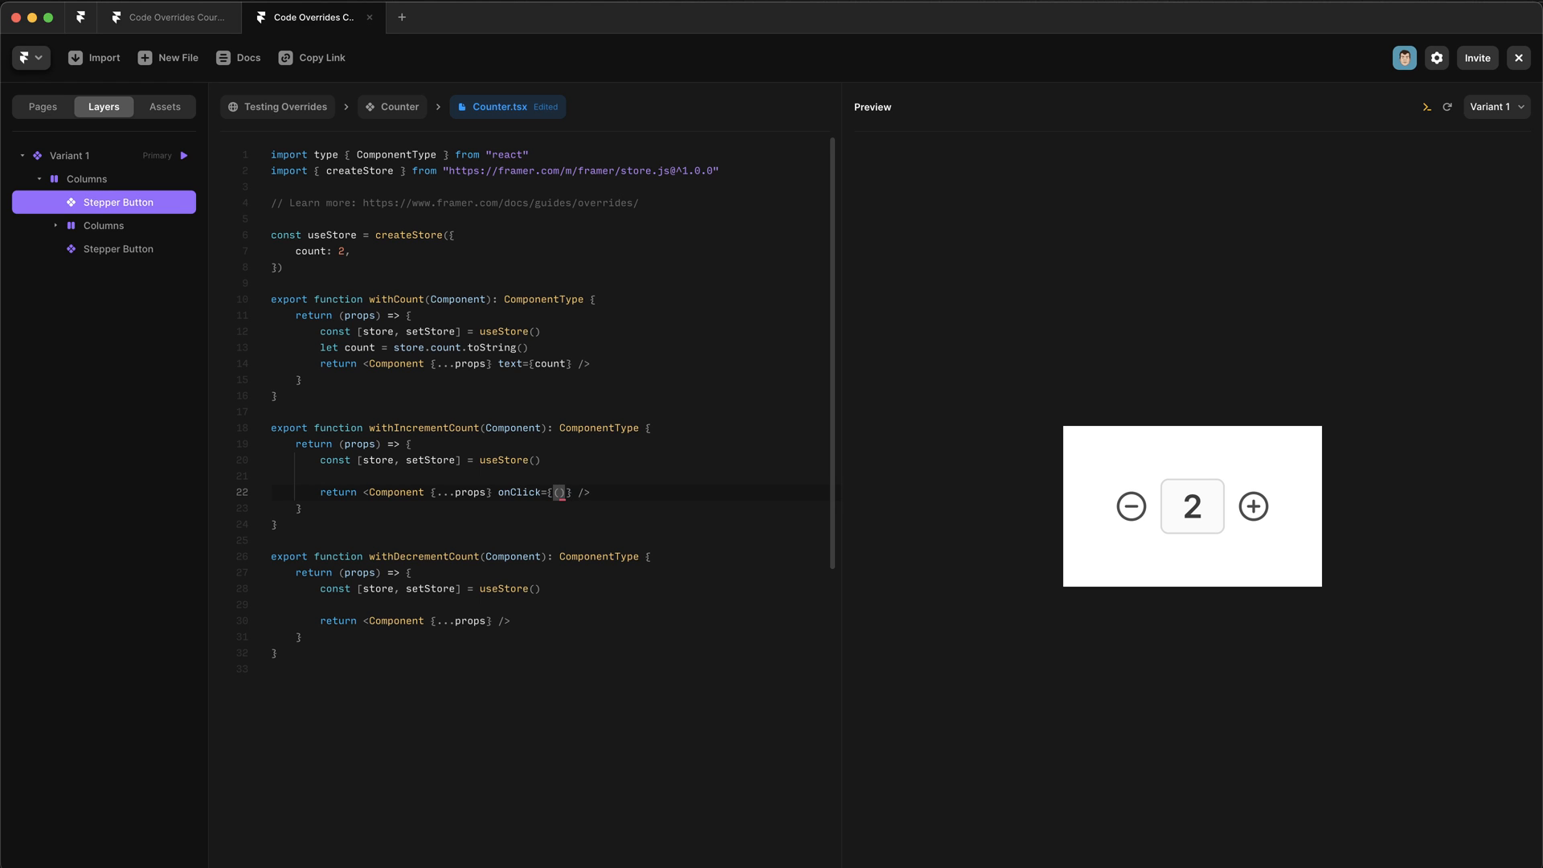
{"action": "type", "text": "="}
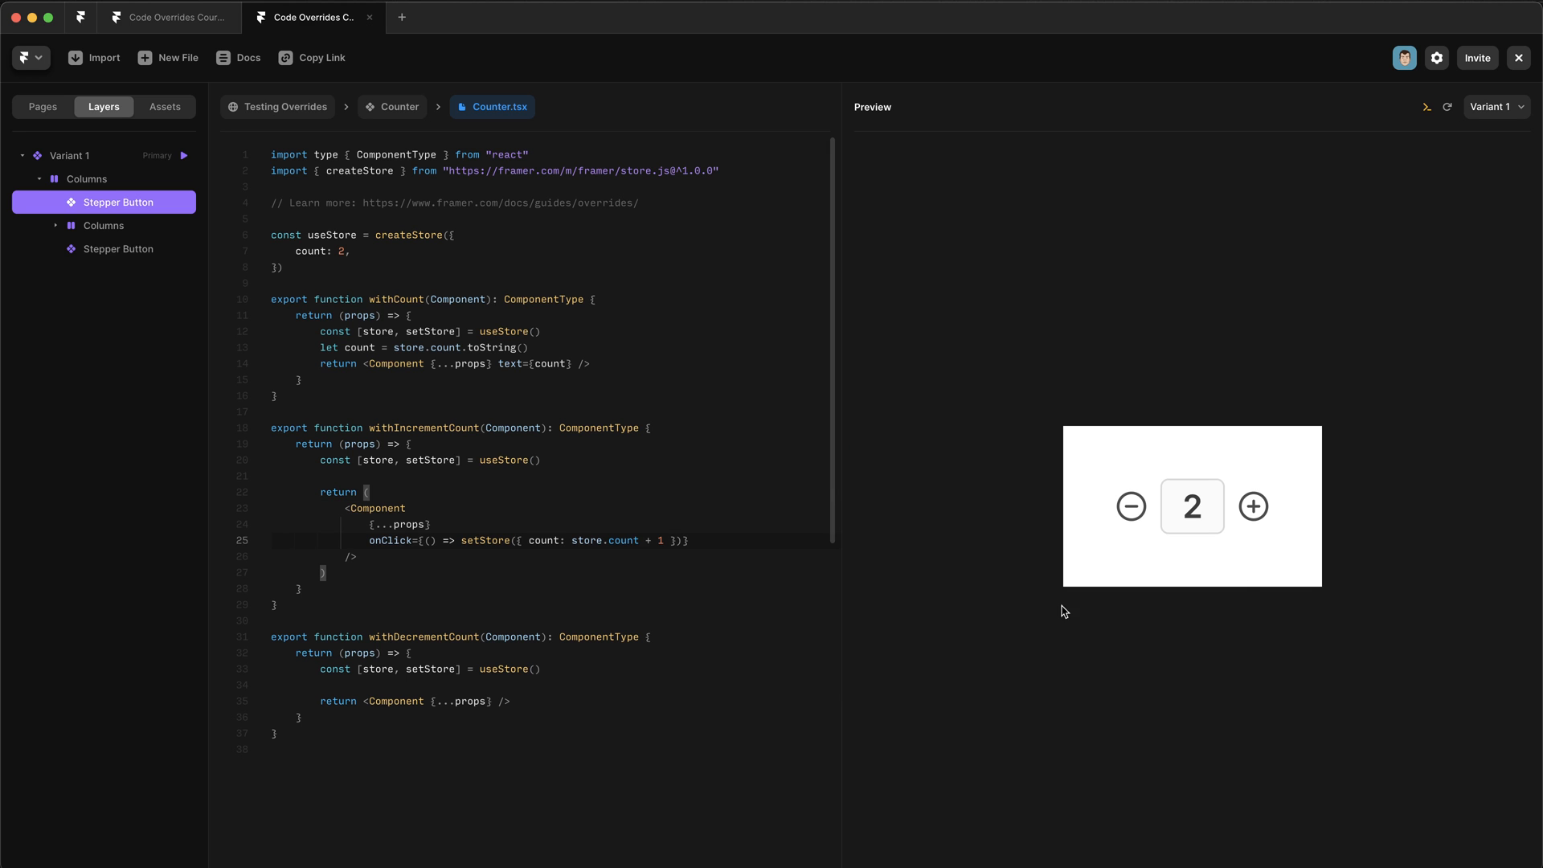
Copy the handler to withDecrementCount with - 1 and test the minus button in preview.
{"action": "left_click", "coordinate": [1252, 507]}
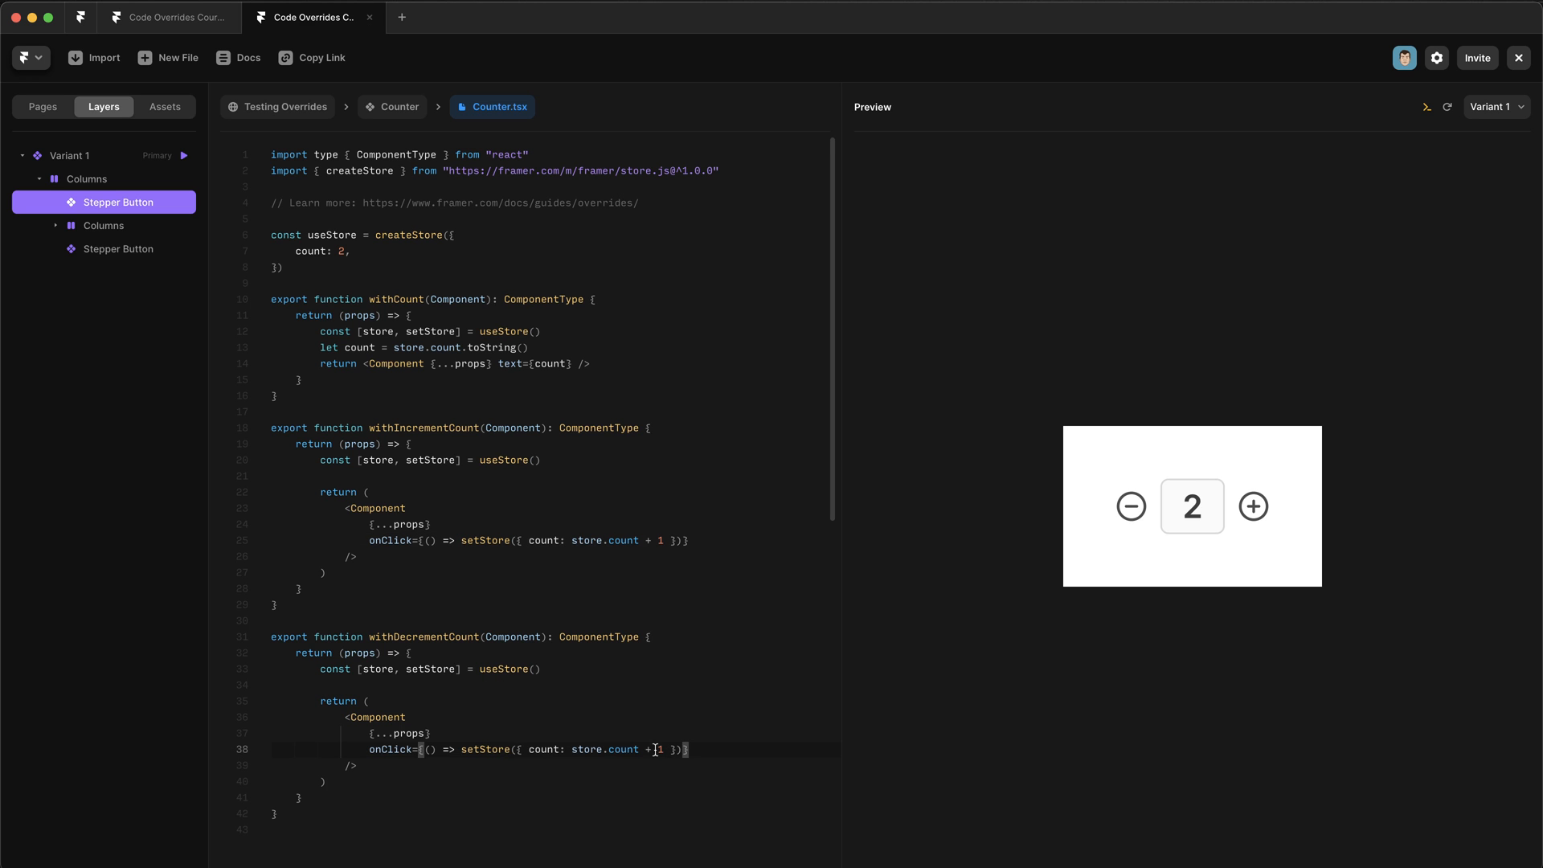
{"action": "type", "text": "-"}
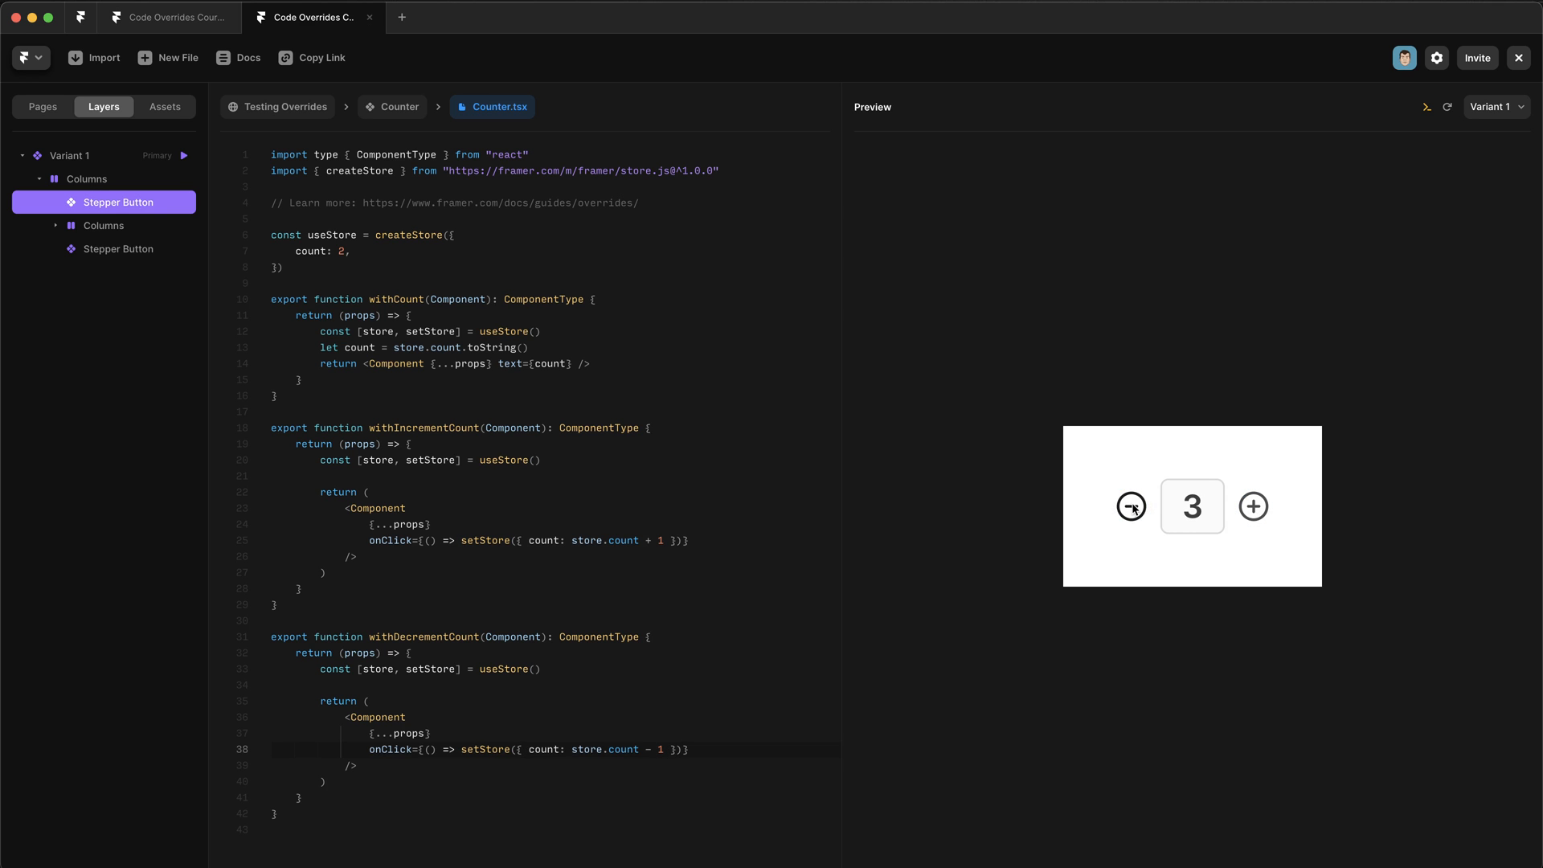
{"action": "left_click", "coordinate": [1130, 506]}
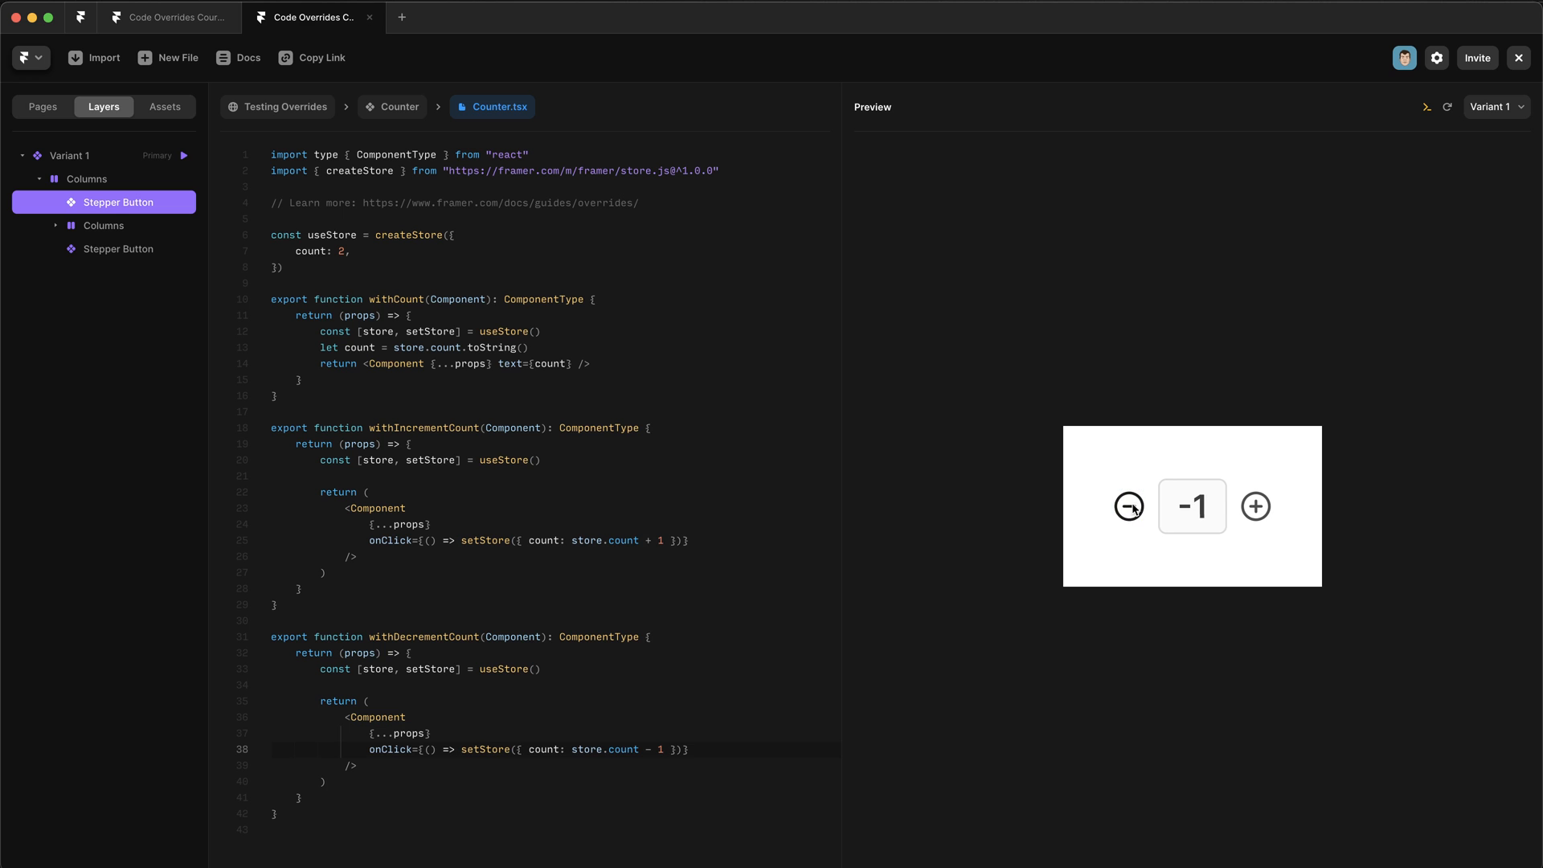
{"action": "mouse_move", "coordinate": [1156, 579]}
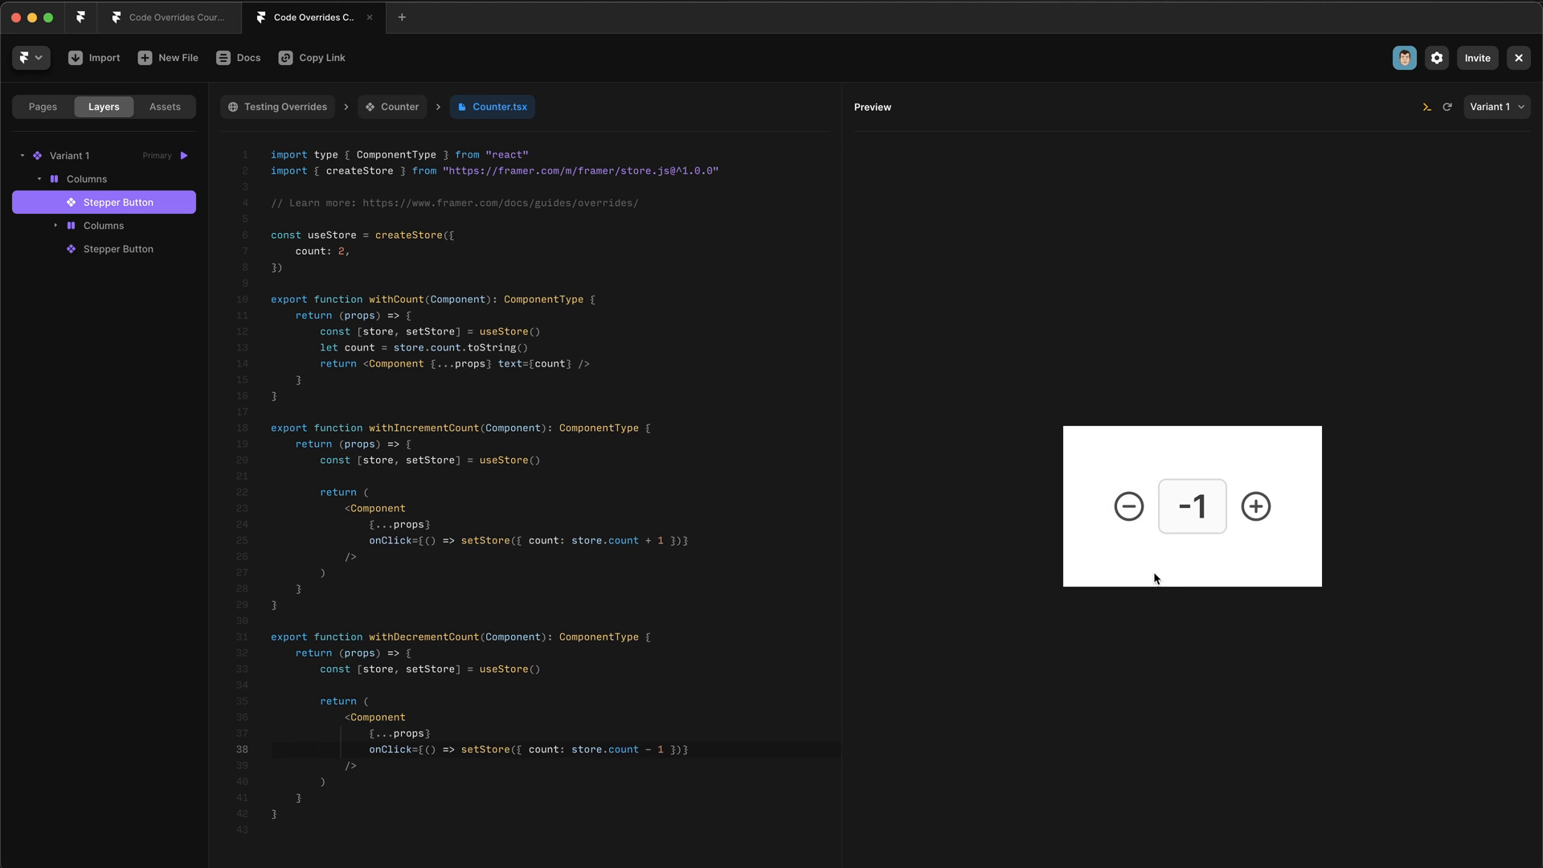
Guard the decrement setStore call with if (store.count !== 0) so it only subtracts above zero.
{"action": "scroll", "scroll_direction": "down", "scroll_amount": 3}
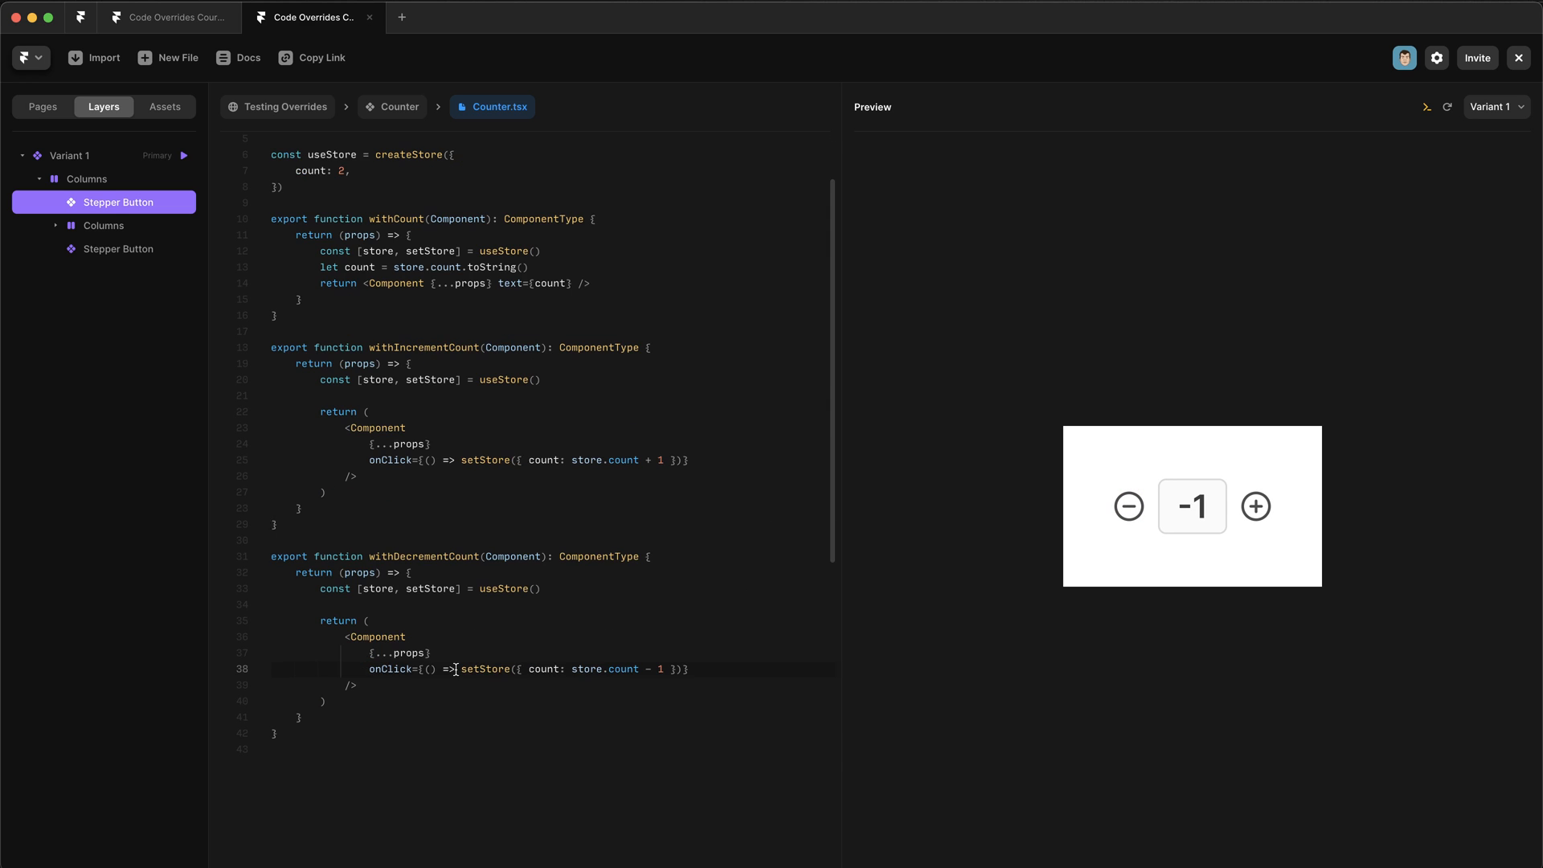
{"action": "mouse_move", "coordinate": [452, 668]}
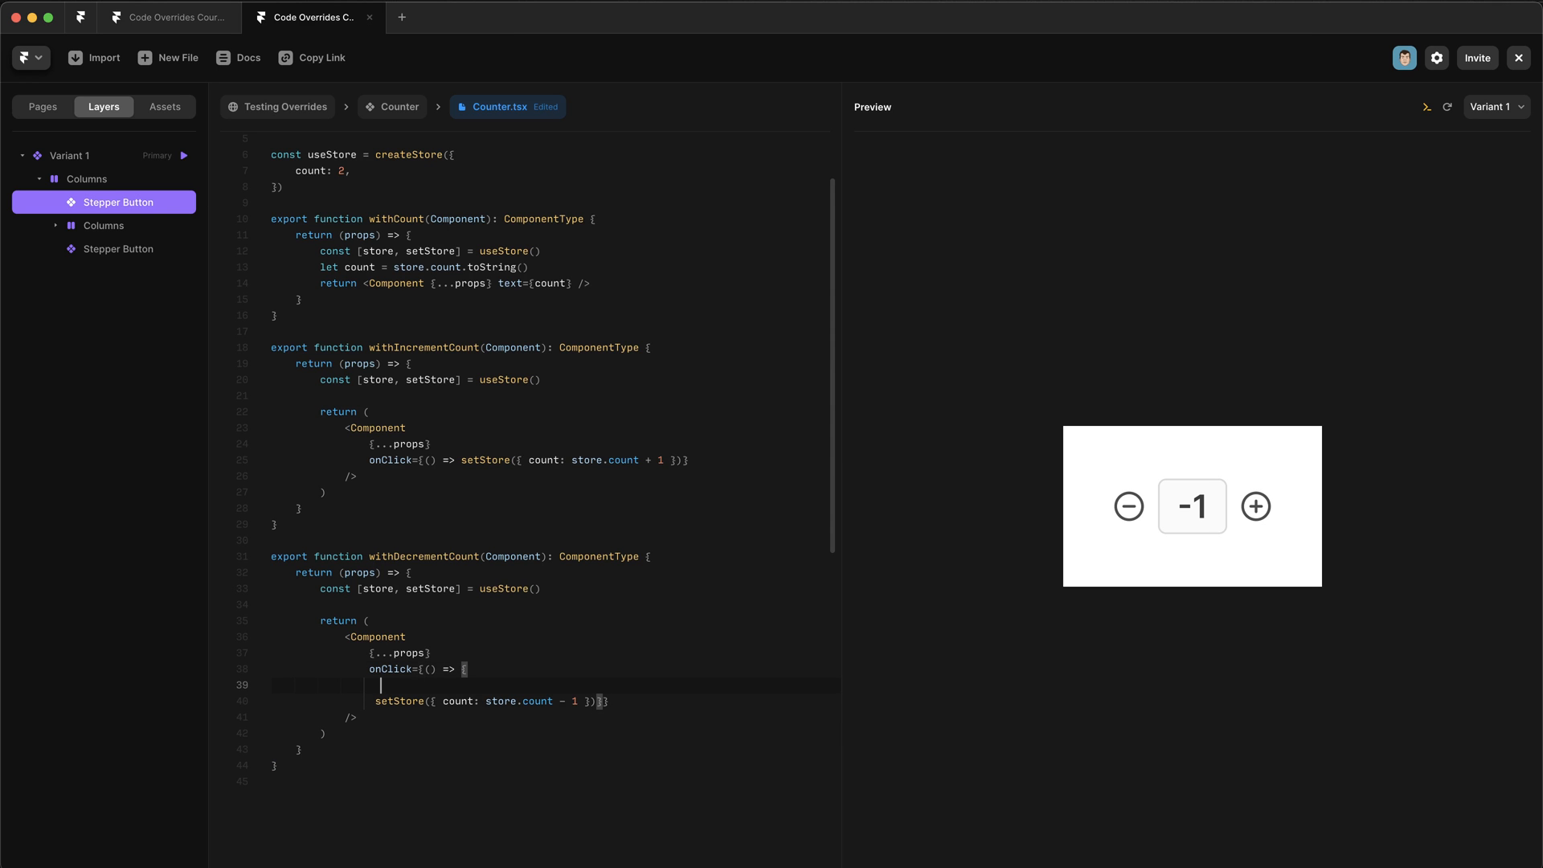
{"action": "type", "text": "if ()"}
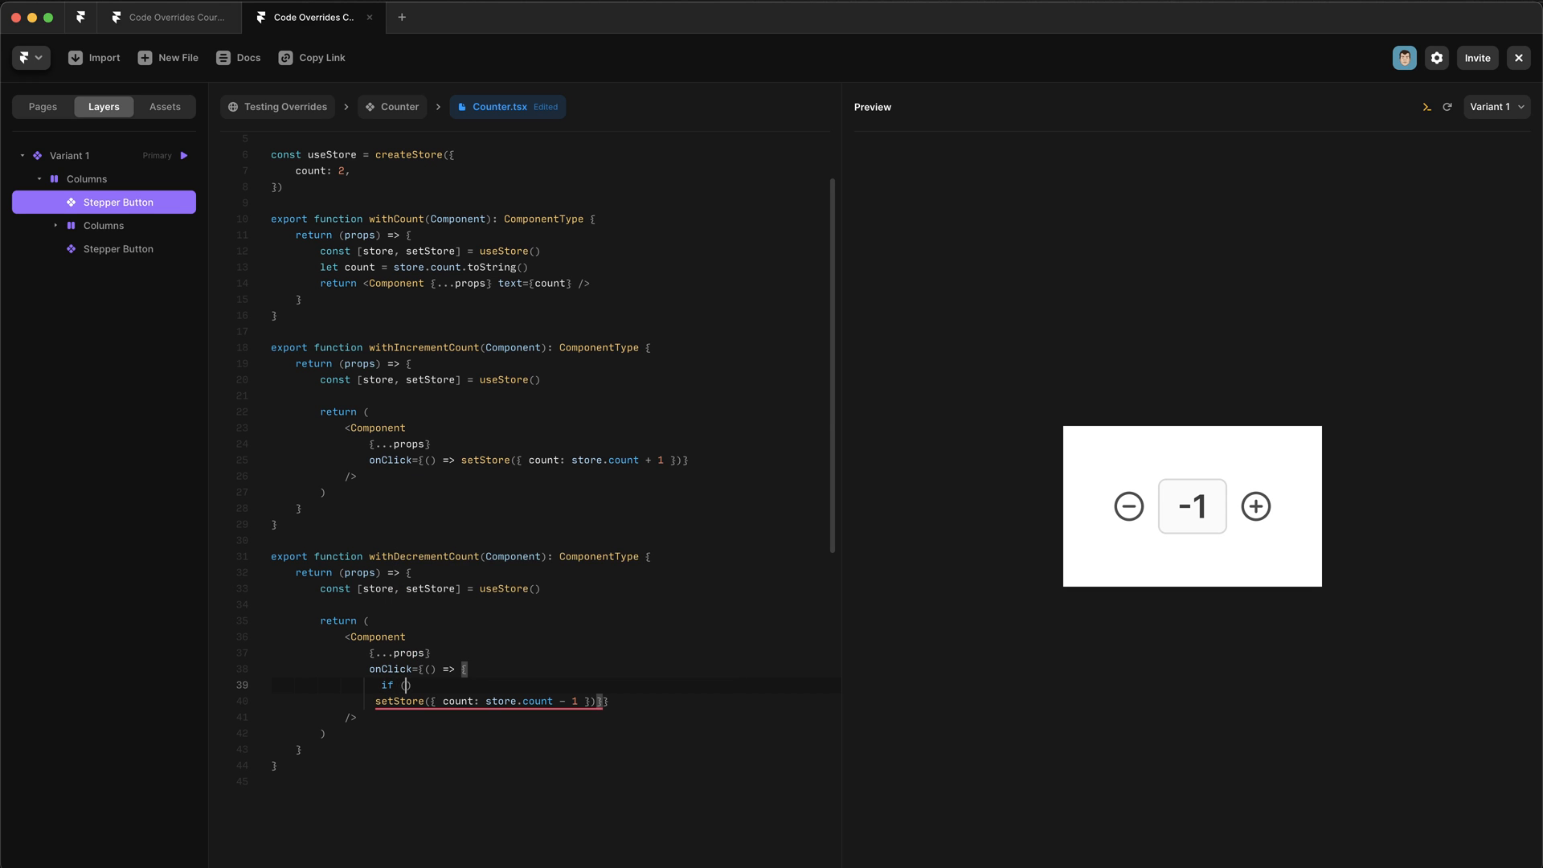
{"action": "type", "text": "store.count"}
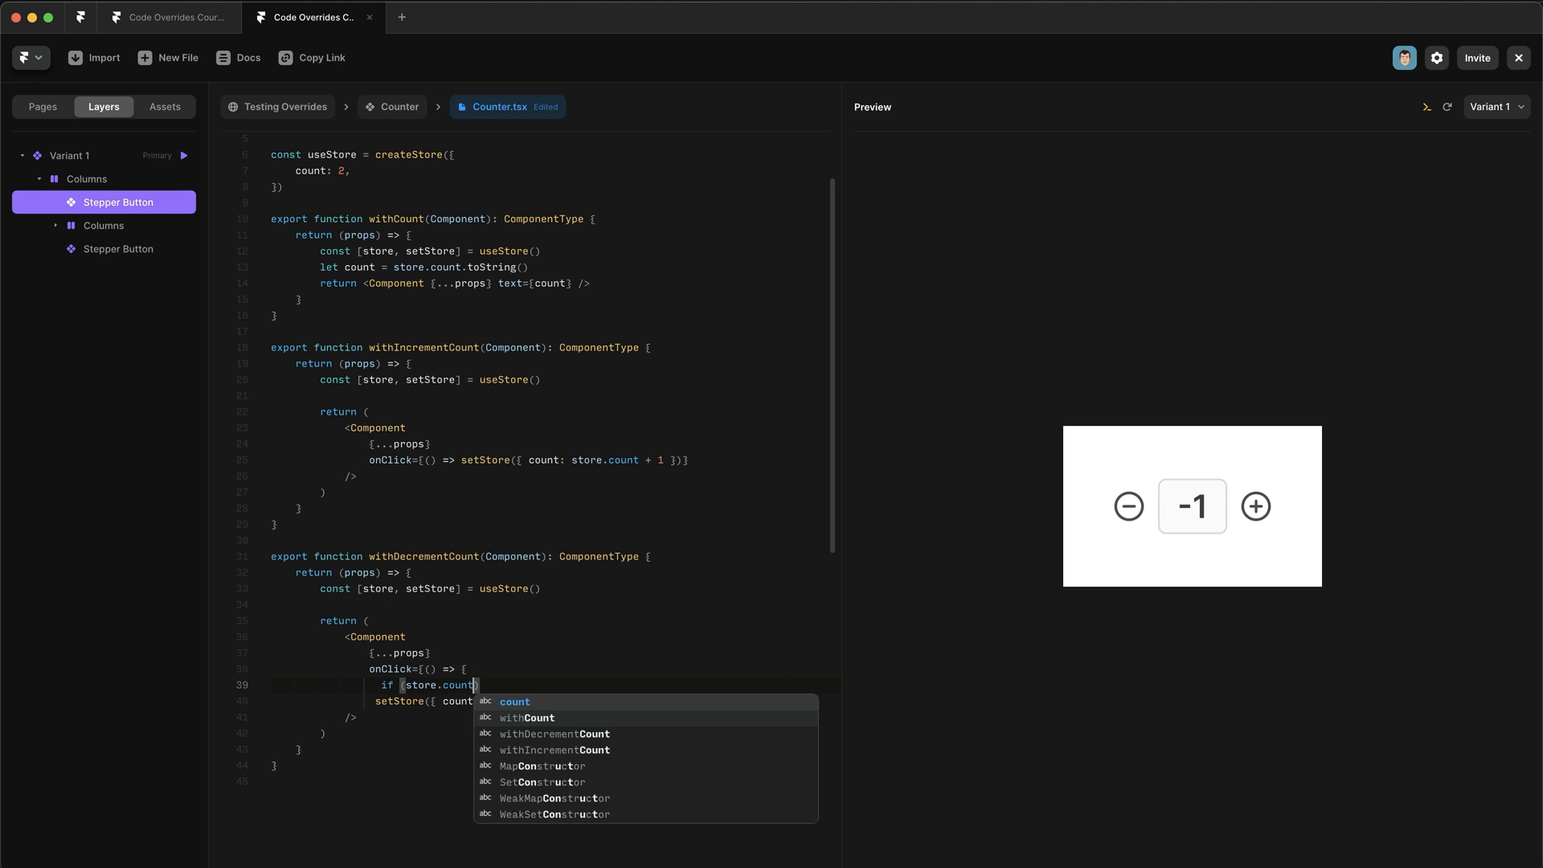
{"action": "type", "text": "!== 0"}
{"action": "type", "text": "} else {"}
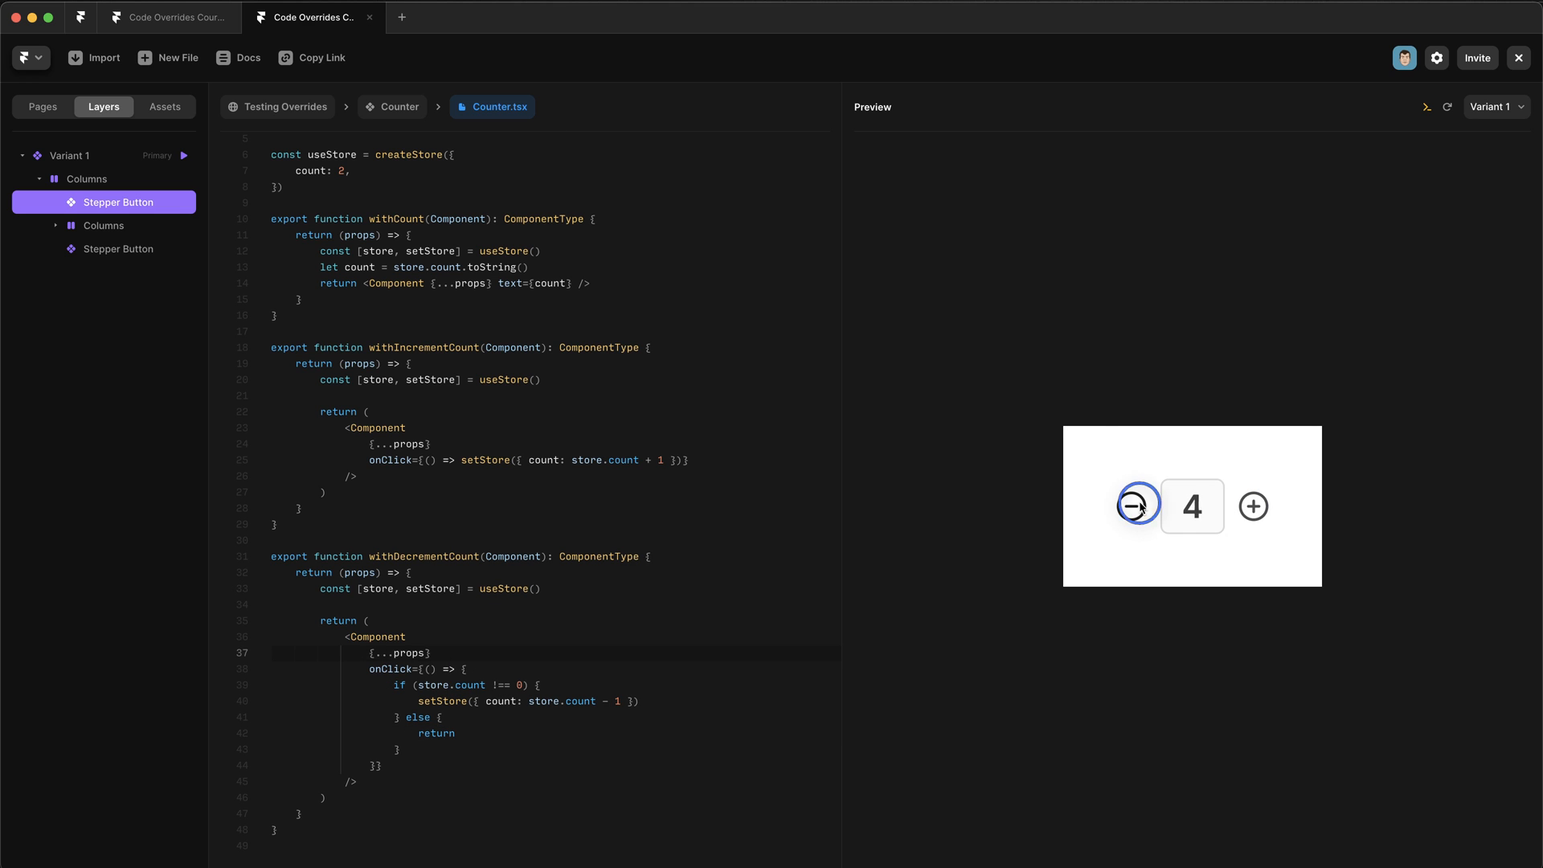
Decrement the preview counter to 0 and confirm it won't drop below zero.
{"action": "left_click", "coordinate": [1138, 506]}
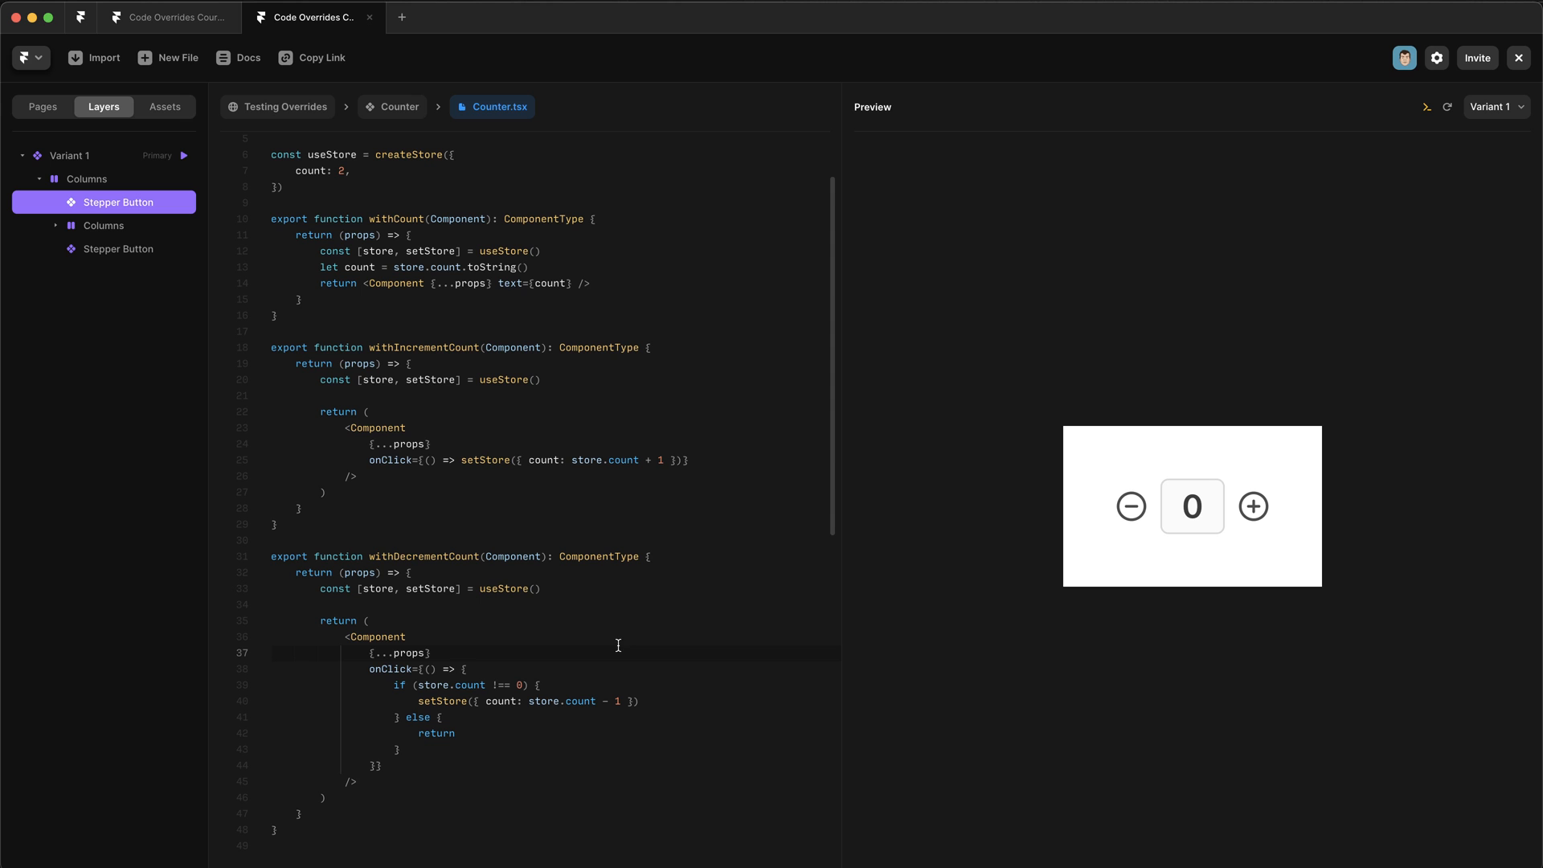
{"action": "mouse_move", "coordinate": [1130, 506]}
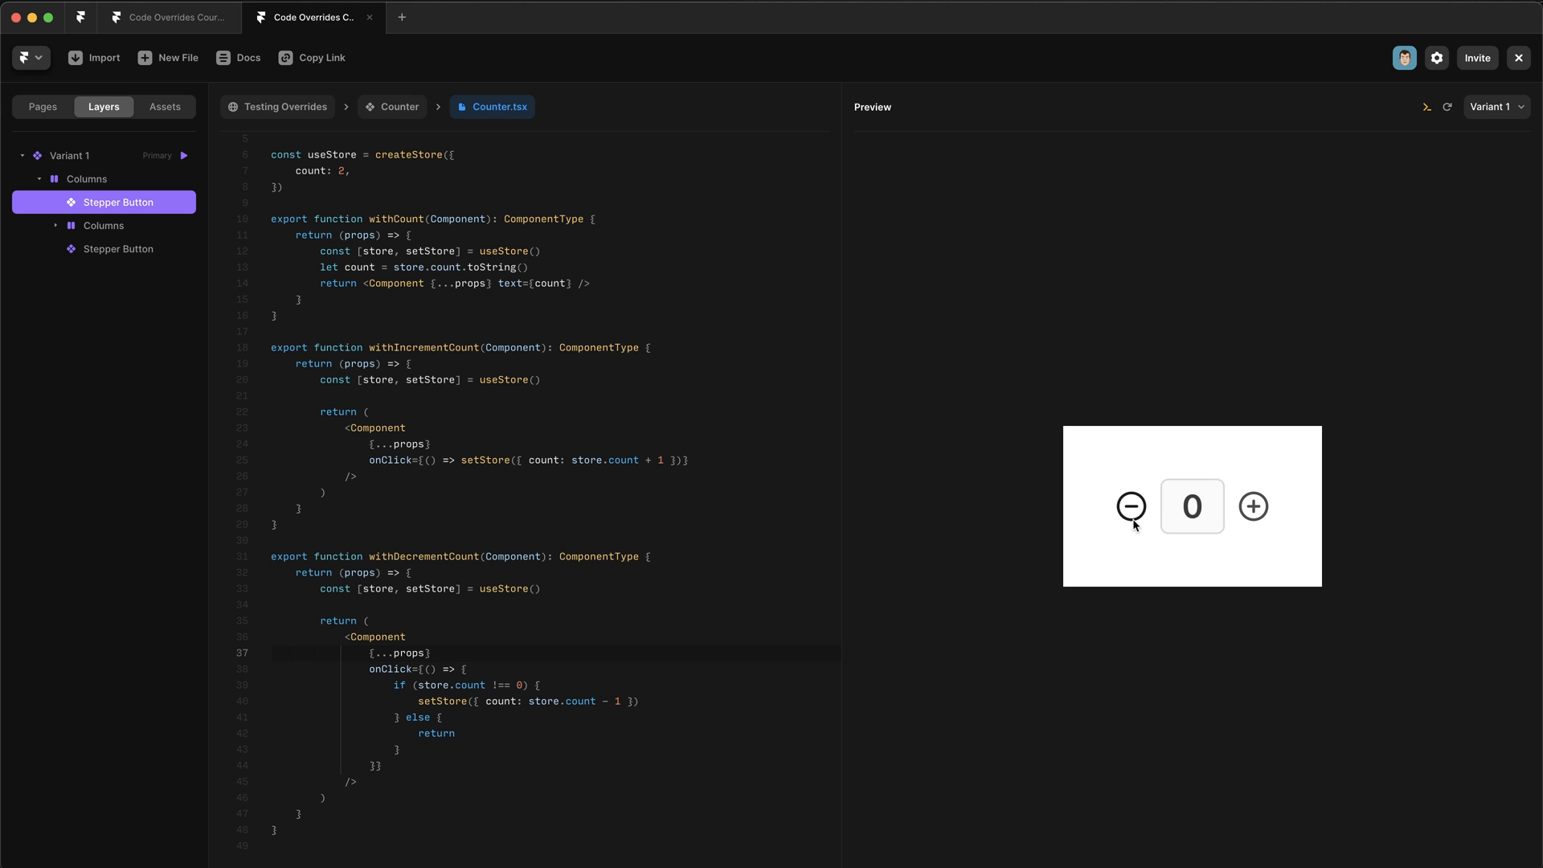
{"action": "left_click", "coordinate": [1256, 506]}
{"action": "type", "text": "variant={"}
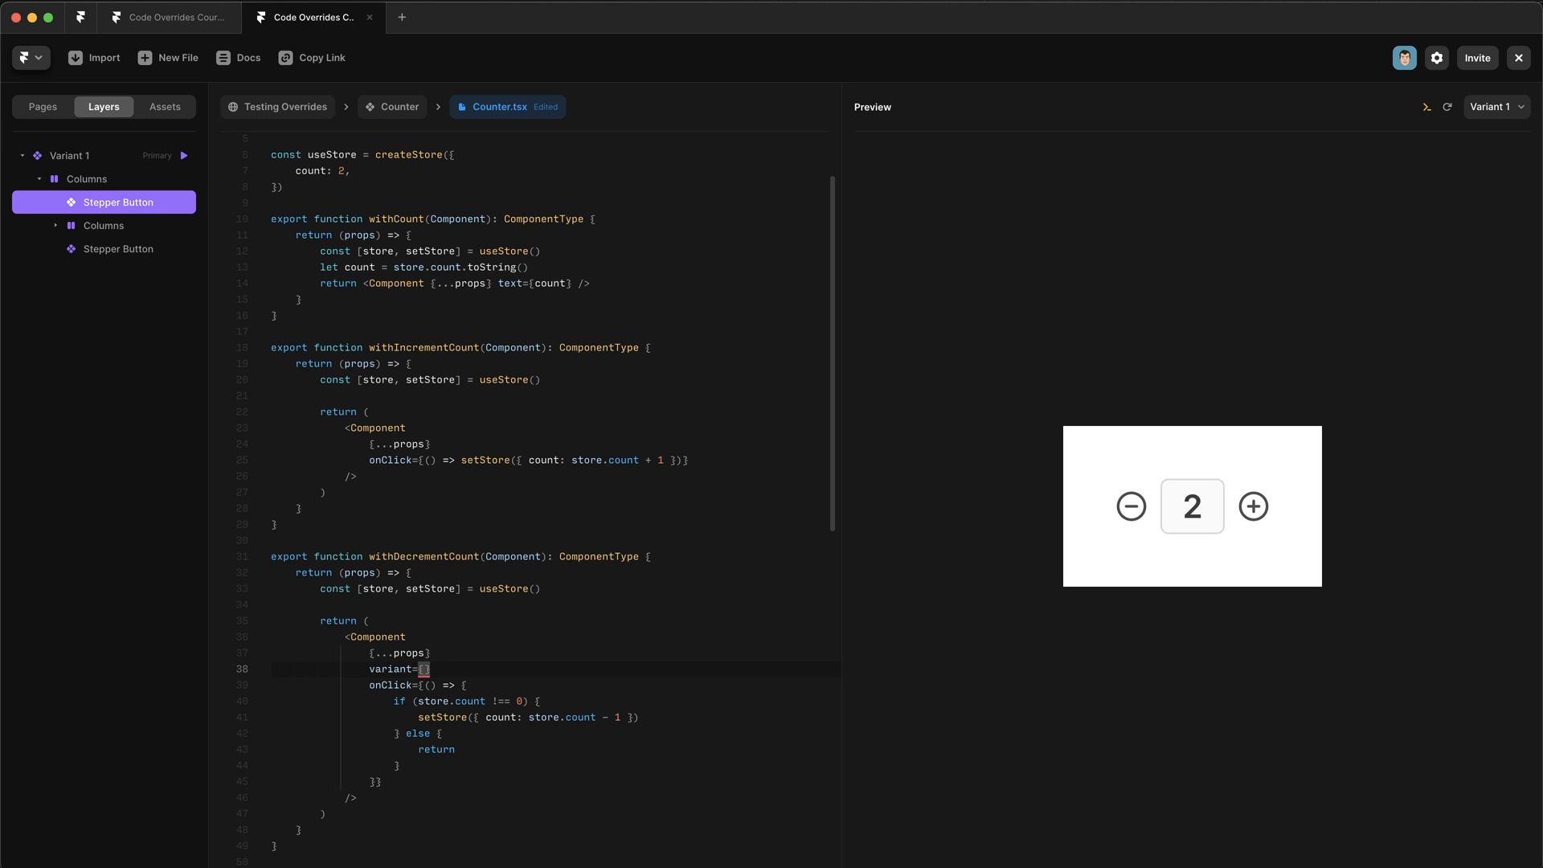
Add variant={store.count === 0 ? "Minus - Disabled" : "Minus"} to the decrement Component.
{"action": "type", "text": "store."}
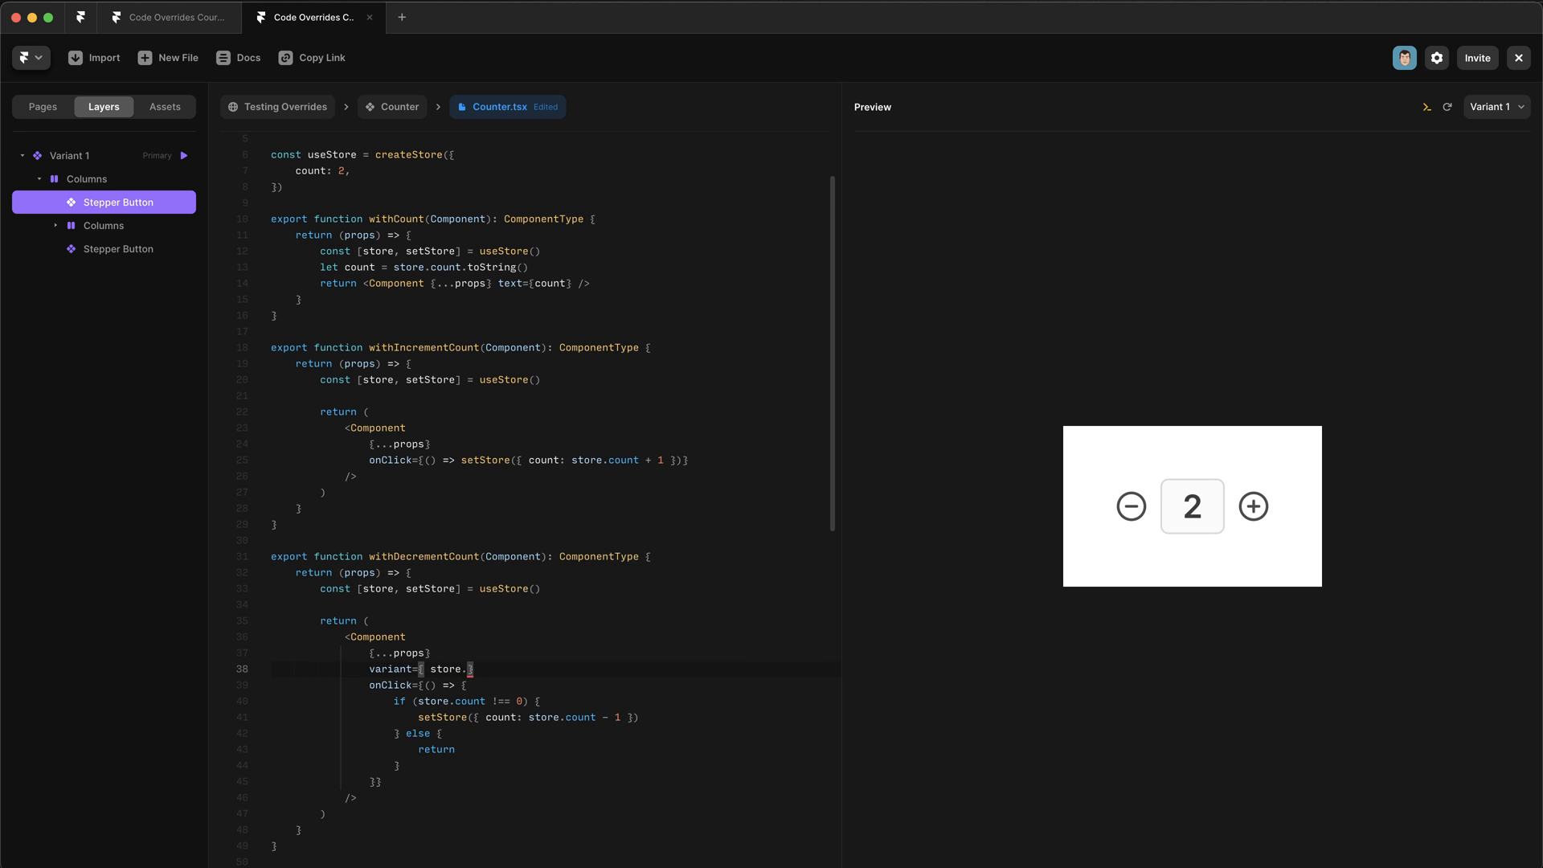
{"action": "type", "text": "count ="}
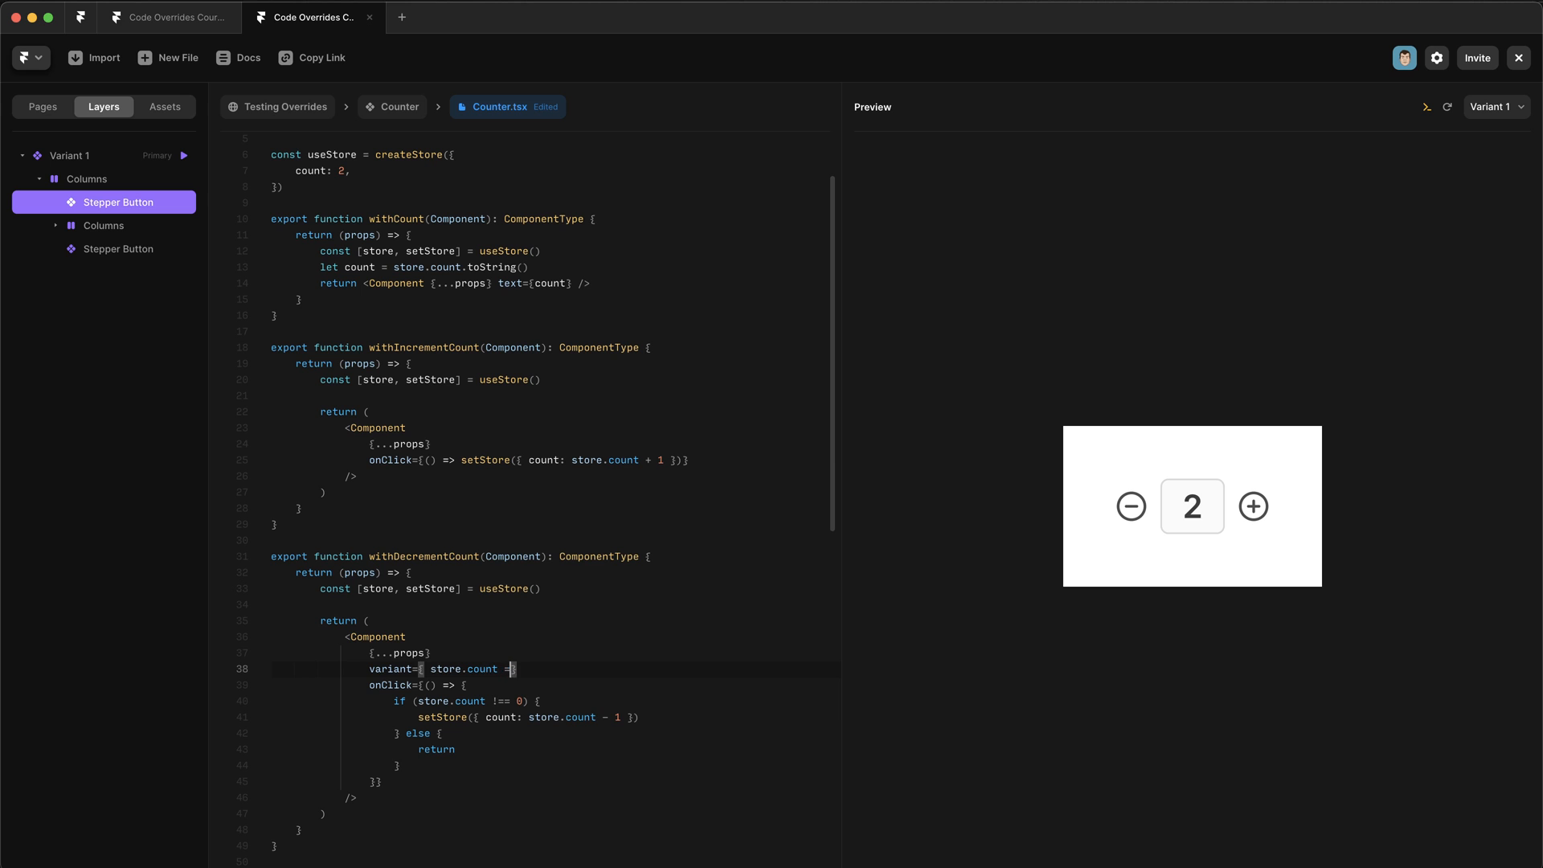
{"action": "type", "text": "=== 0 ? '"}
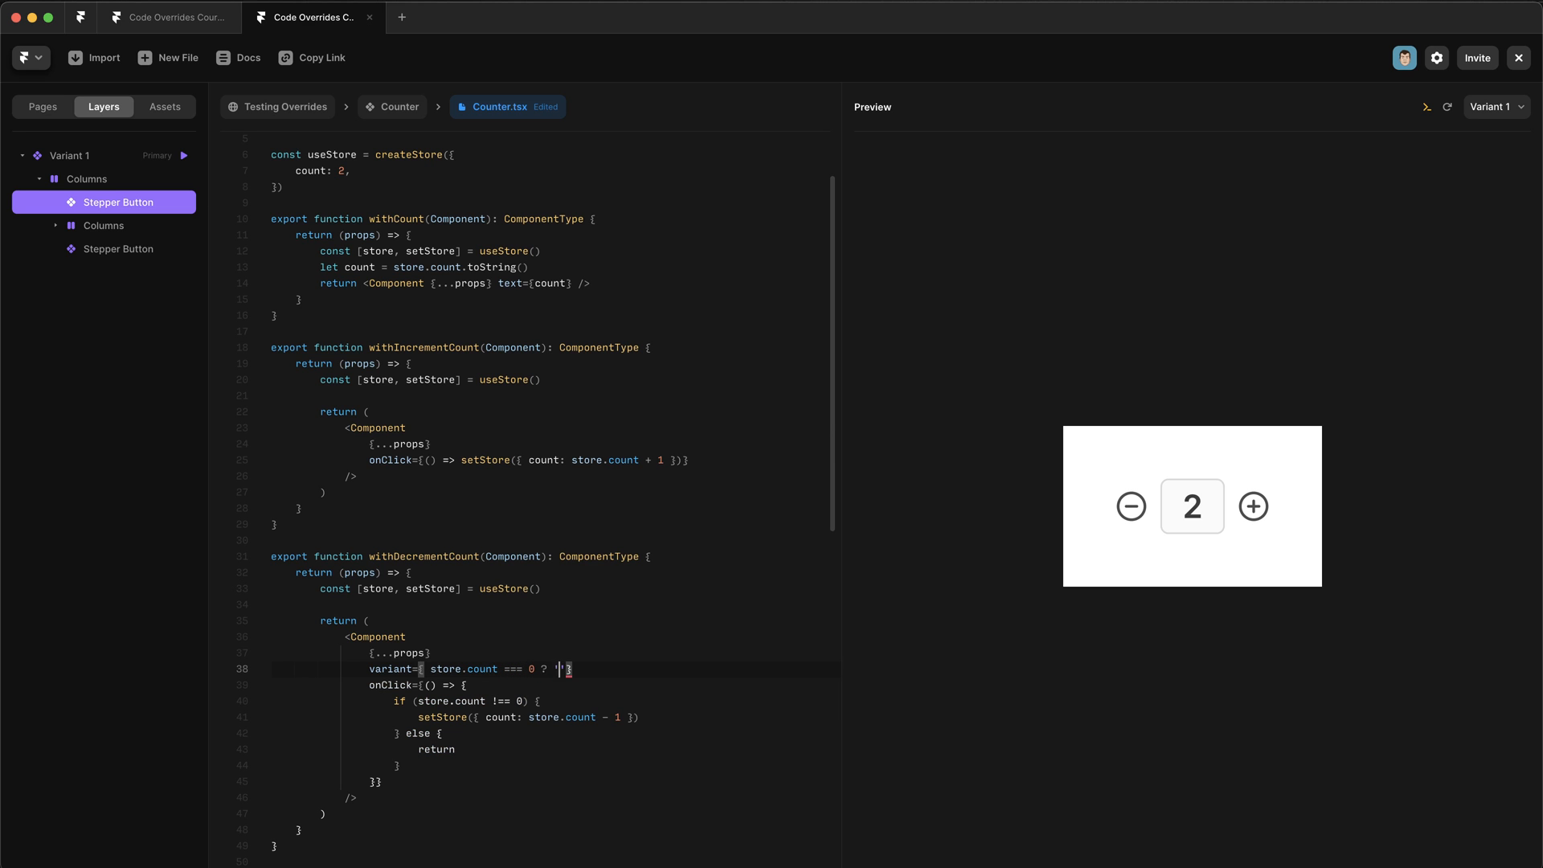
{"action": "type", "text": "Minus - Dsiabled\" : \"Minus\""}
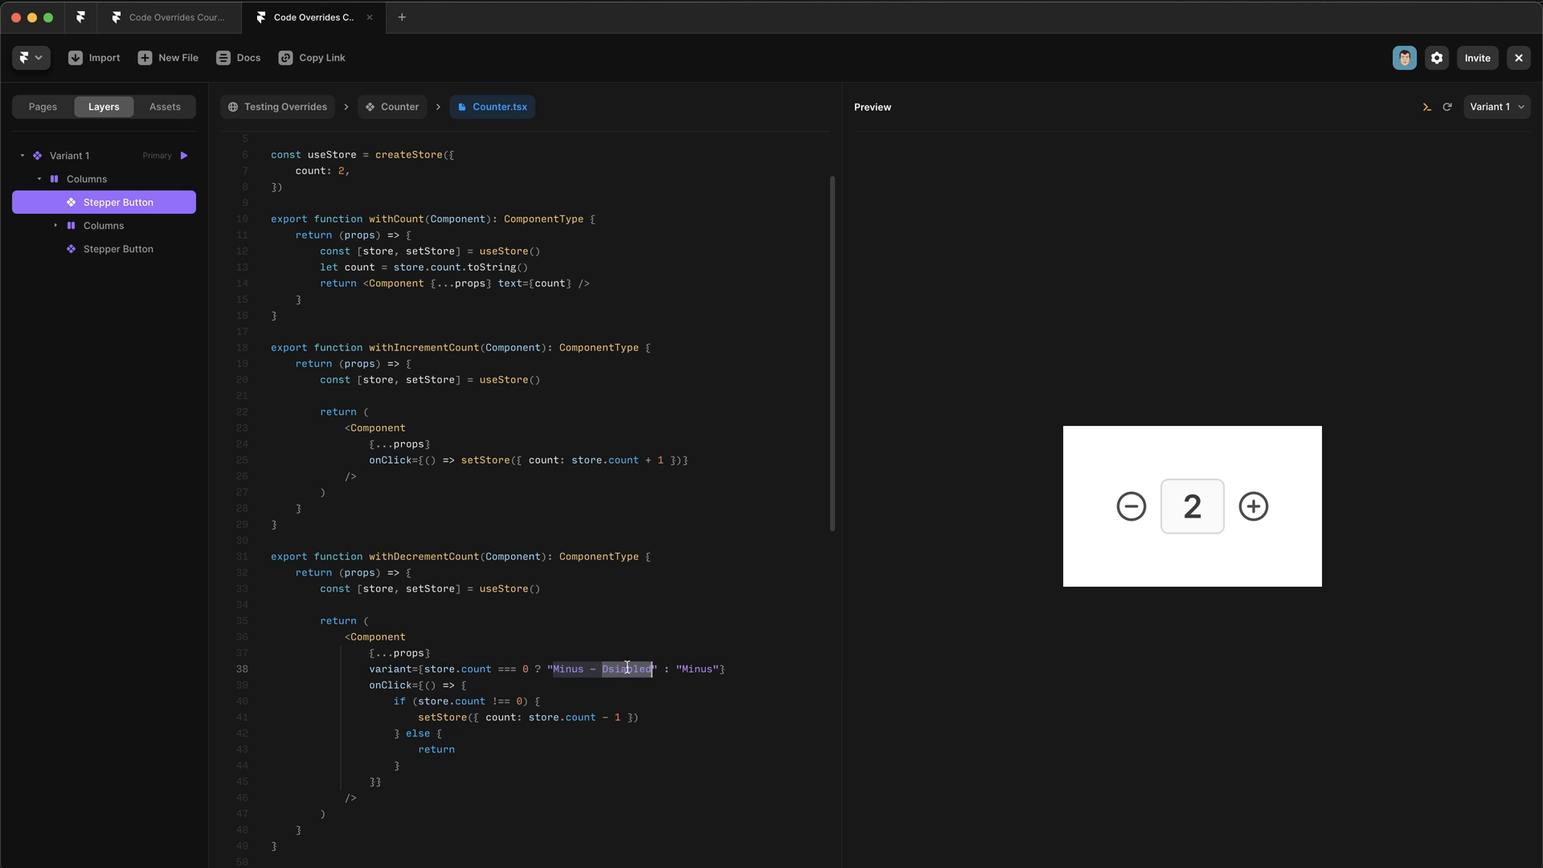
{"action": "type", "text": "Disable"}
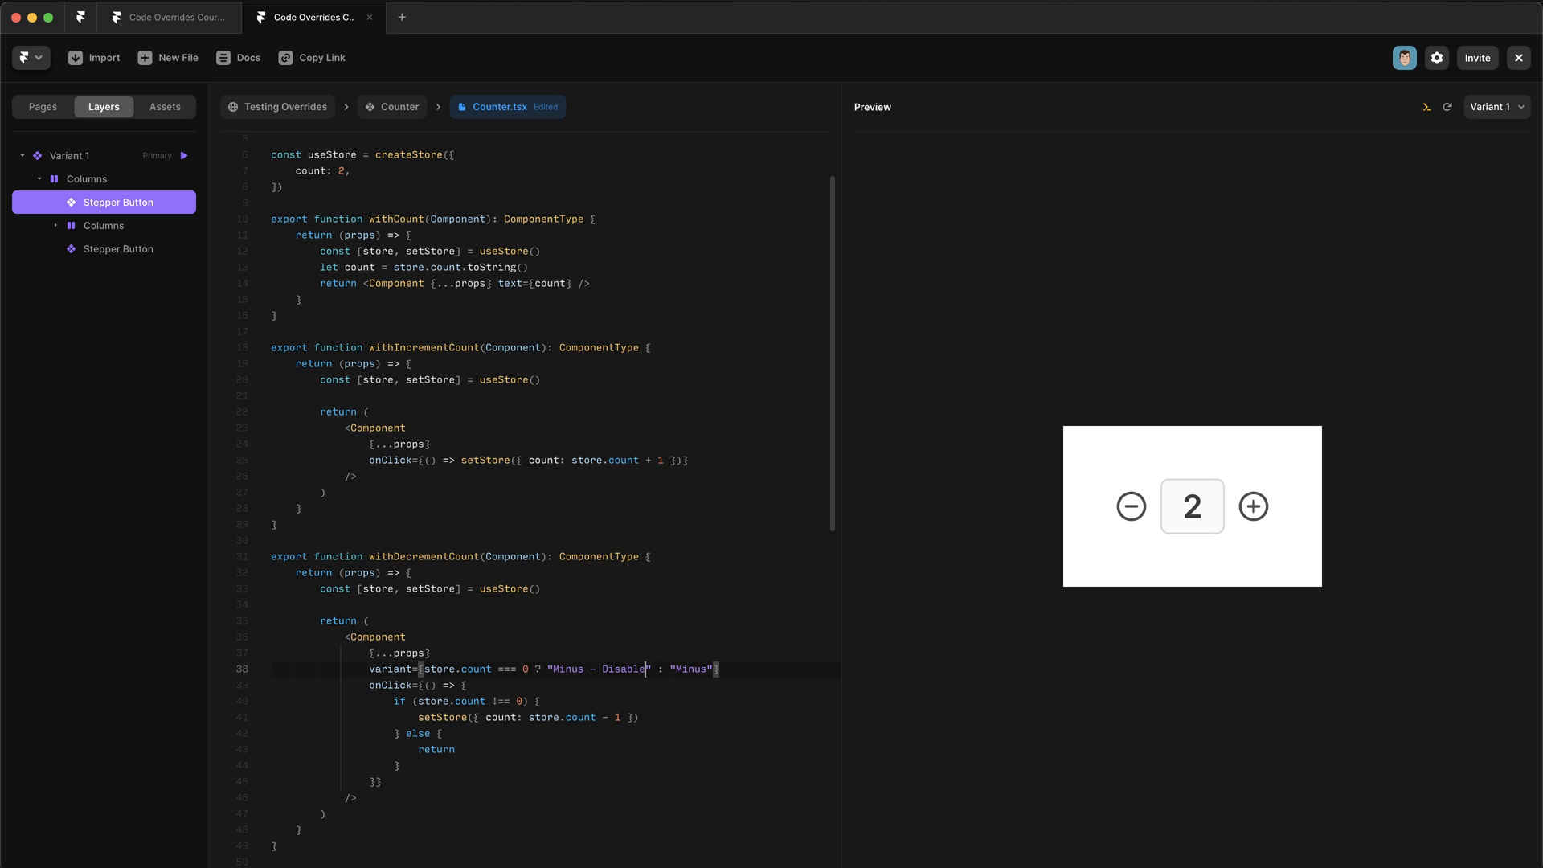
Test the minus button in Preview at 0 and from 2, checking the Disabled variant name.
{"action": "left_click", "coordinate": [1132, 507]}
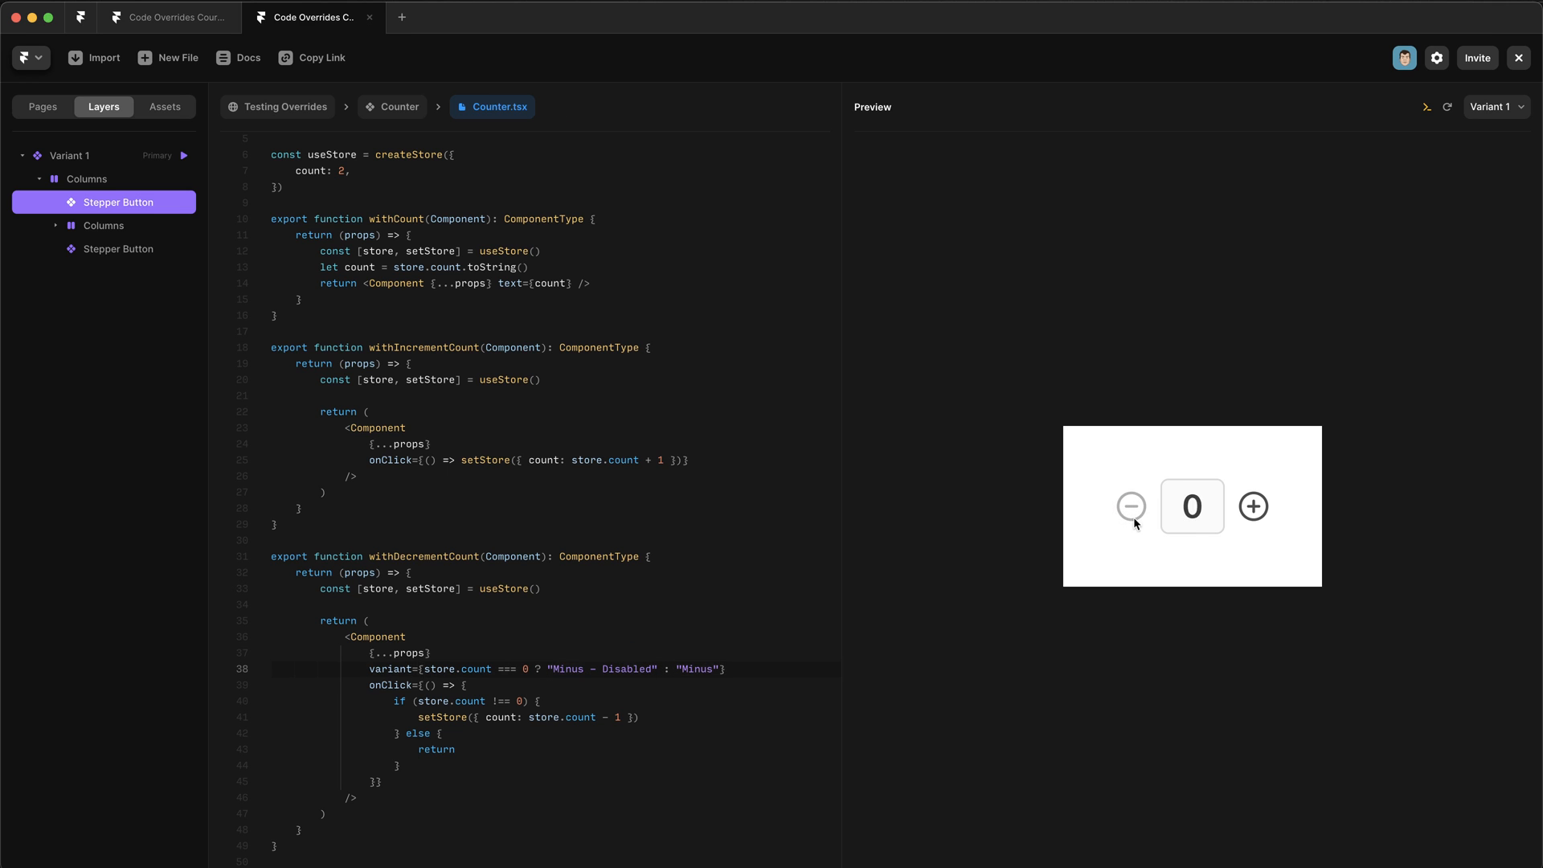
{"action": "mouse_move", "coordinate": [1130, 504]}
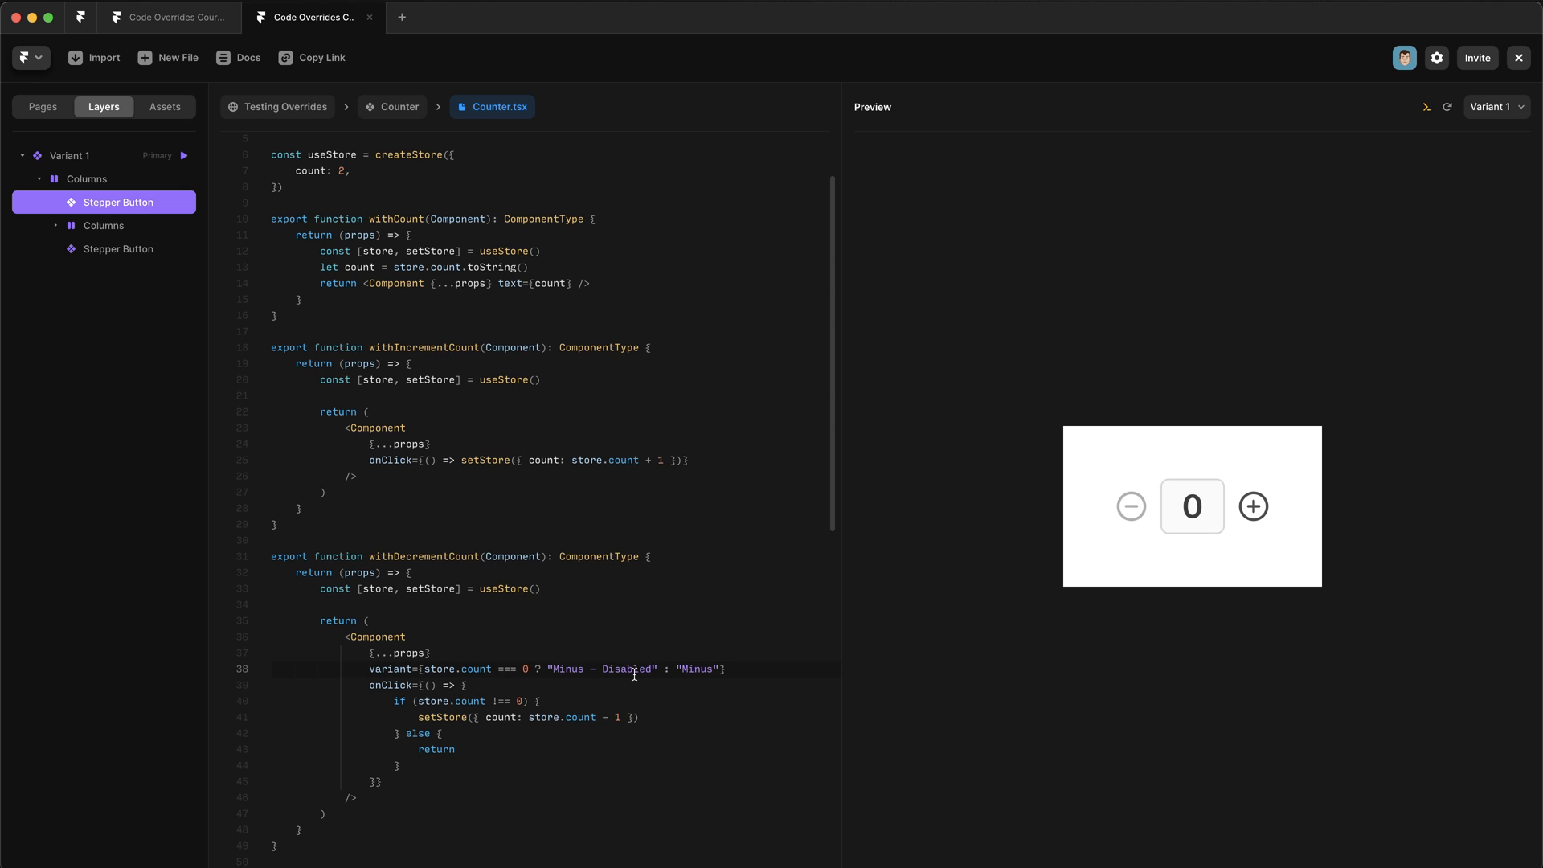
{"action": "double_click", "coordinate": [627, 668]}
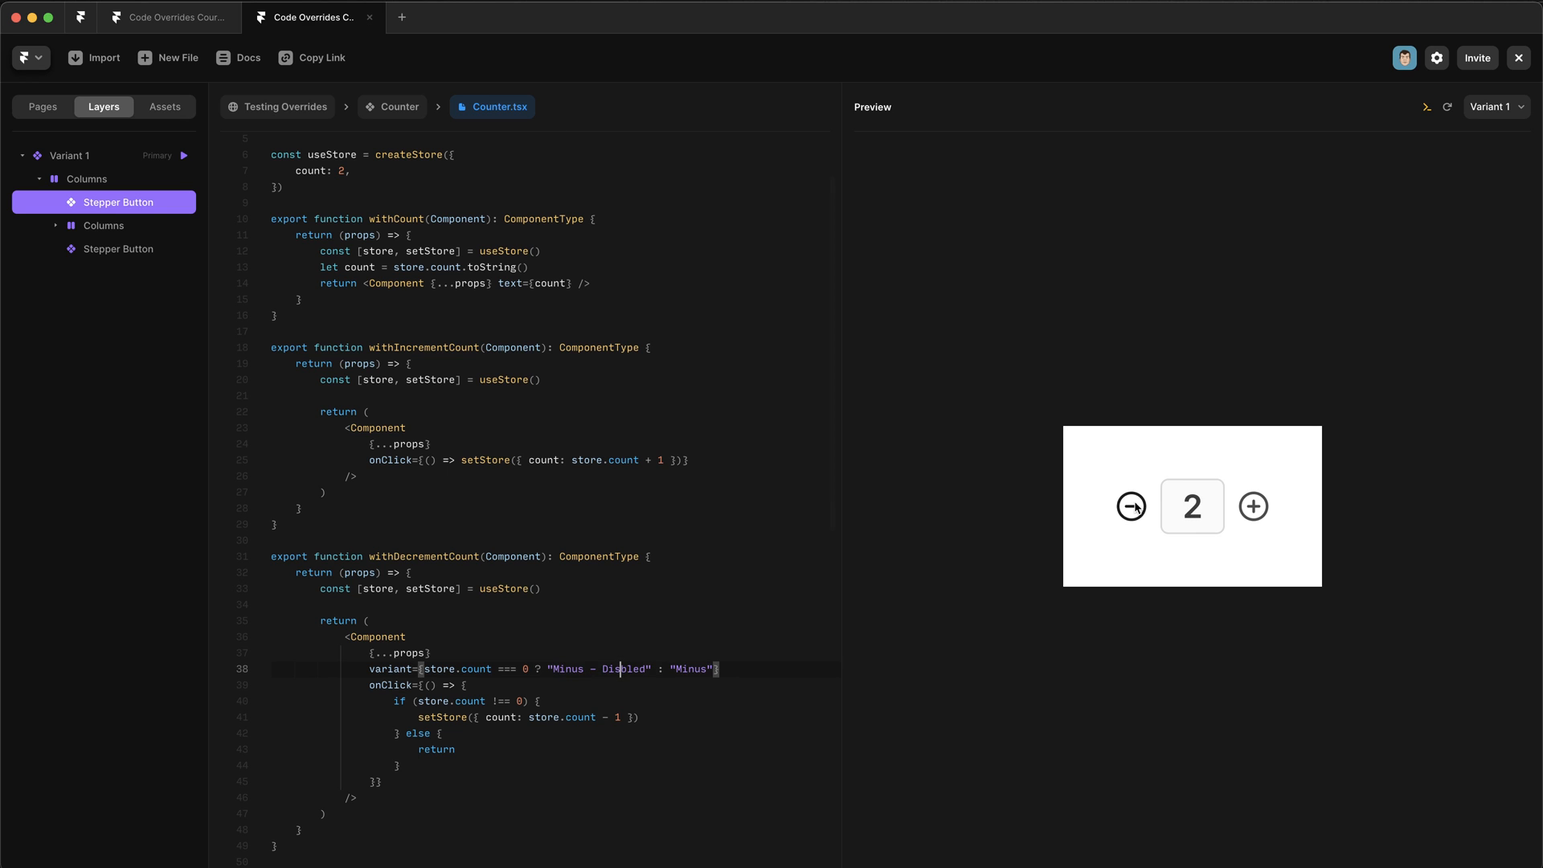
{"action": "left_click", "coordinate": [1130, 506]}
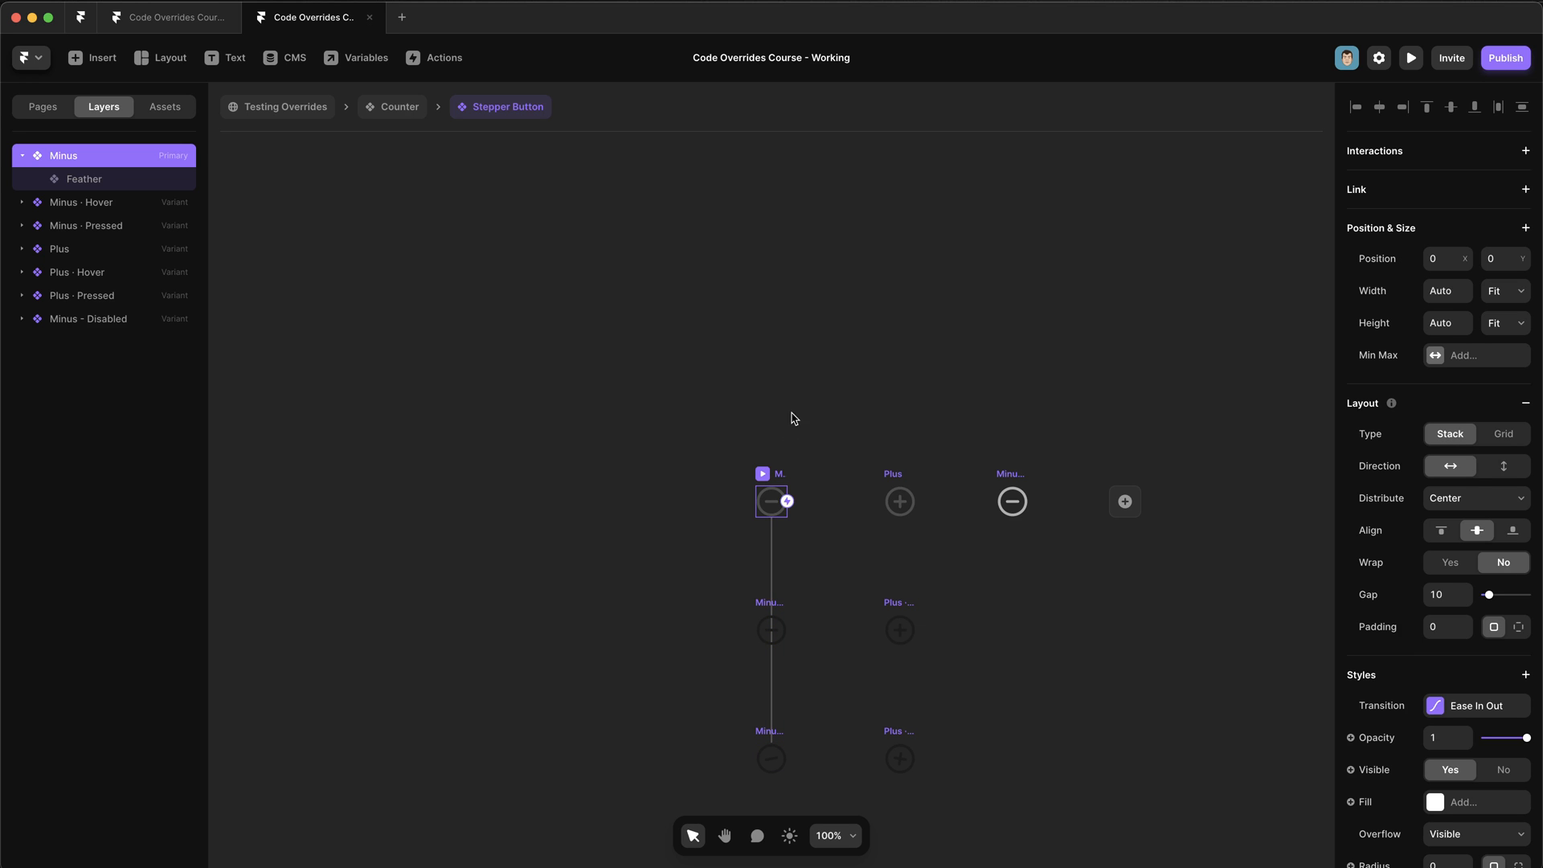
{"action": "mouse_move", "coordinate": [1040, 654]}
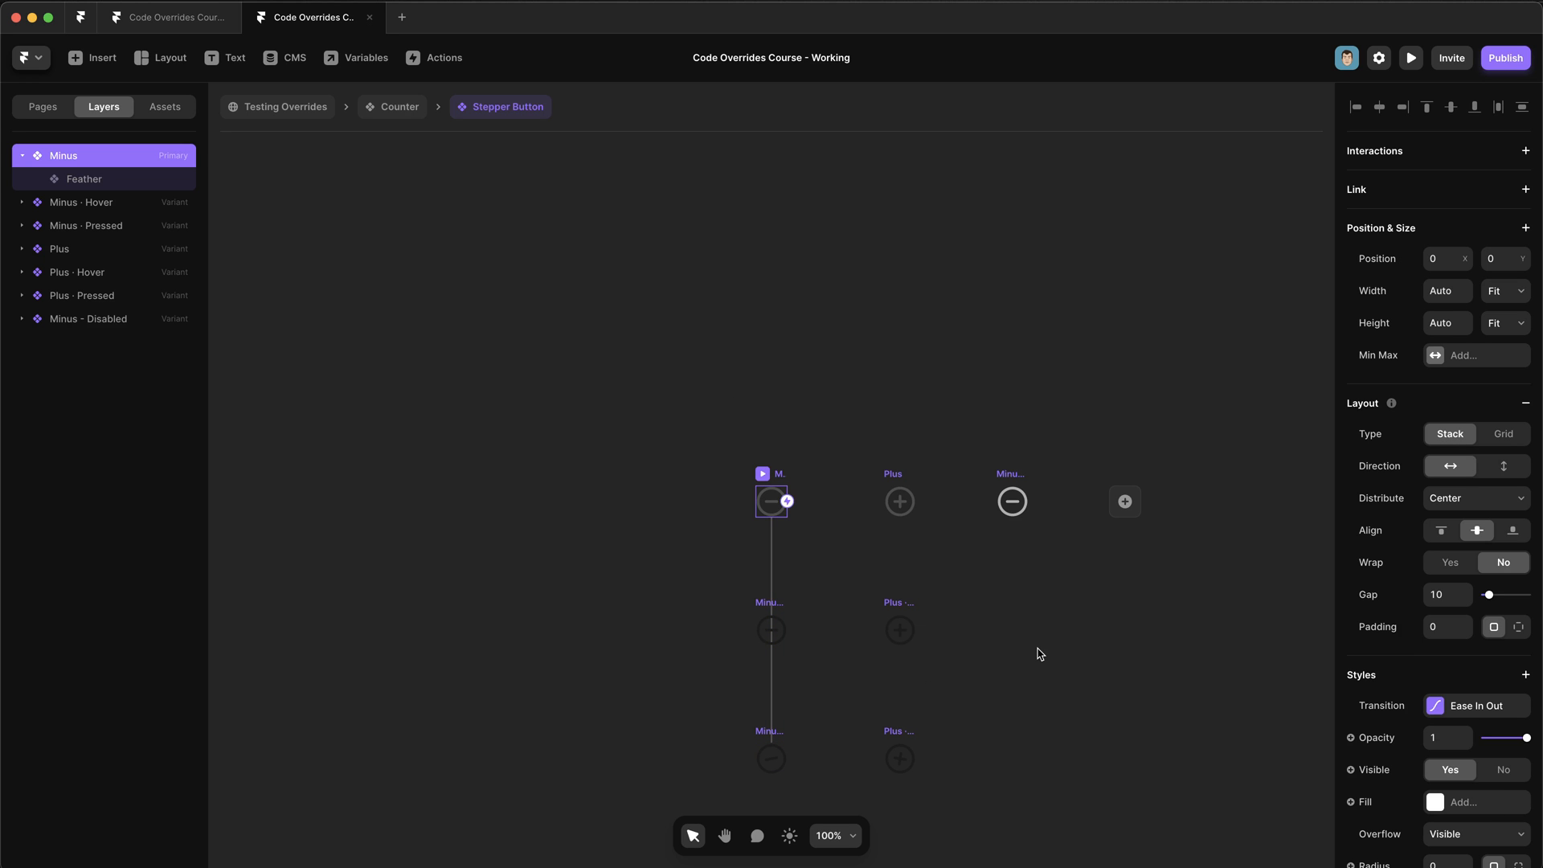